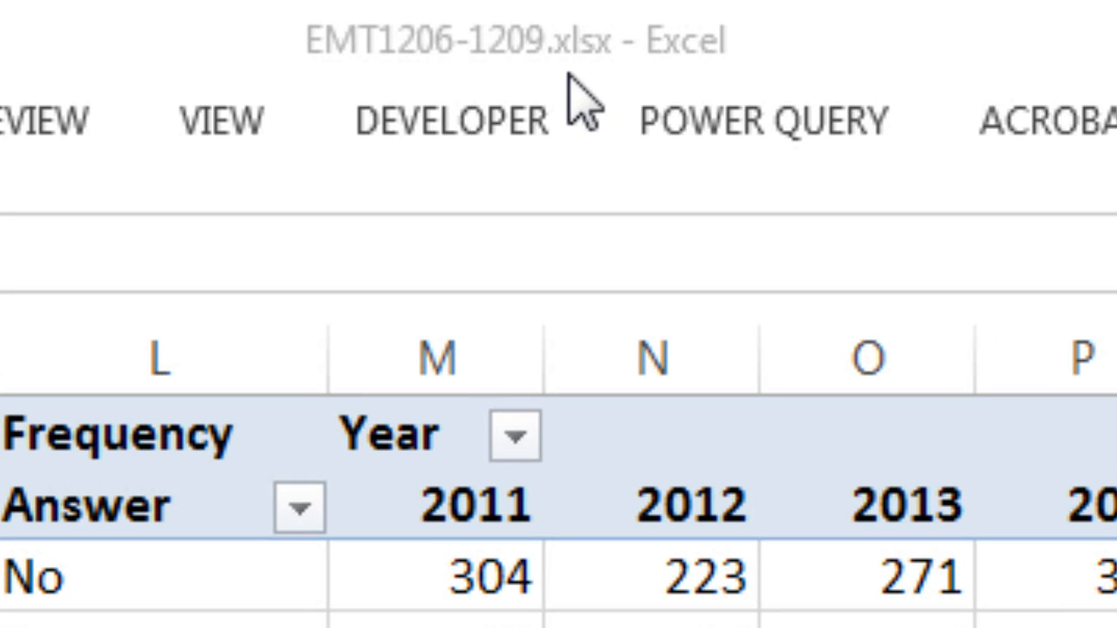
Step: Browse the yearly answer columns, jumping to the last 2014 answer and back to the top
click(866, 358)
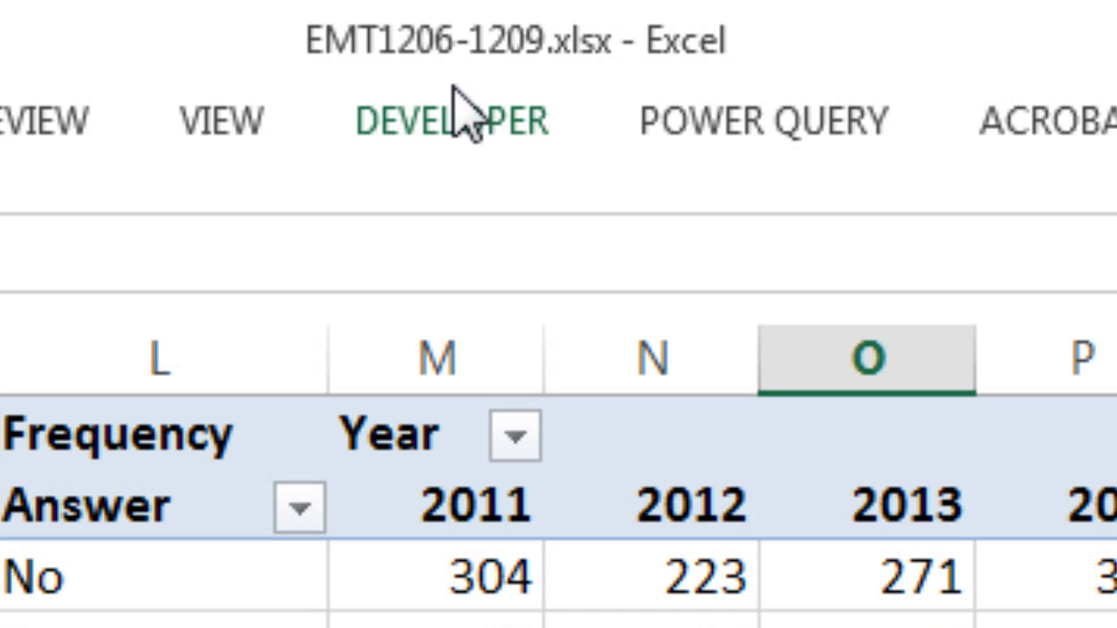
mouse_move(327, 135)
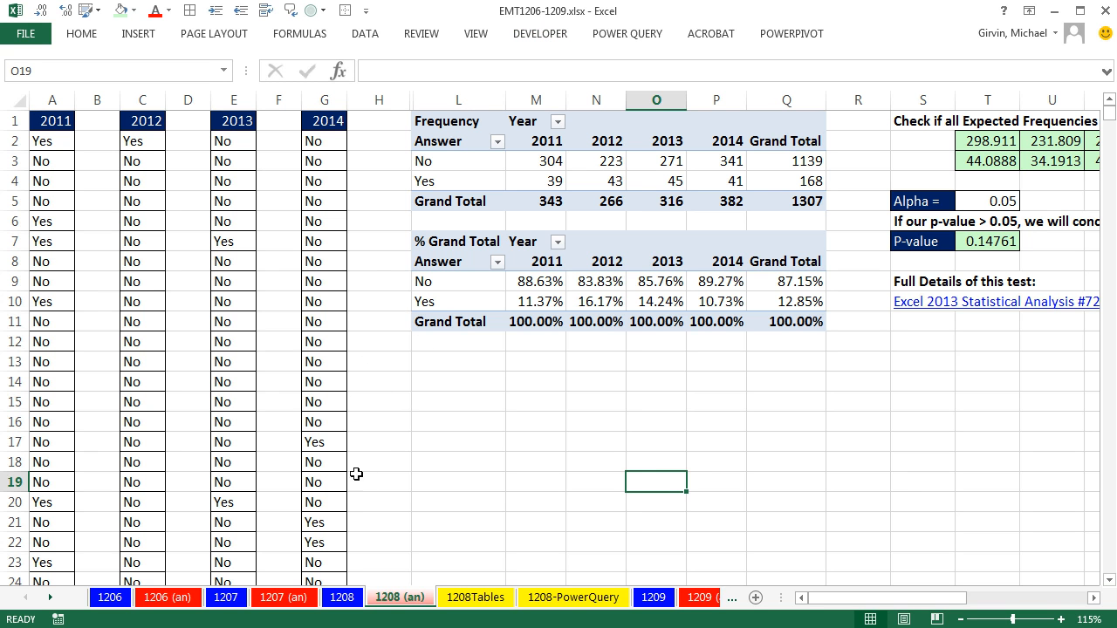
mouse_move(140, 261)
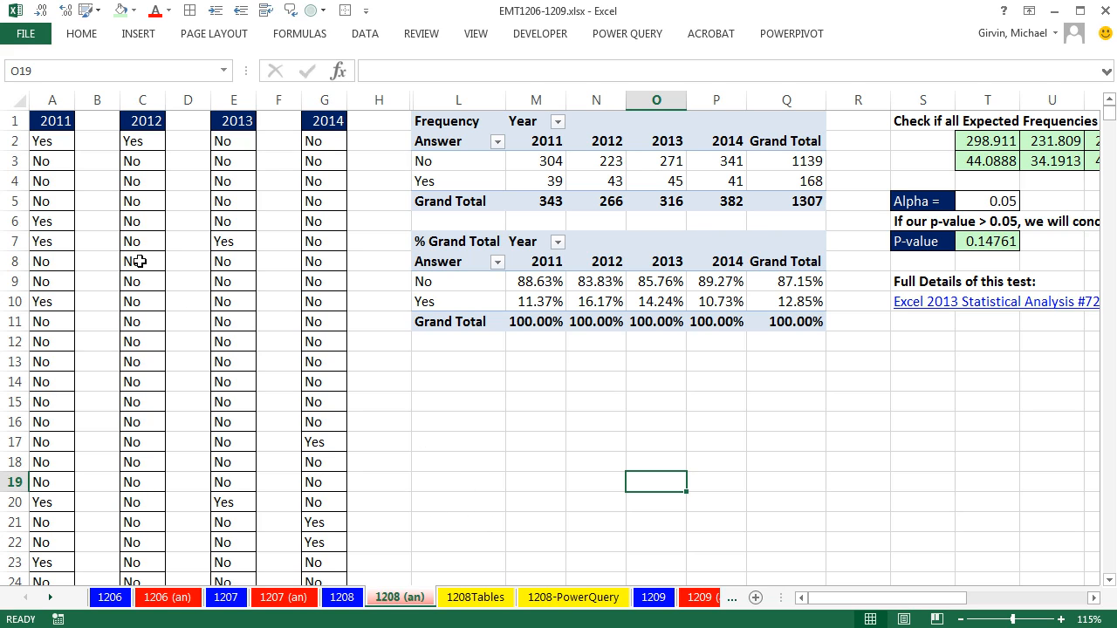
click(52, 141)
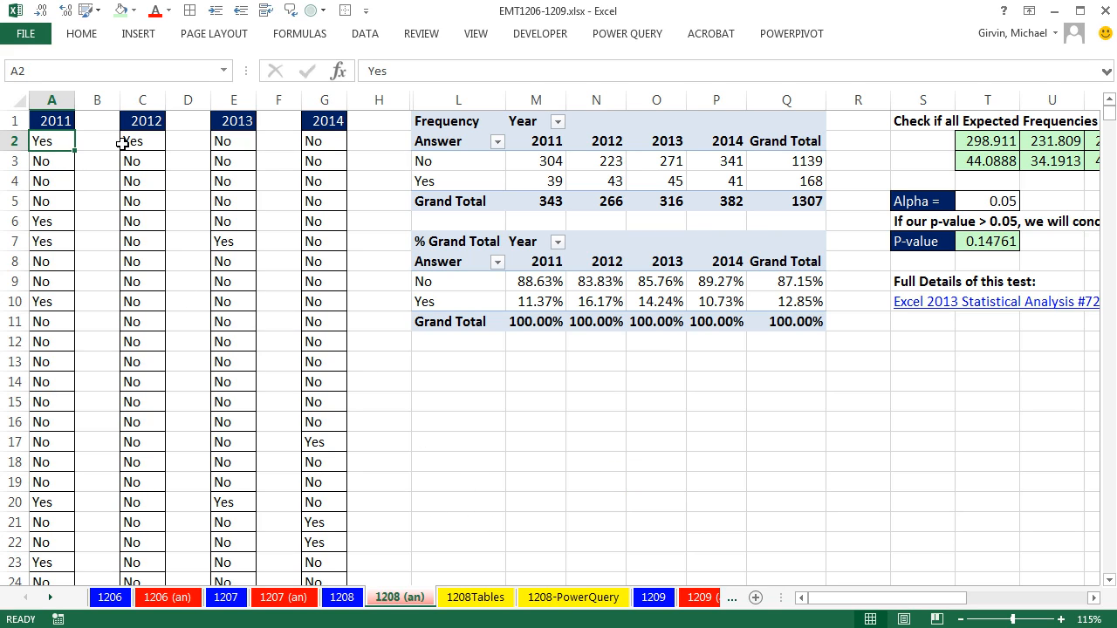
click(233, 141)
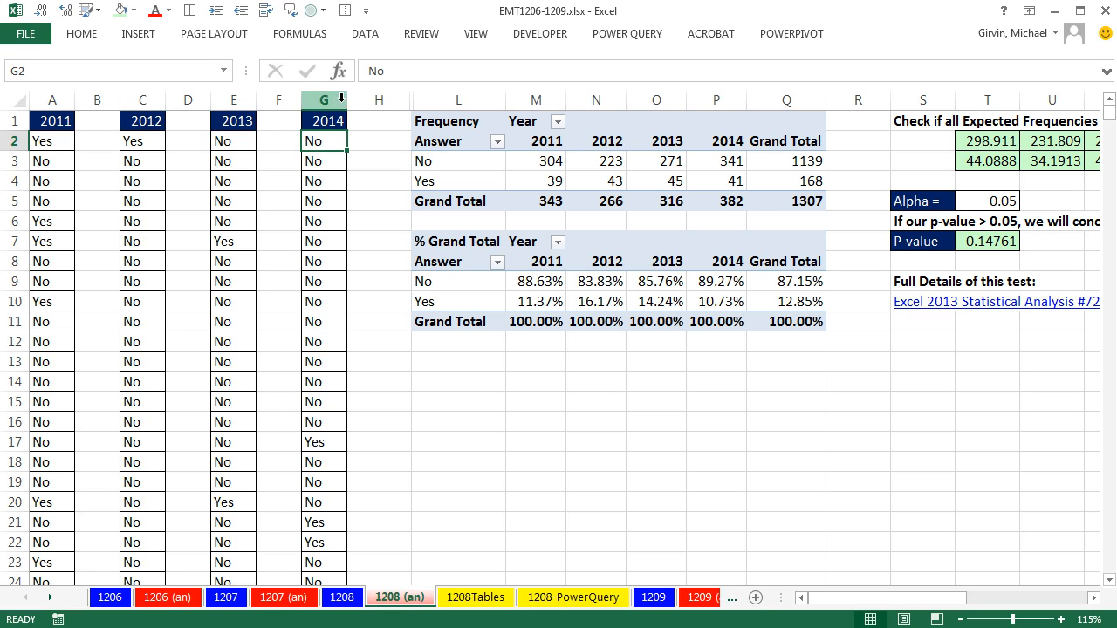
mouse_move(536, 99)
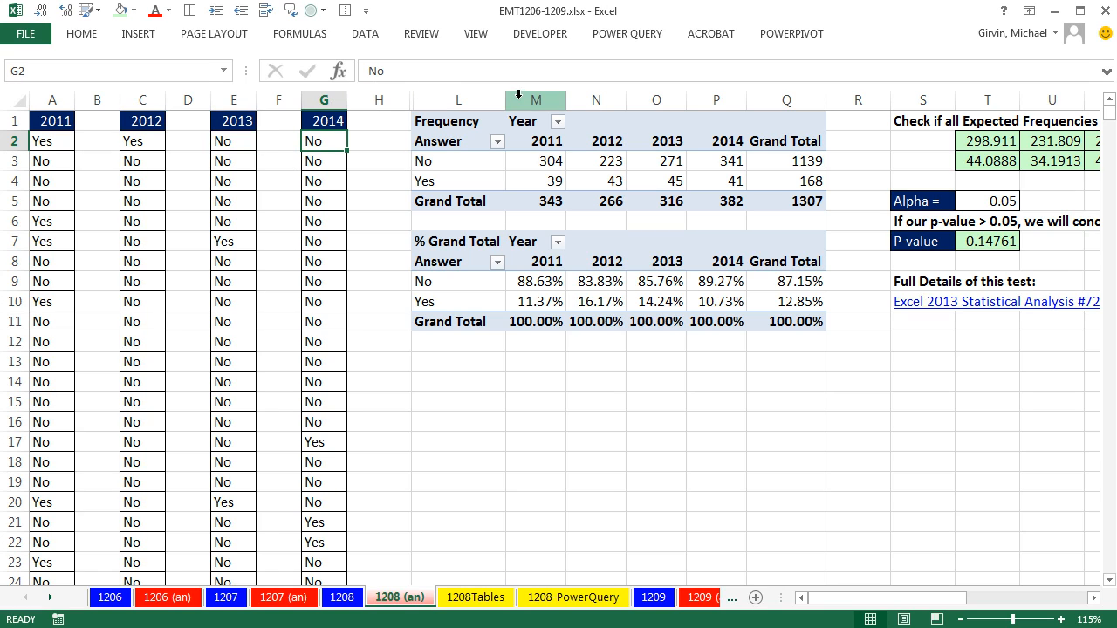
mouse_move(491, 163)
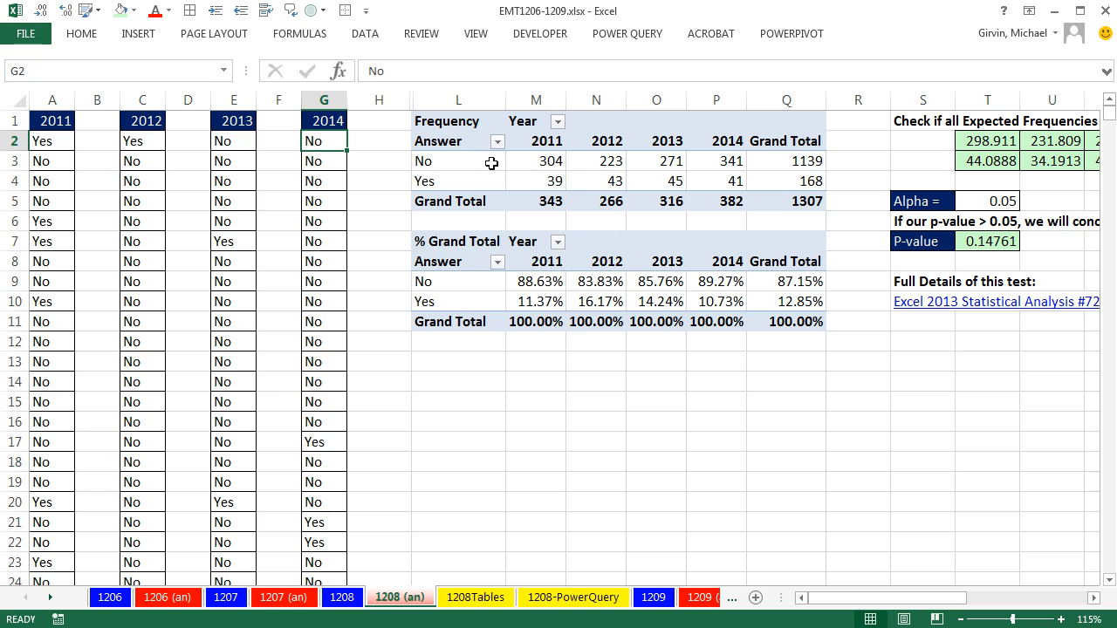
mouse_move(447, 184)
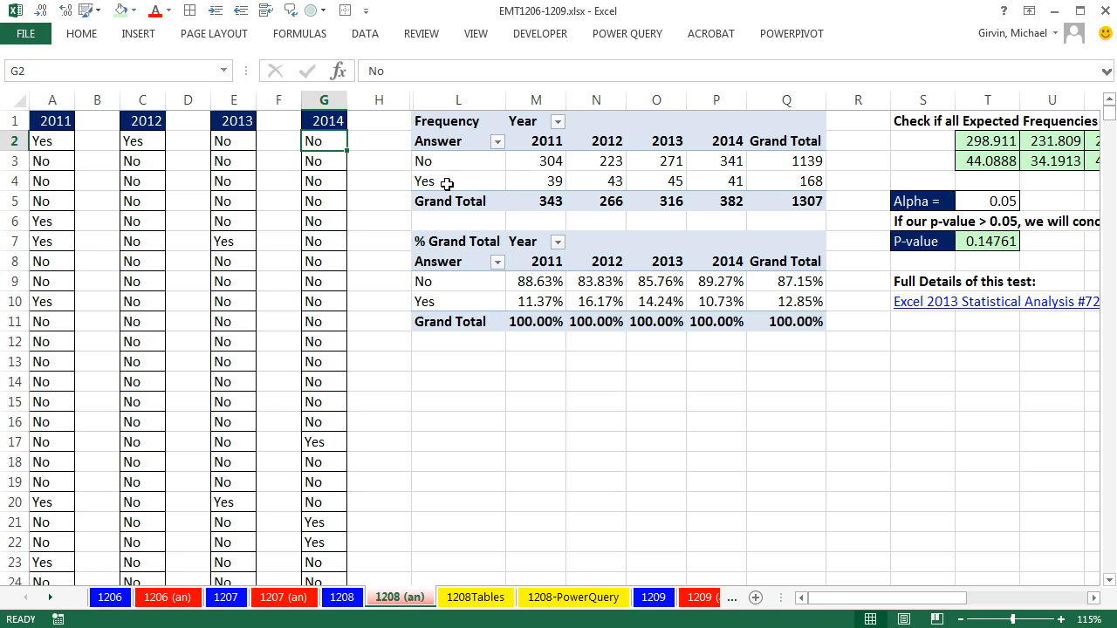
mouse_move(732, 123)
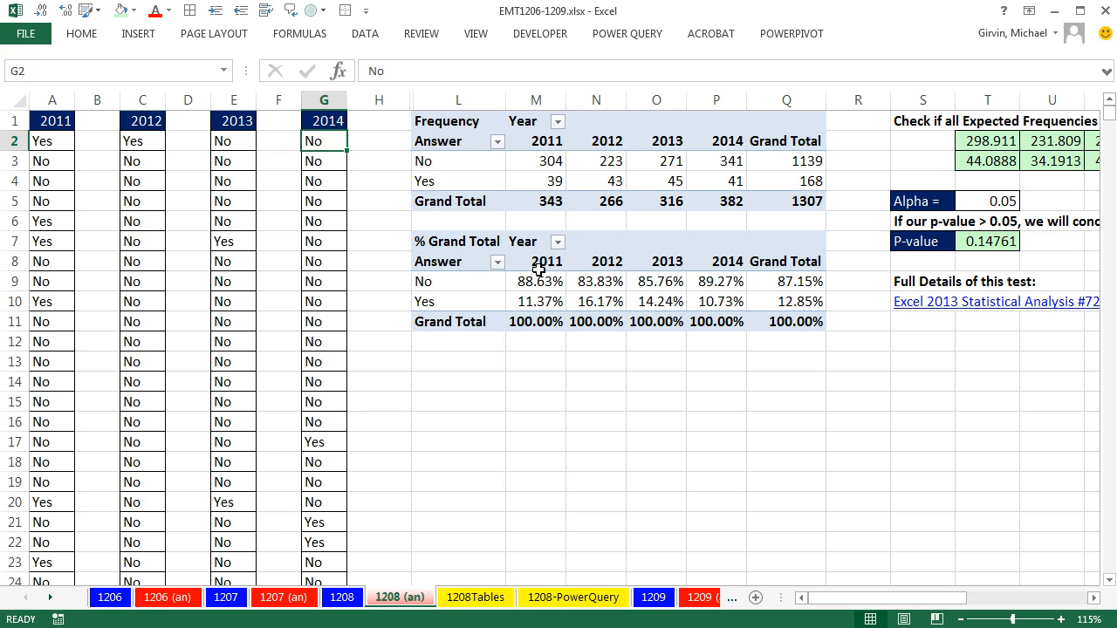
mouse_move(547, 318)
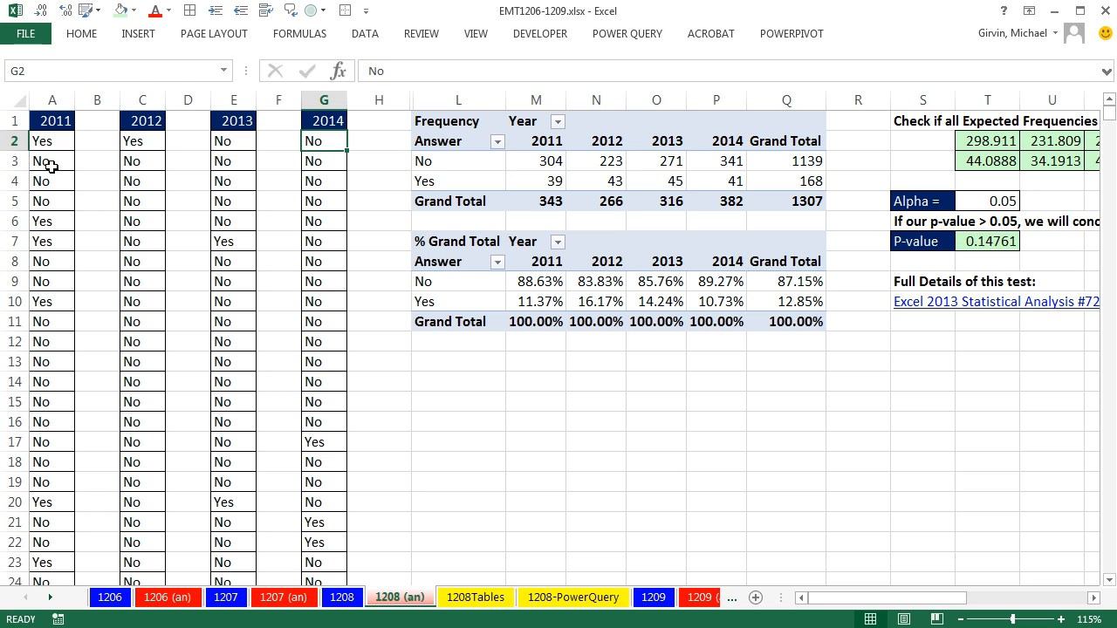
click(52, 221)
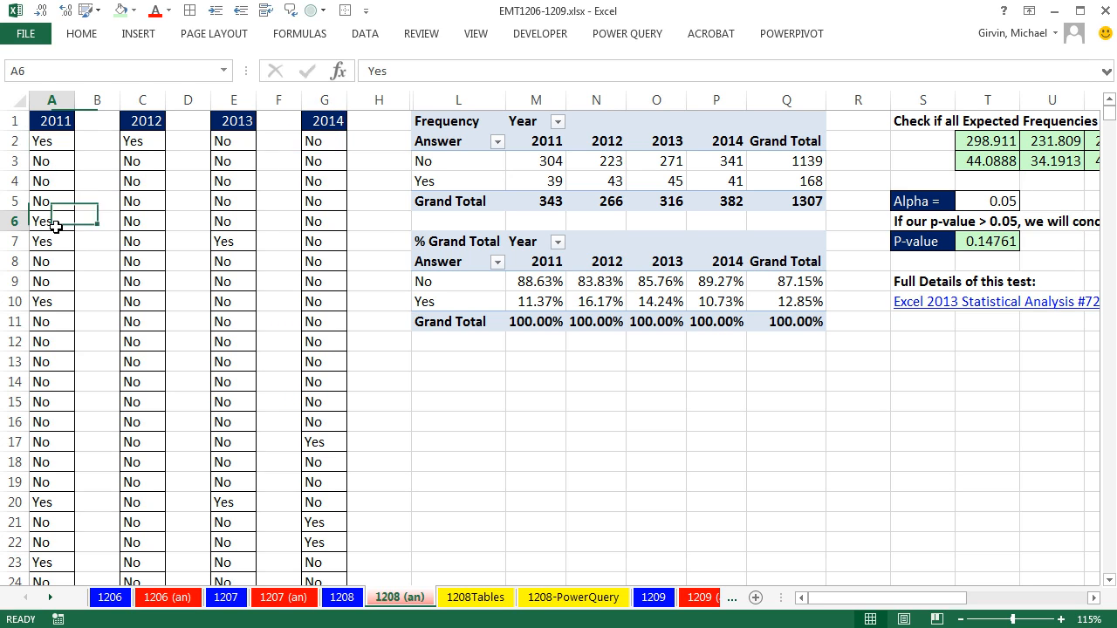
scroll(down, 3)
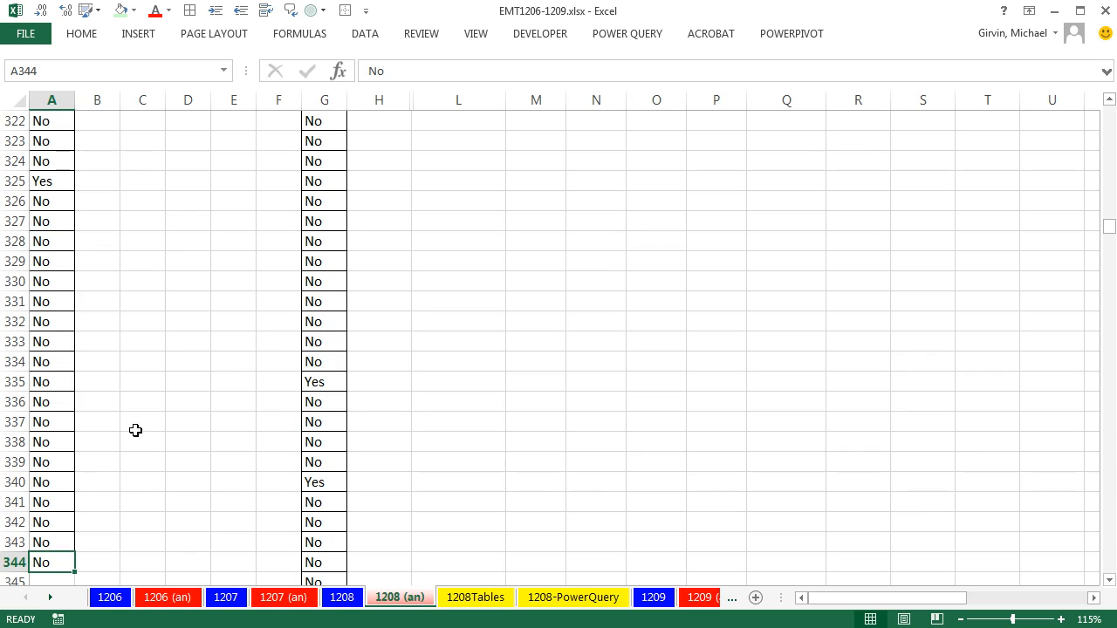
mouse_move(73, 598)
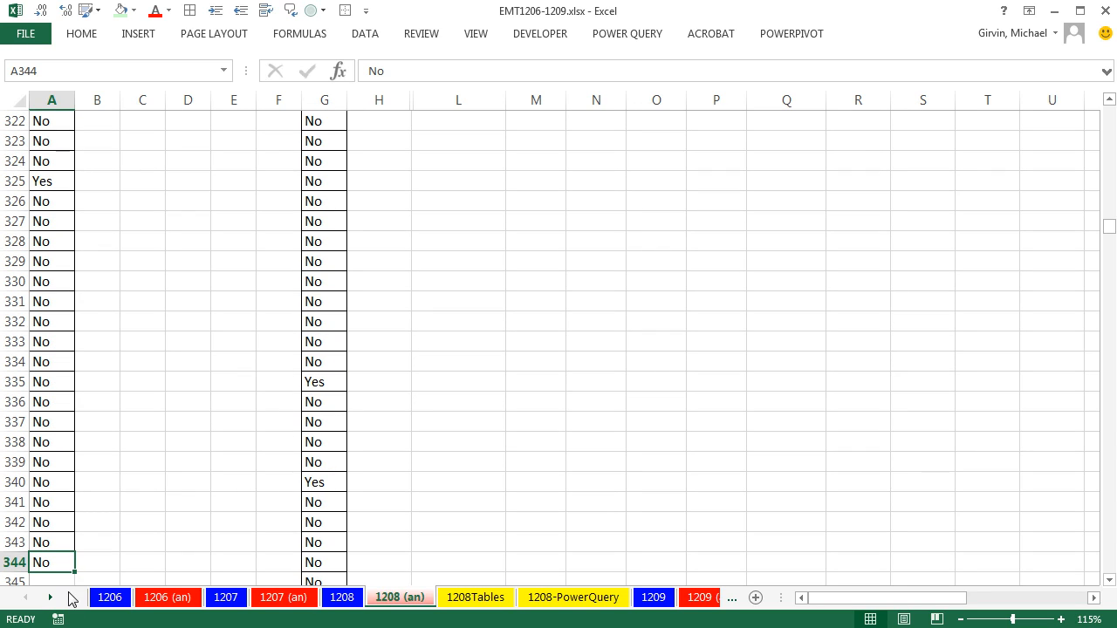
mouse_move(111, 507)
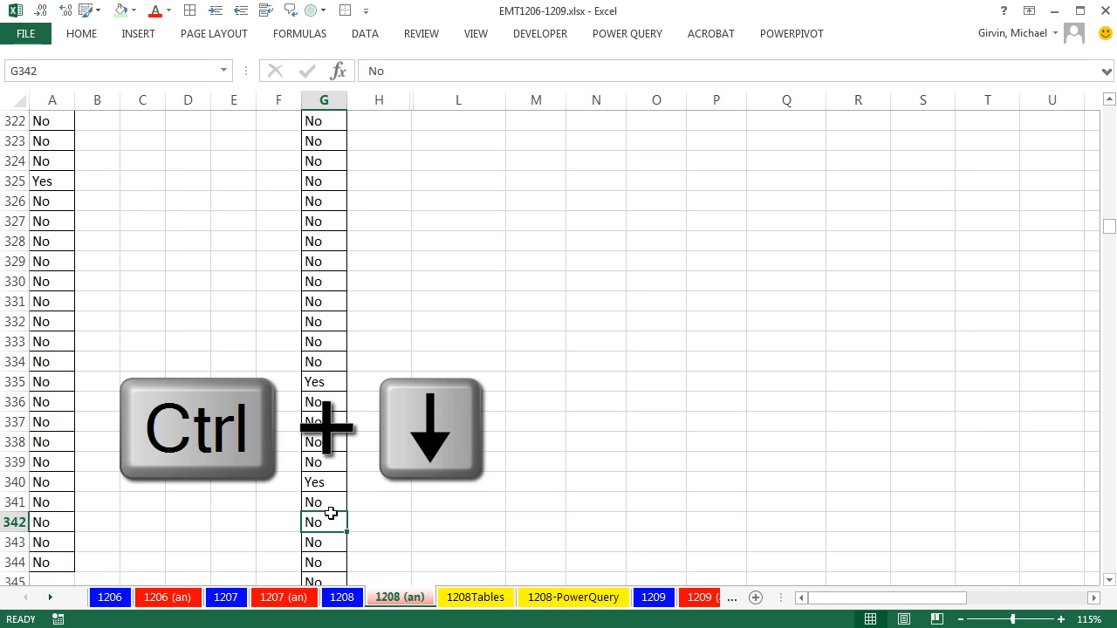
key(ctrl+down)
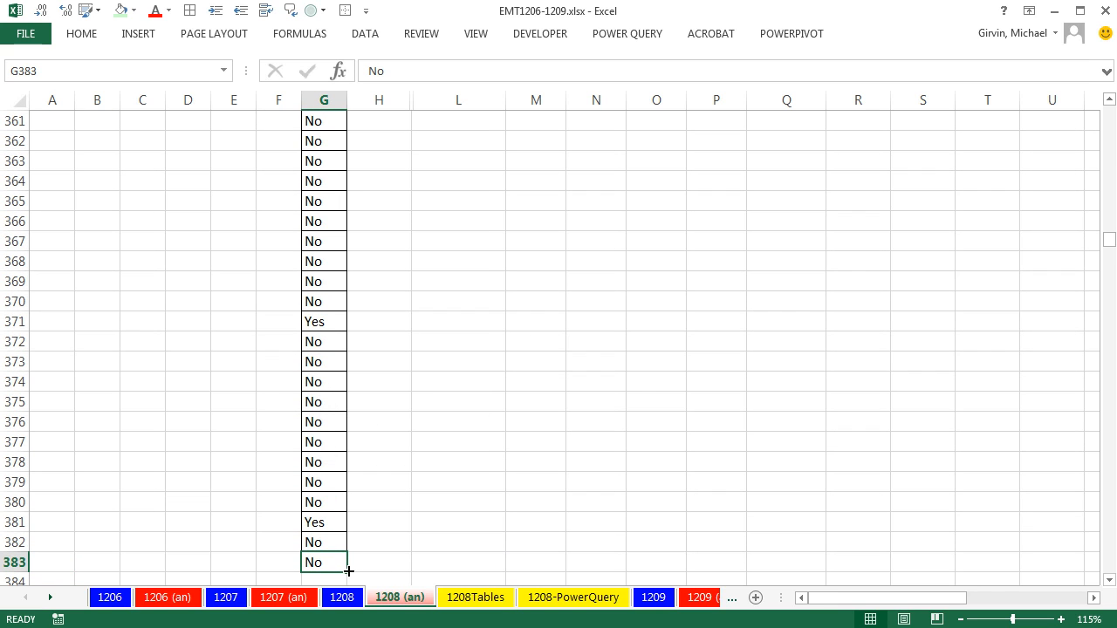
key(ctrl+Home)
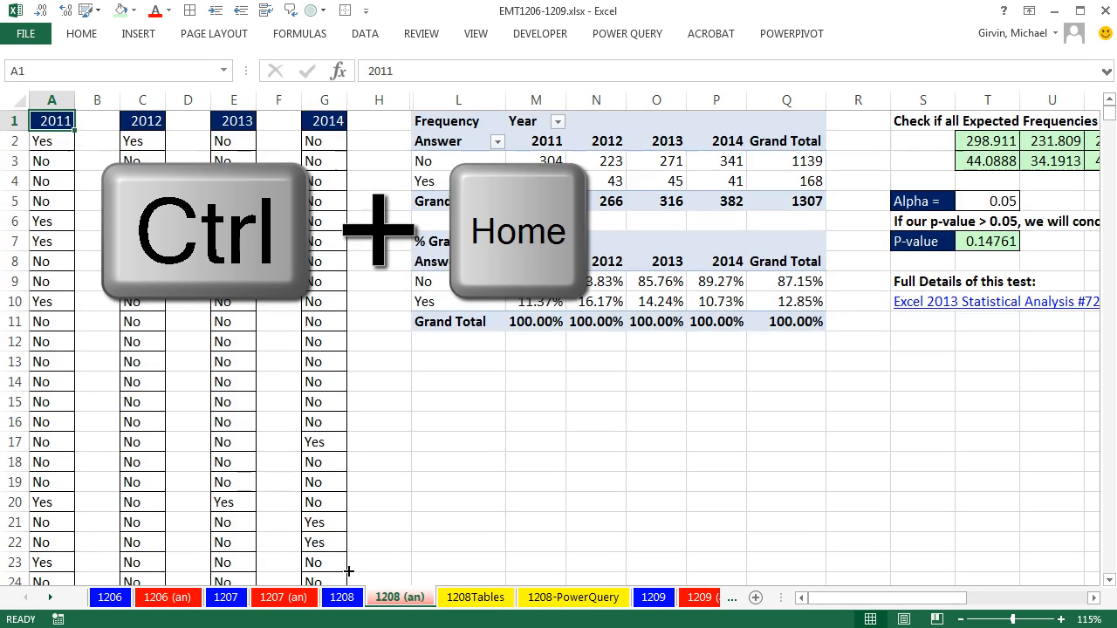
key(ctrl+Home)
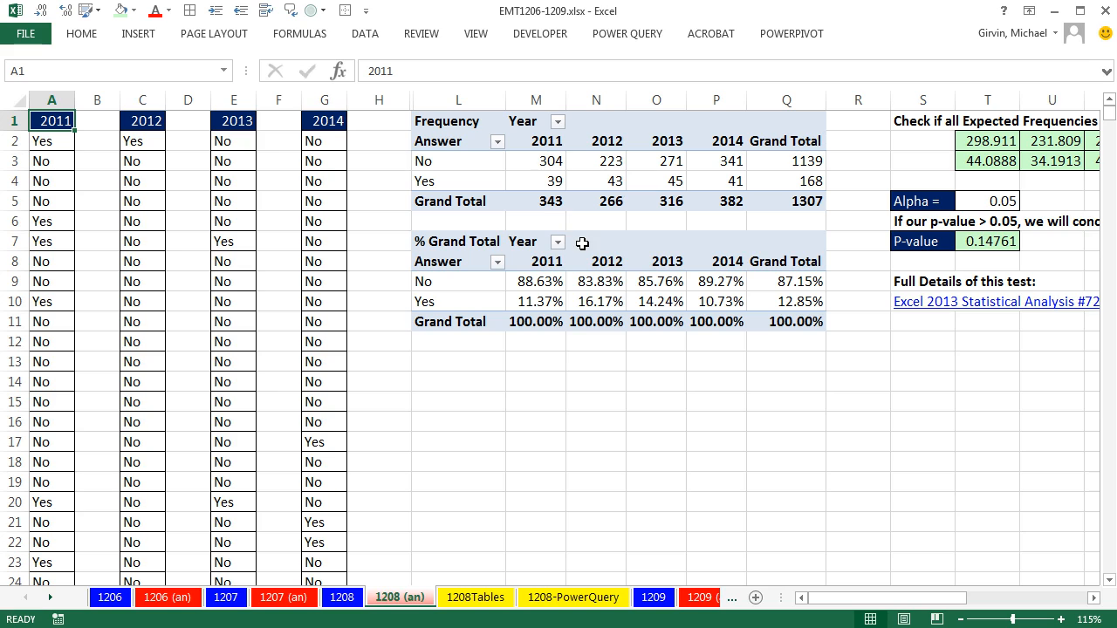
mouse_move(699, 231)
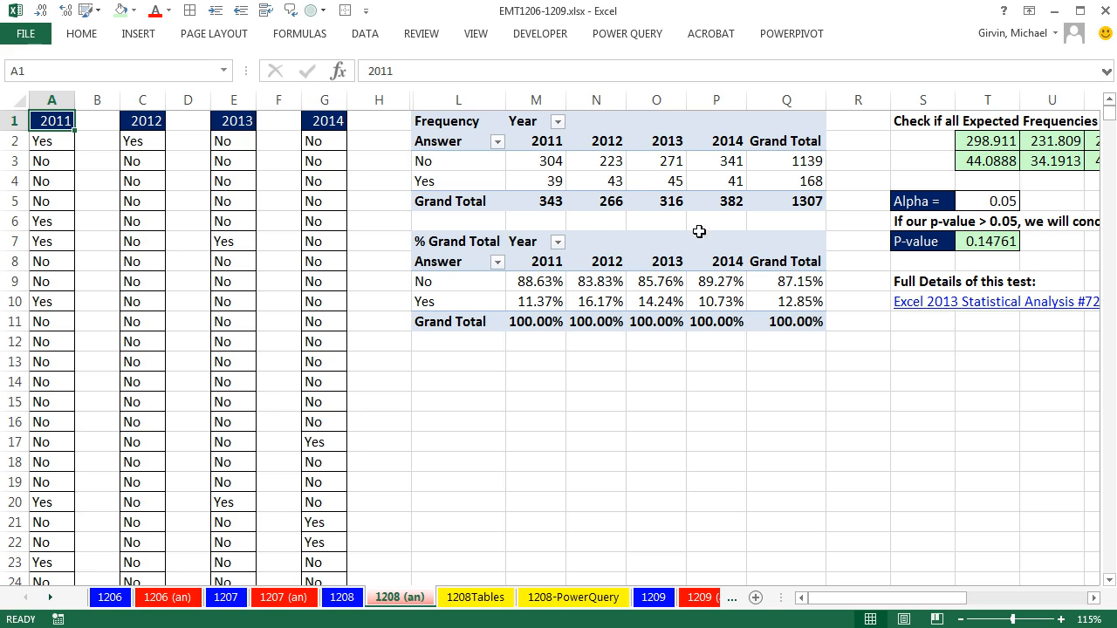
mouse_move(129, 222)
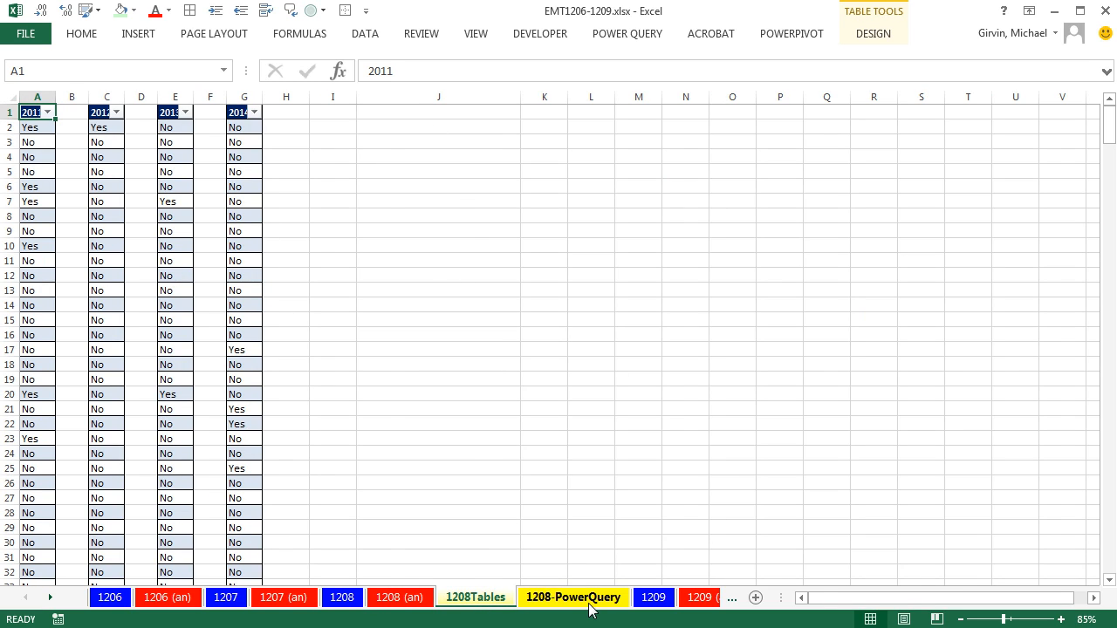
Step: Go to the 1208 sheet and select the 2011 answers from A2 down
click(573, 597)
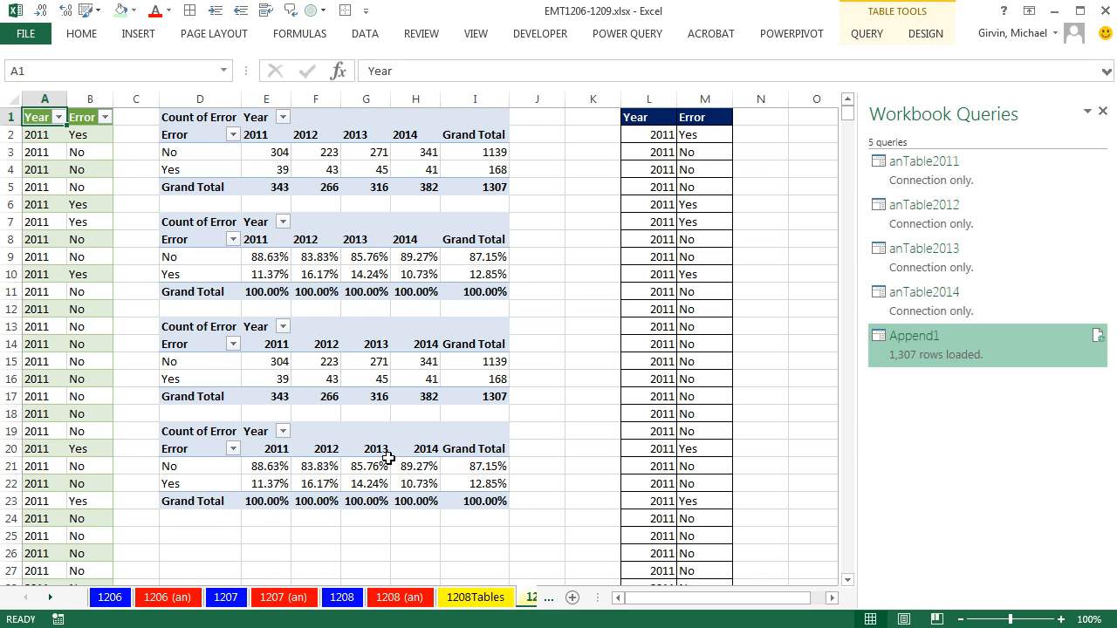
click(399, 597)
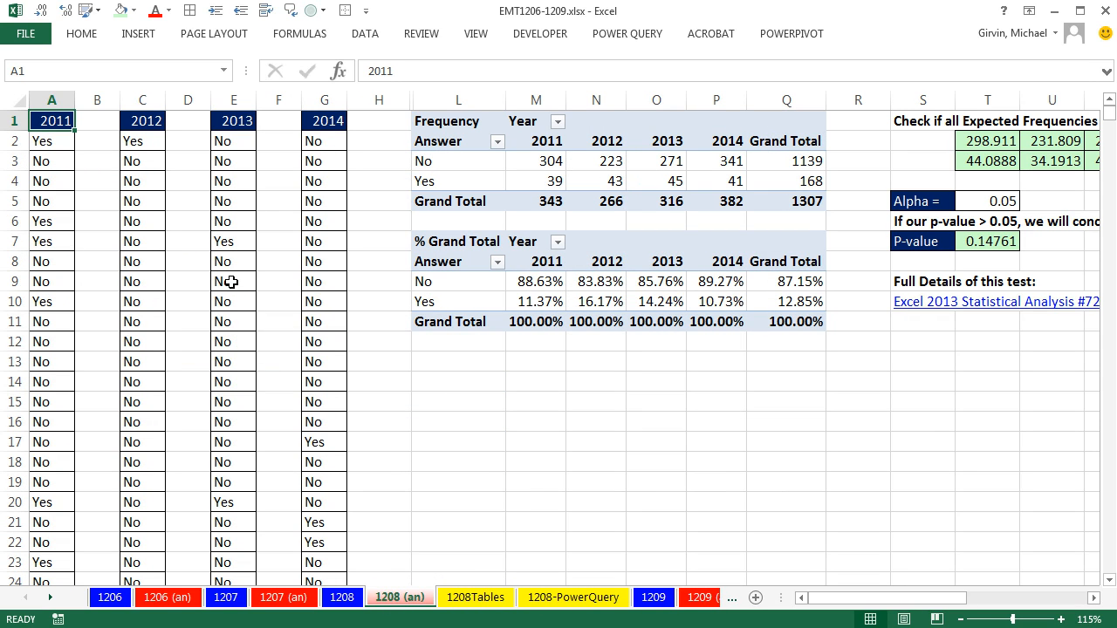
click(341, 597)
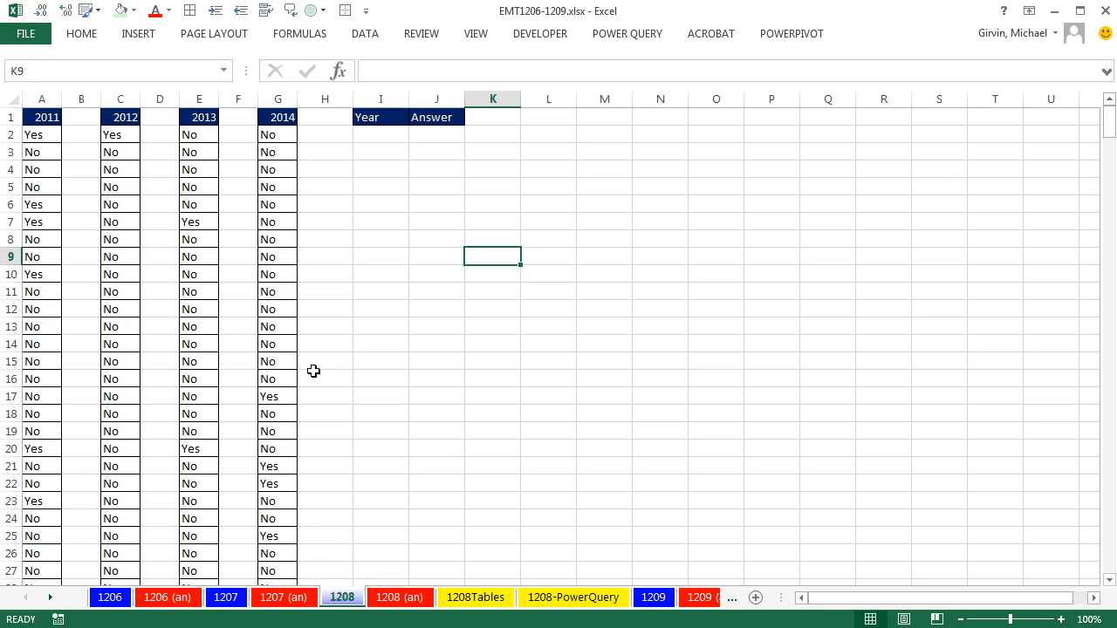
mouse_move(271, 313)
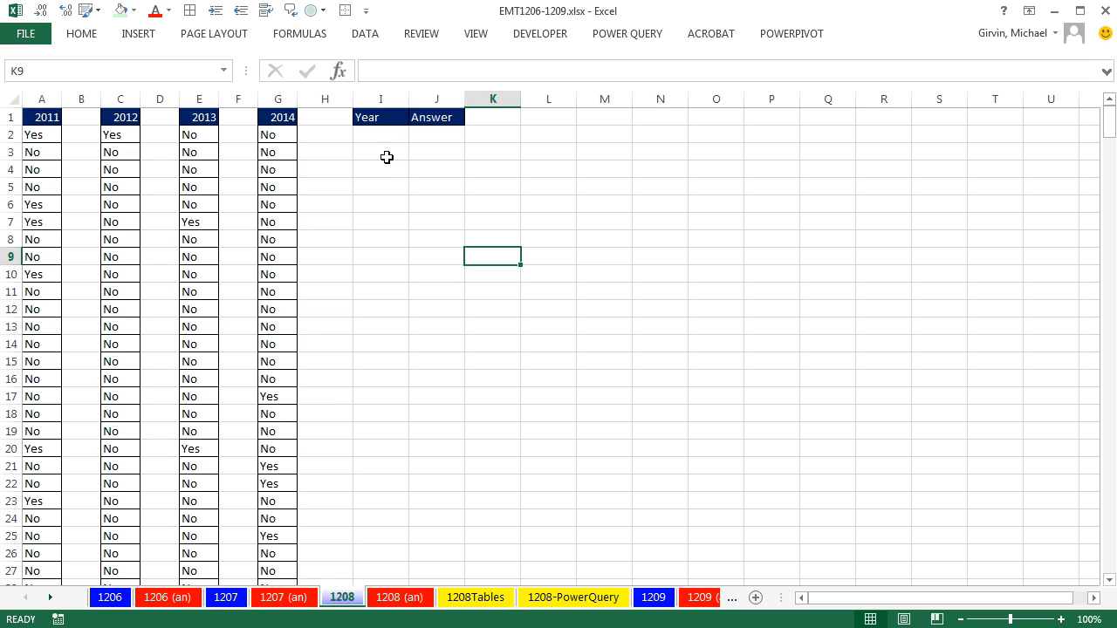
mouse_move(377, 208)
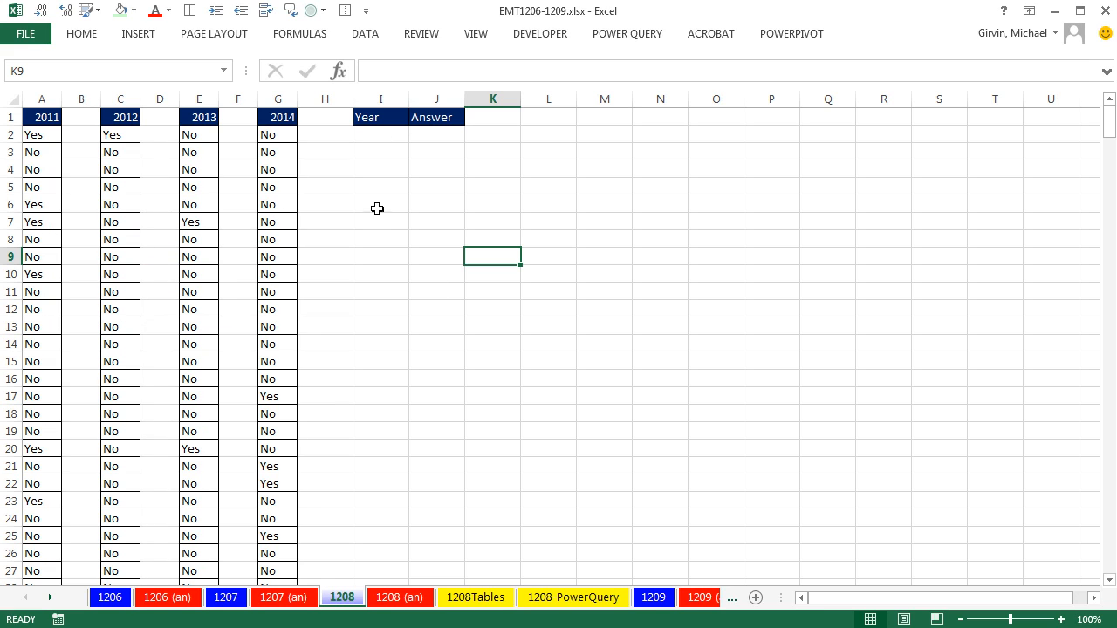
mouse_move(372, 161)
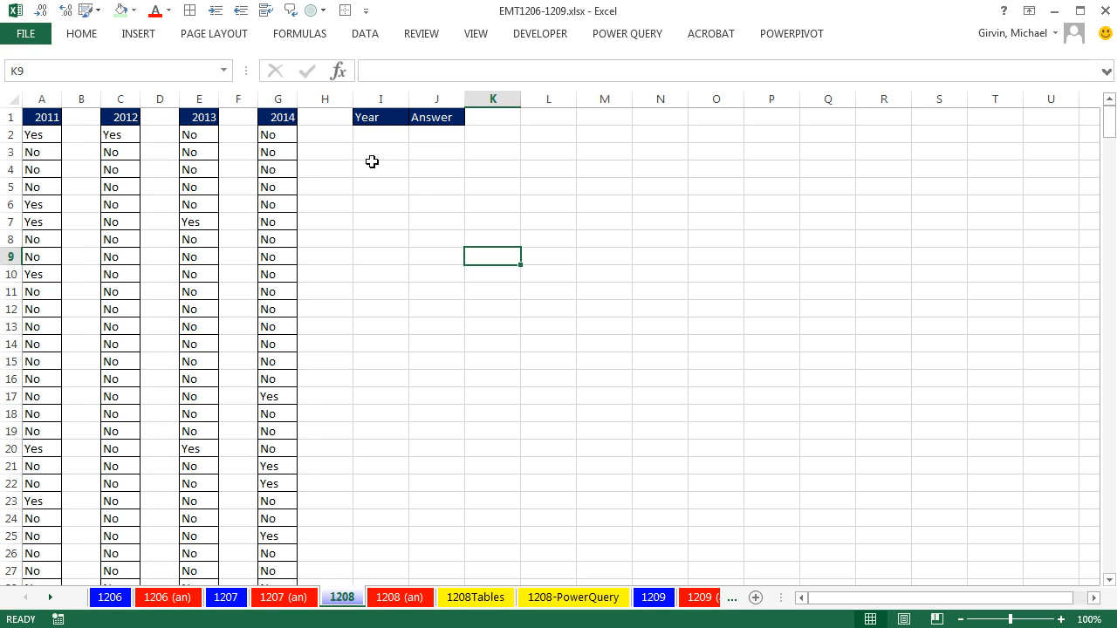
mouse_move(392, 204)
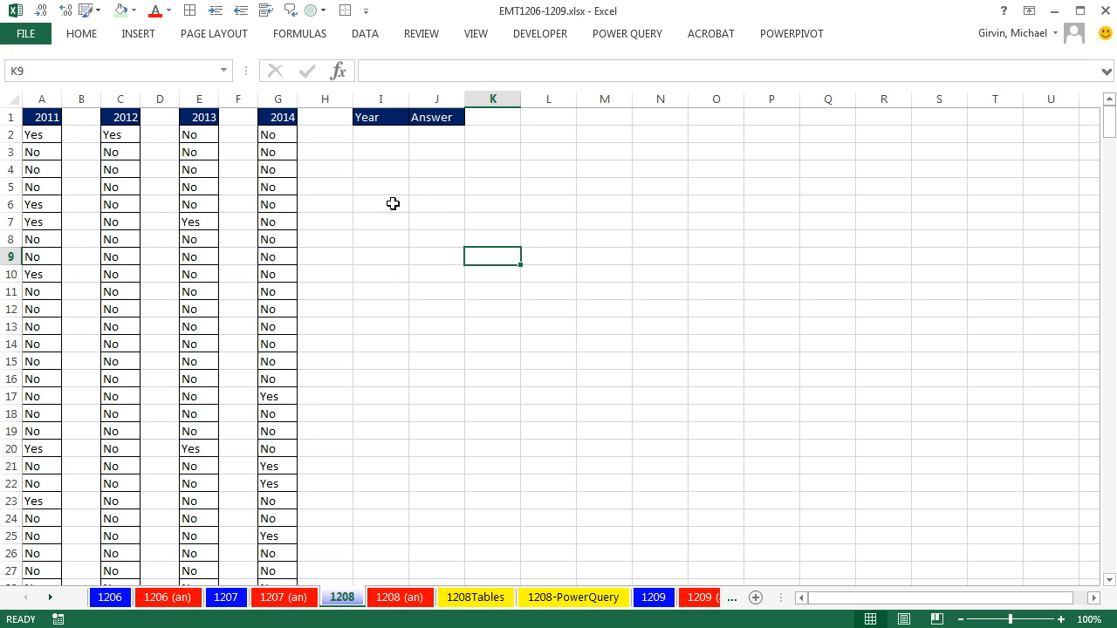
click(41, 133)
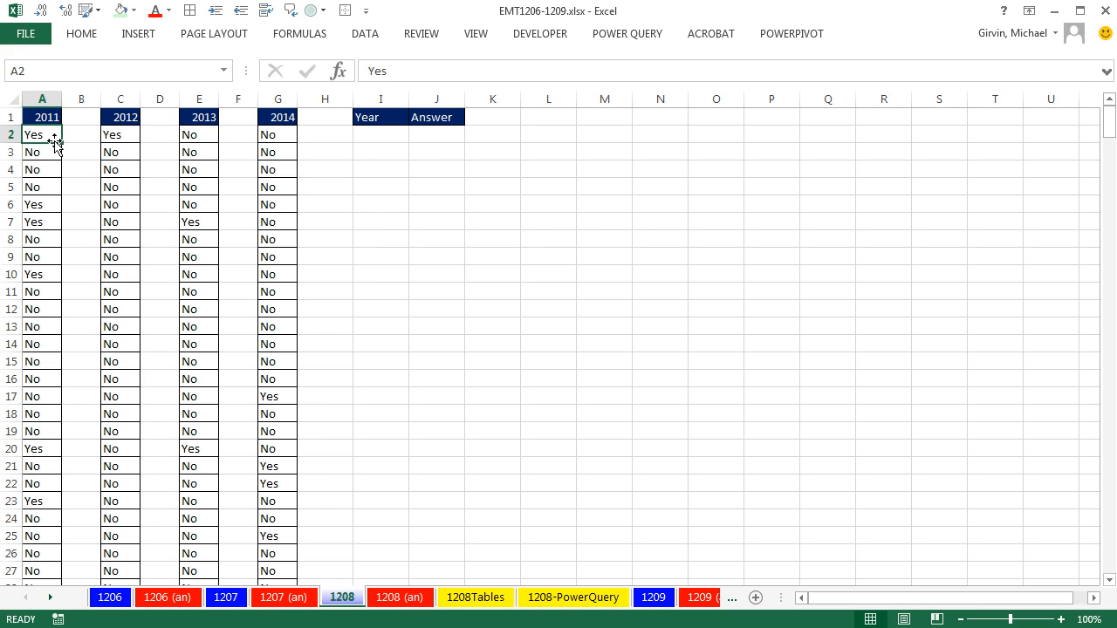
key(ctrl+shift+down)
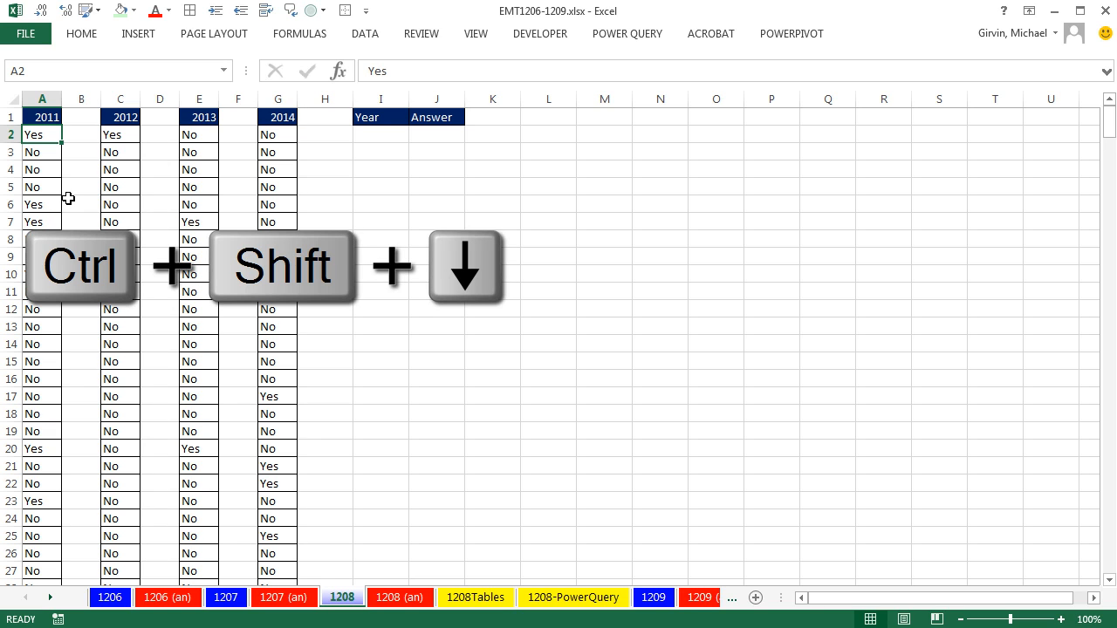
key(ctrl+shift+down)
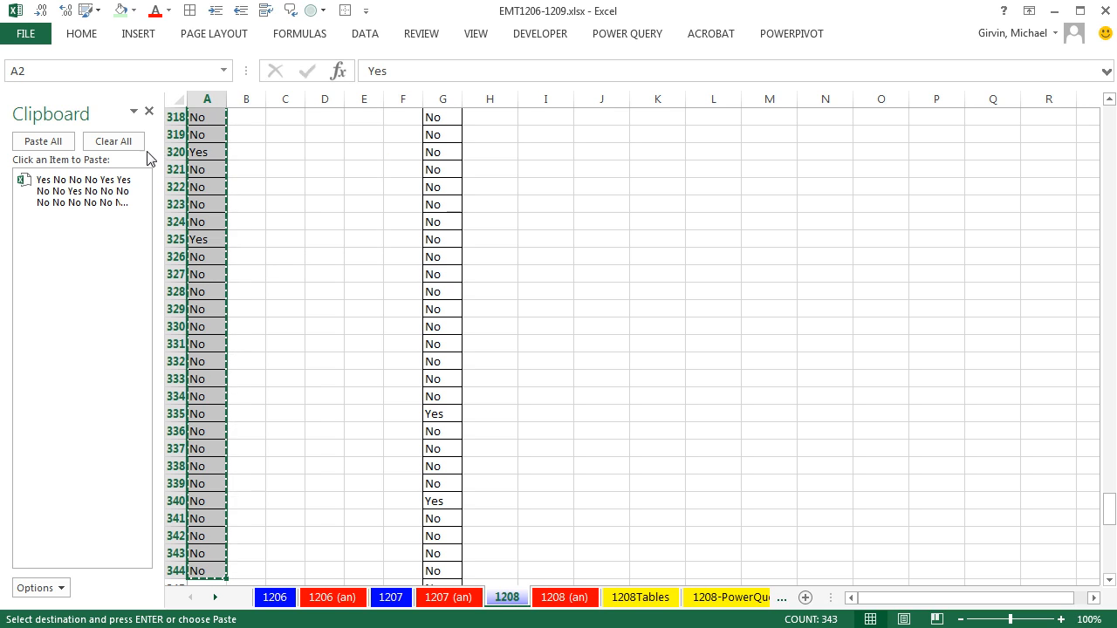
mouse_move(83, 279)
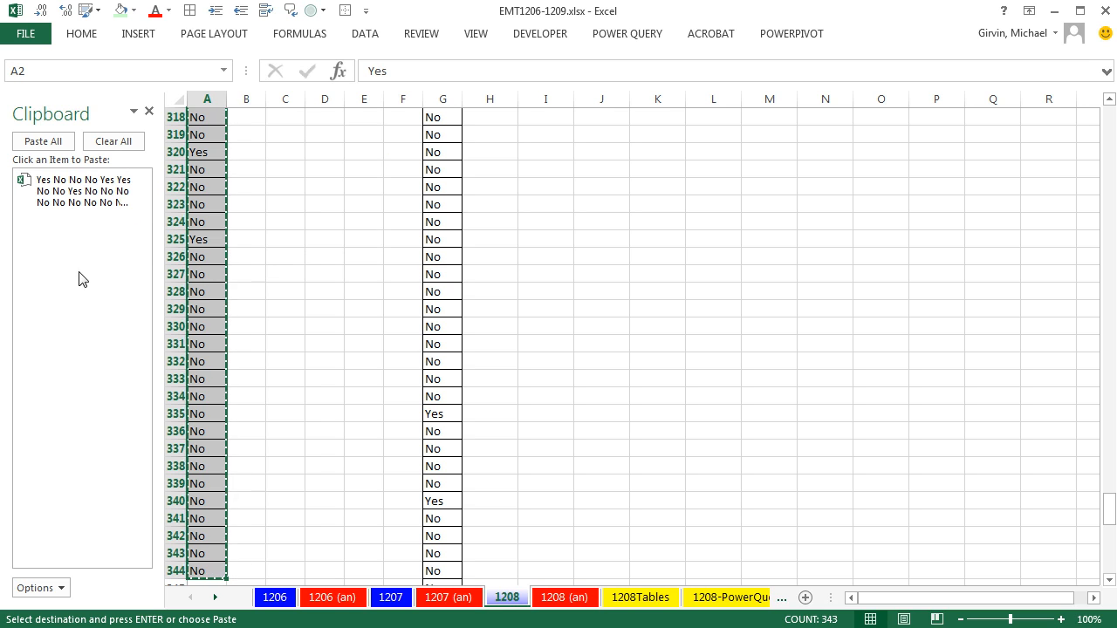
click(35, 587)
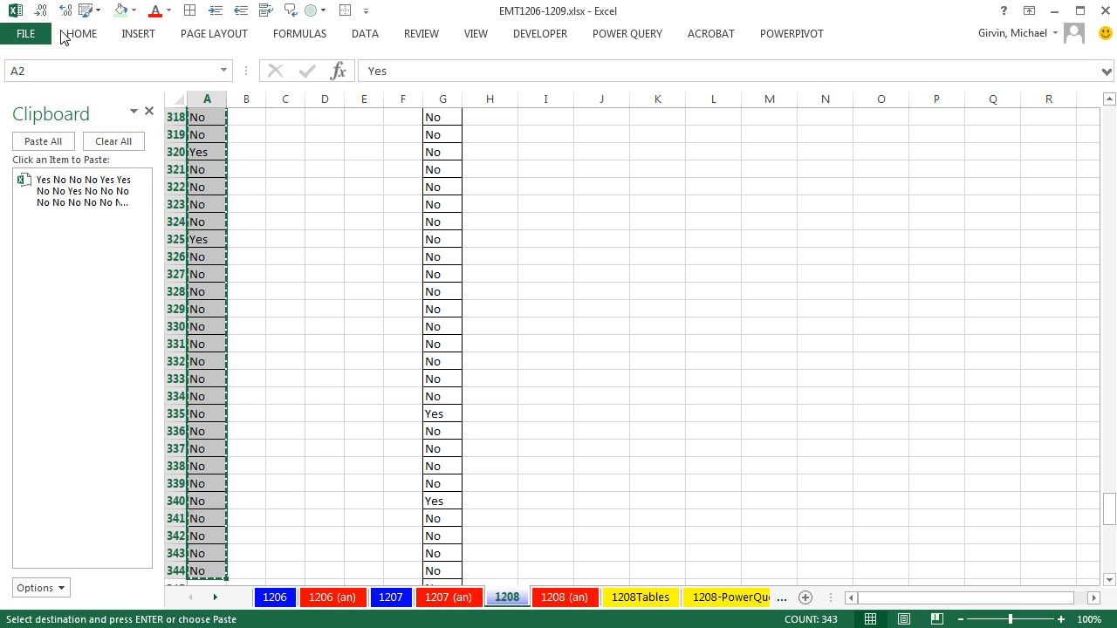
click(81, 33)
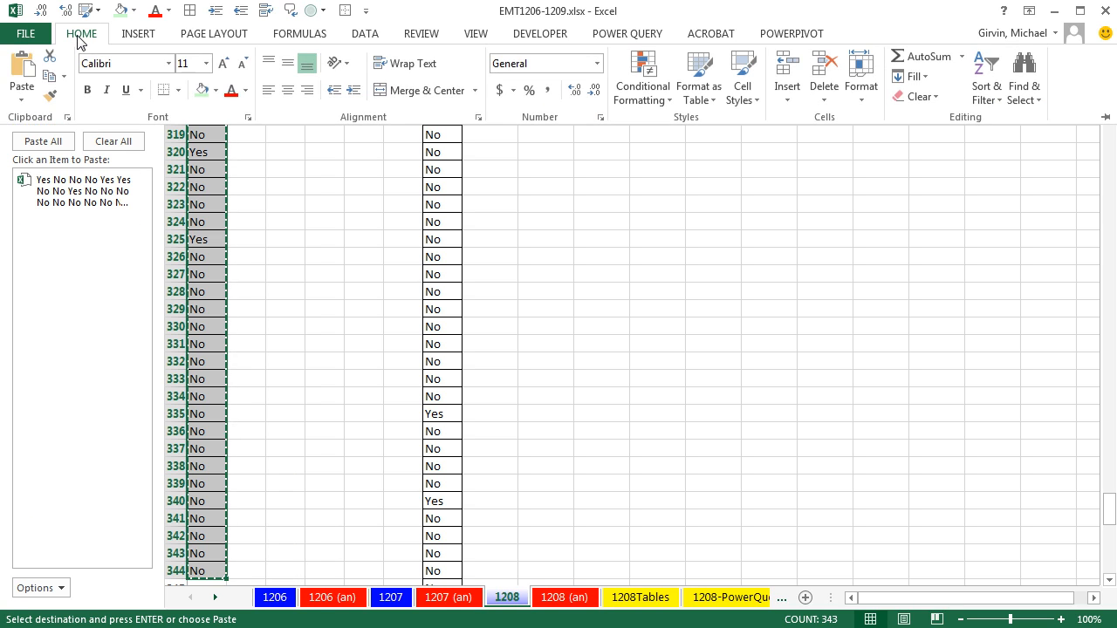
mouse_move(67, 117)
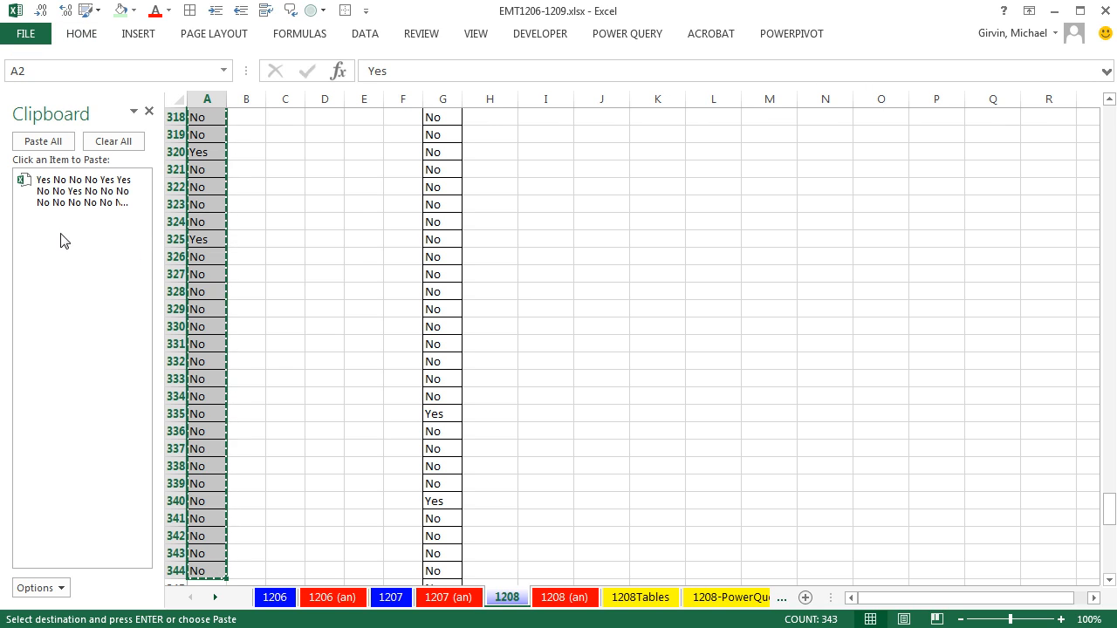
mouse_move(60, 286)
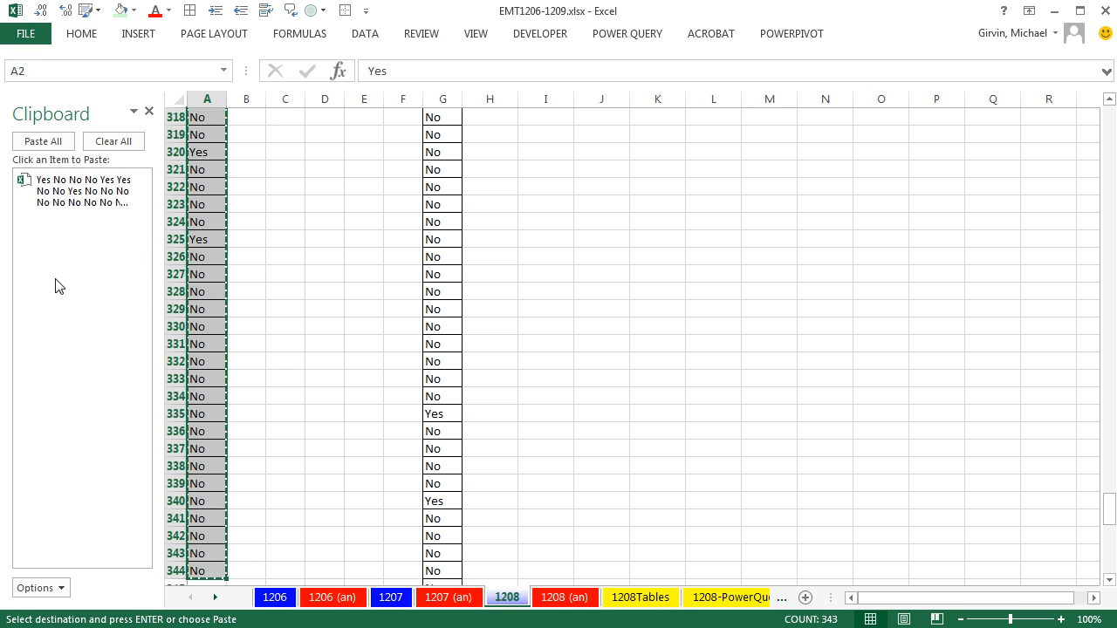
click(285, 309)
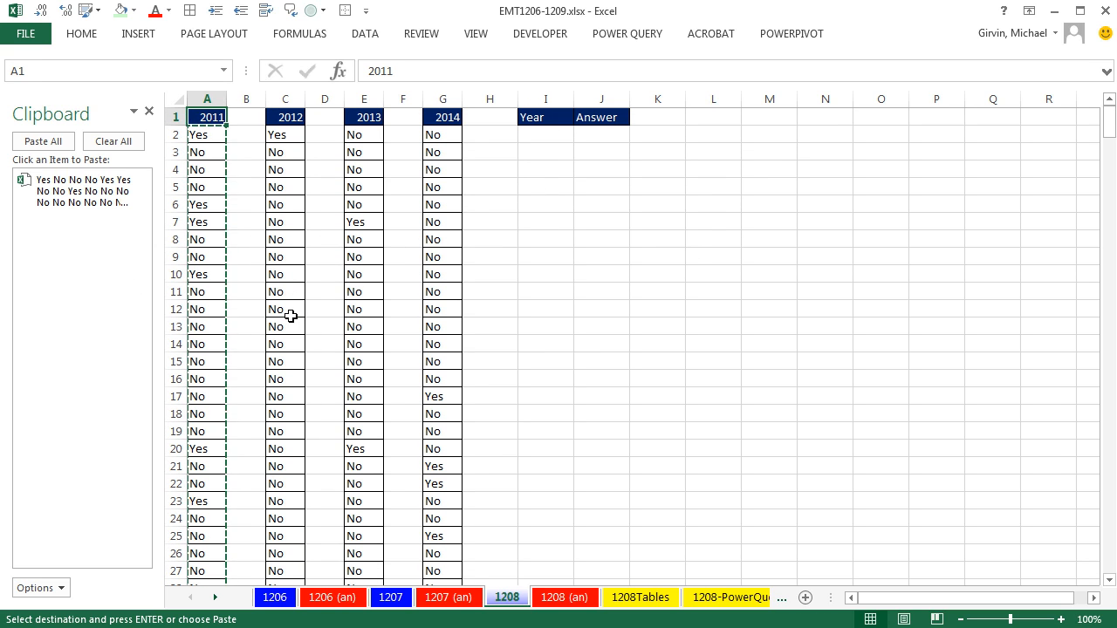
Step: Select and copy the 2012, 2013 and 2014 answer columns (C, E, G) to the Clipboard
click(285, 134)
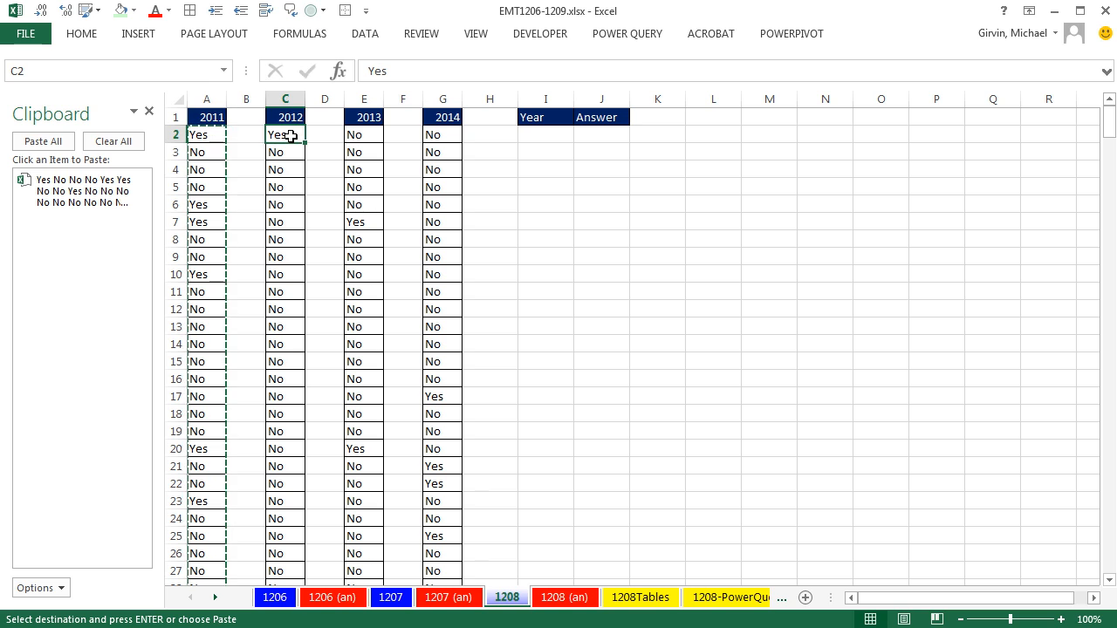
key(ctrl+shift+down)
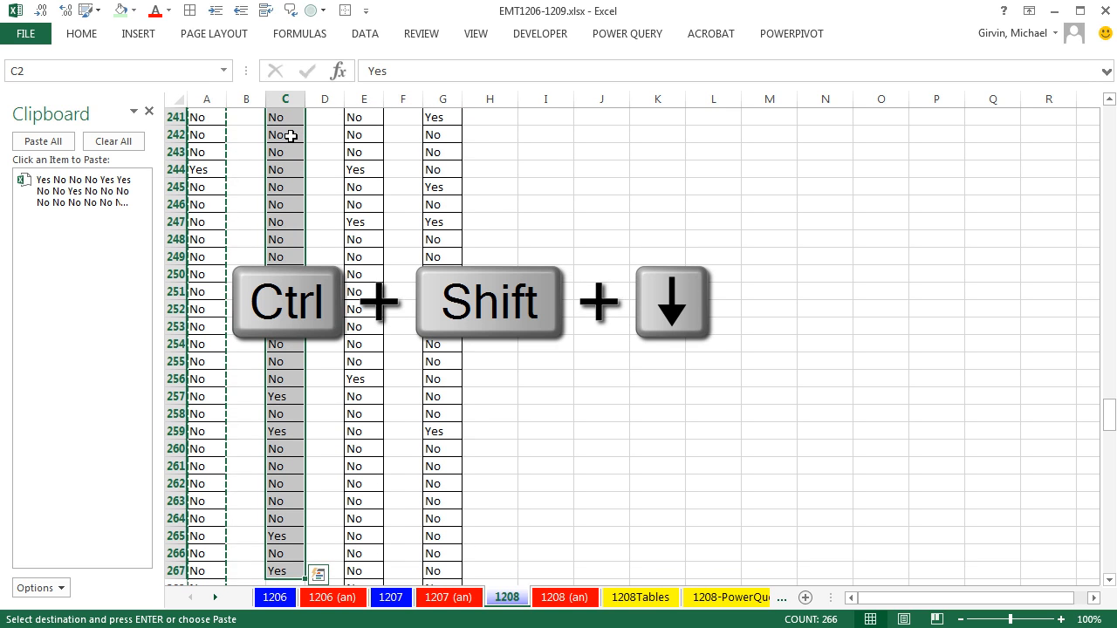
key(ctrl+c)
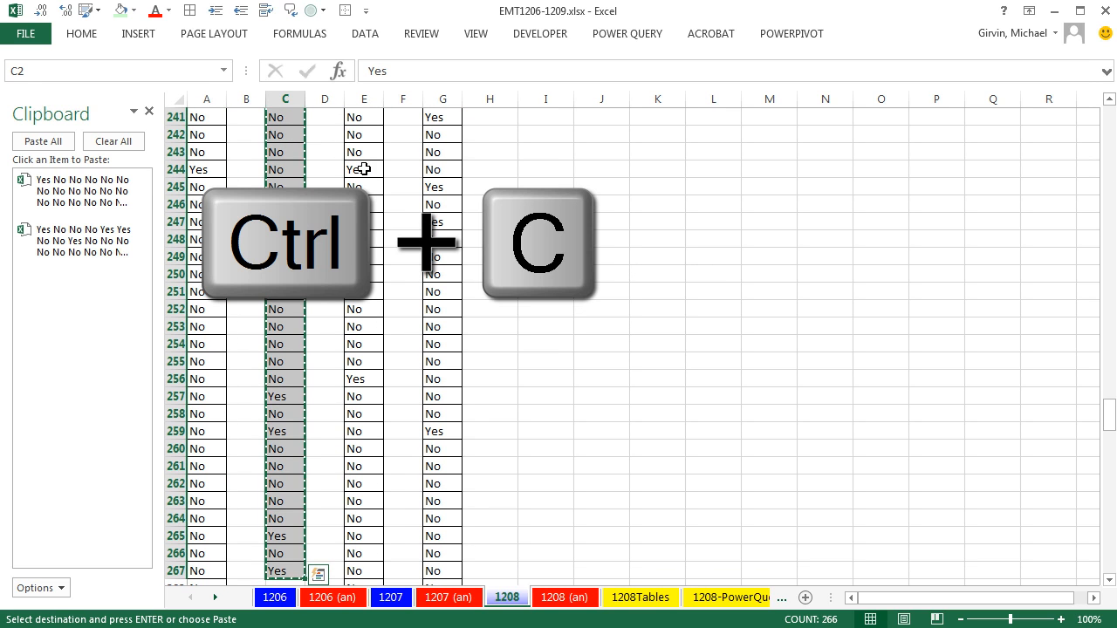
click(364, 169)
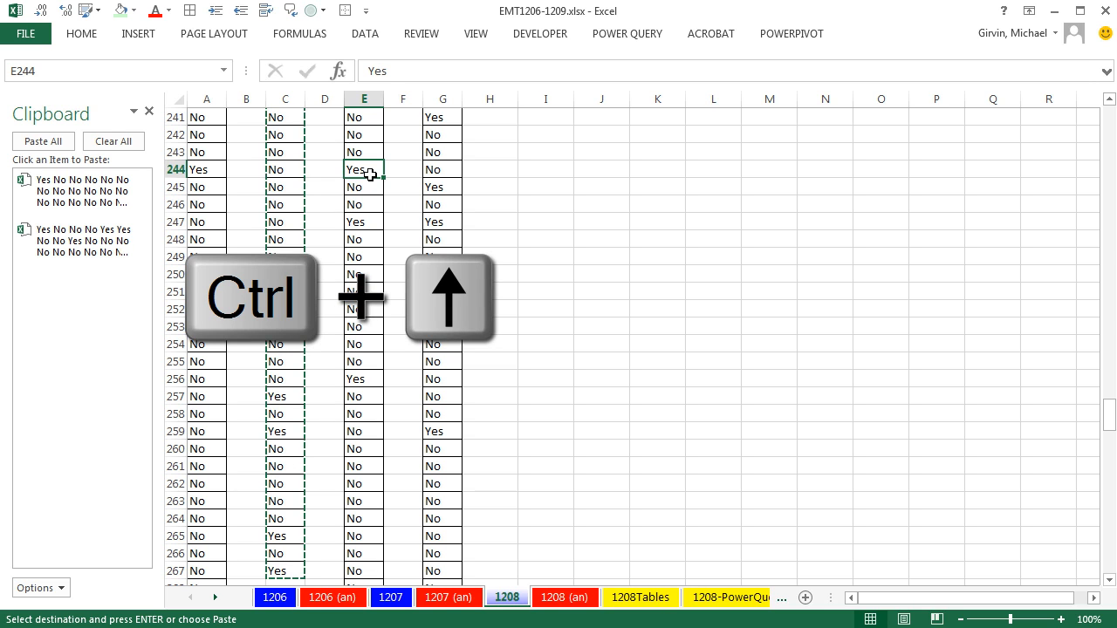
key(ctrl+Up)
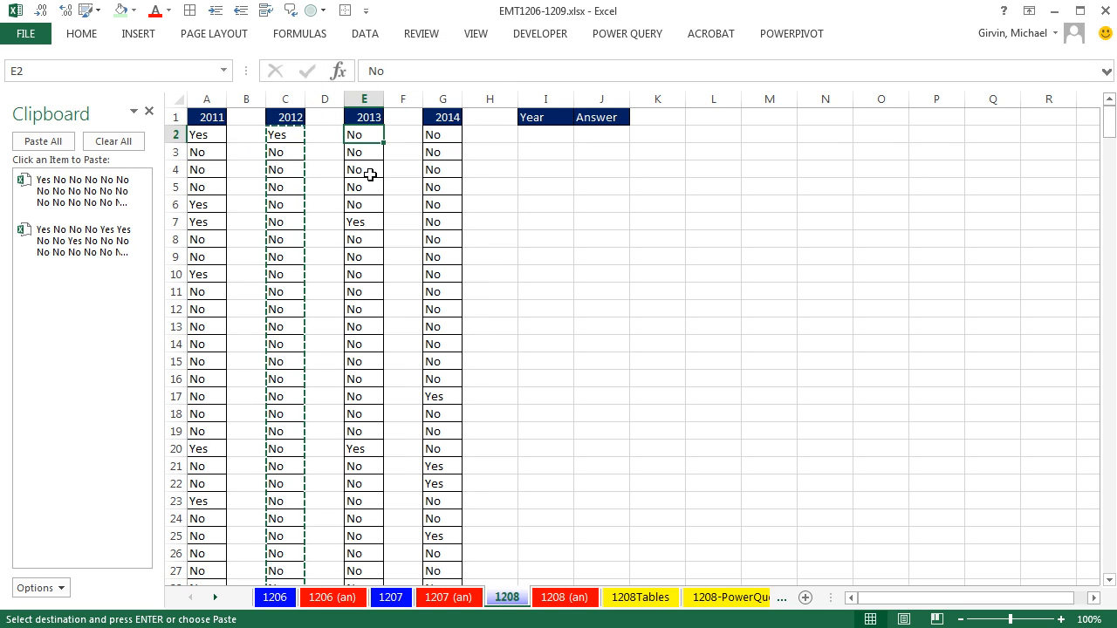
key(ctrl+shift+down)
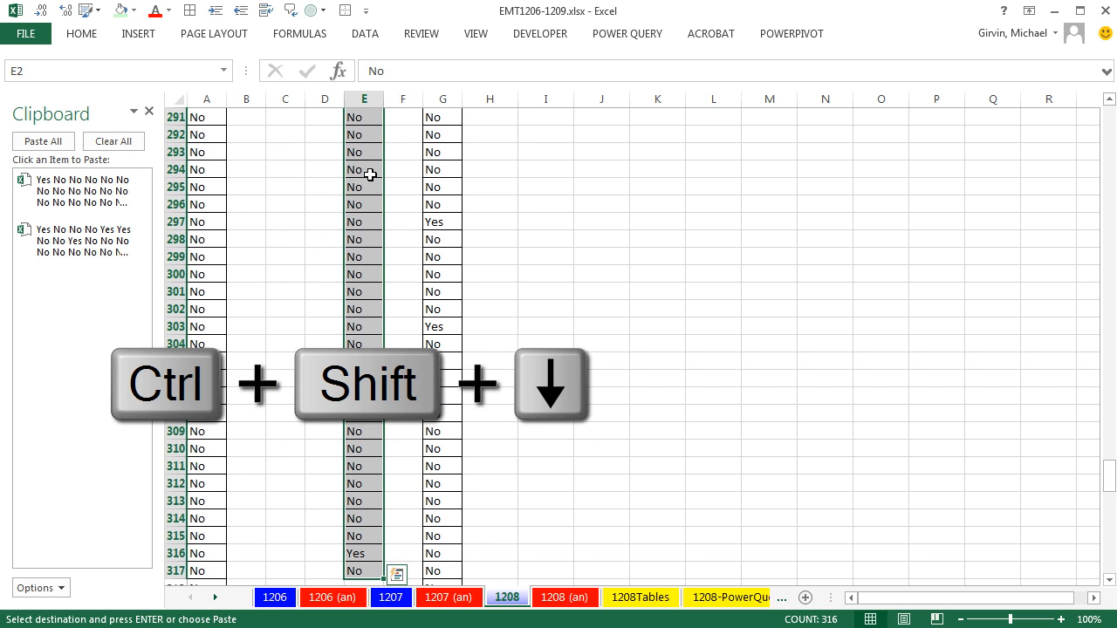
key(ctrl+c)
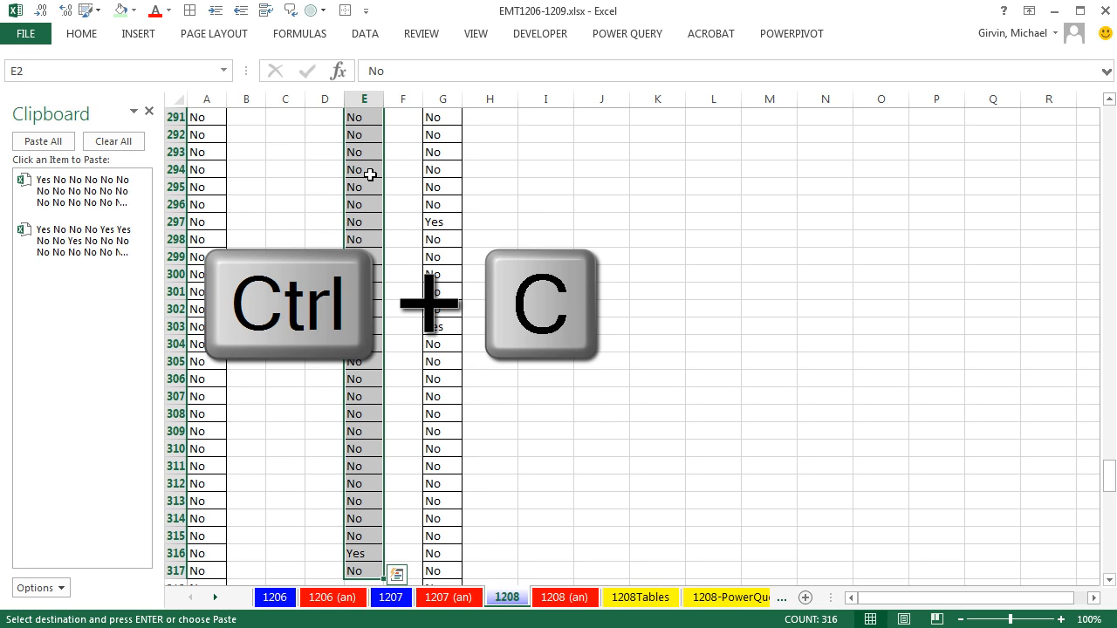
key(ctrl+c)
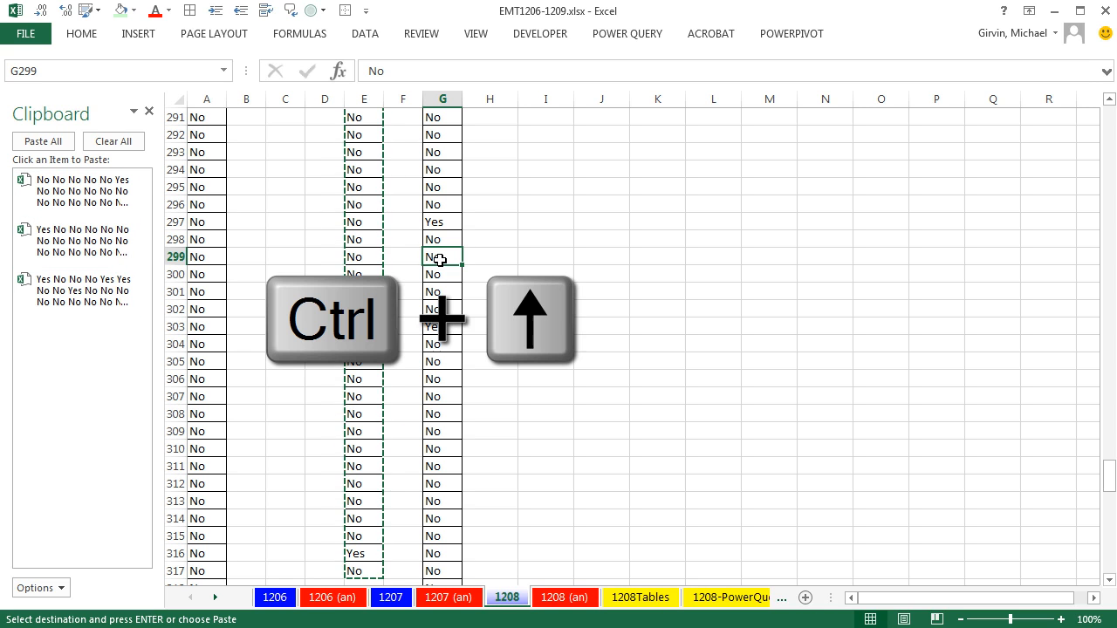
key(ctrl+up)
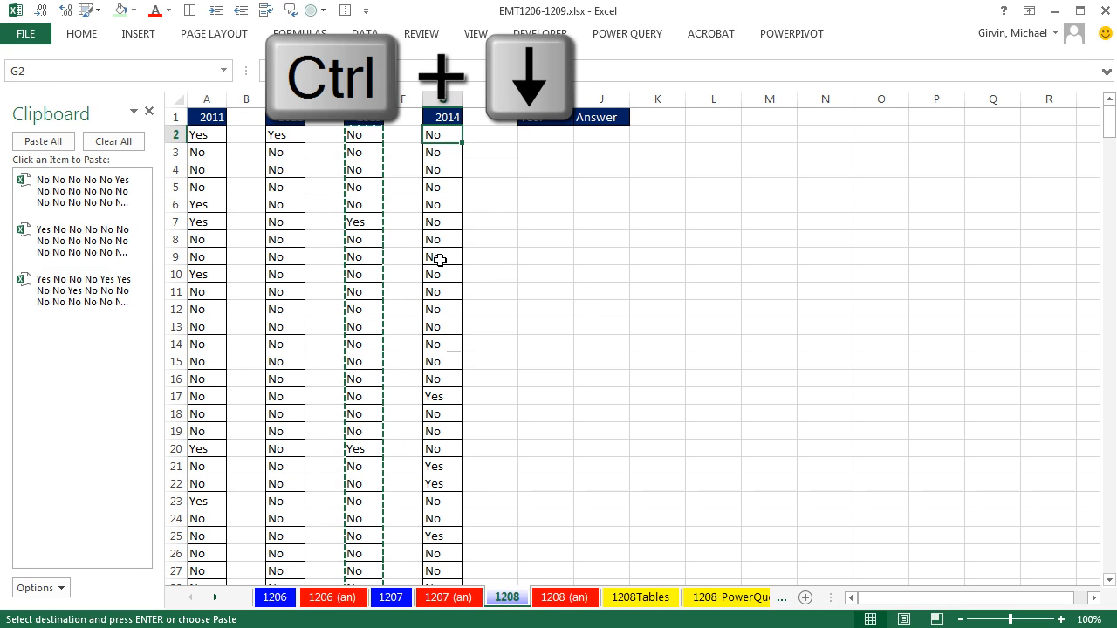
key(ctrl+shift+down)
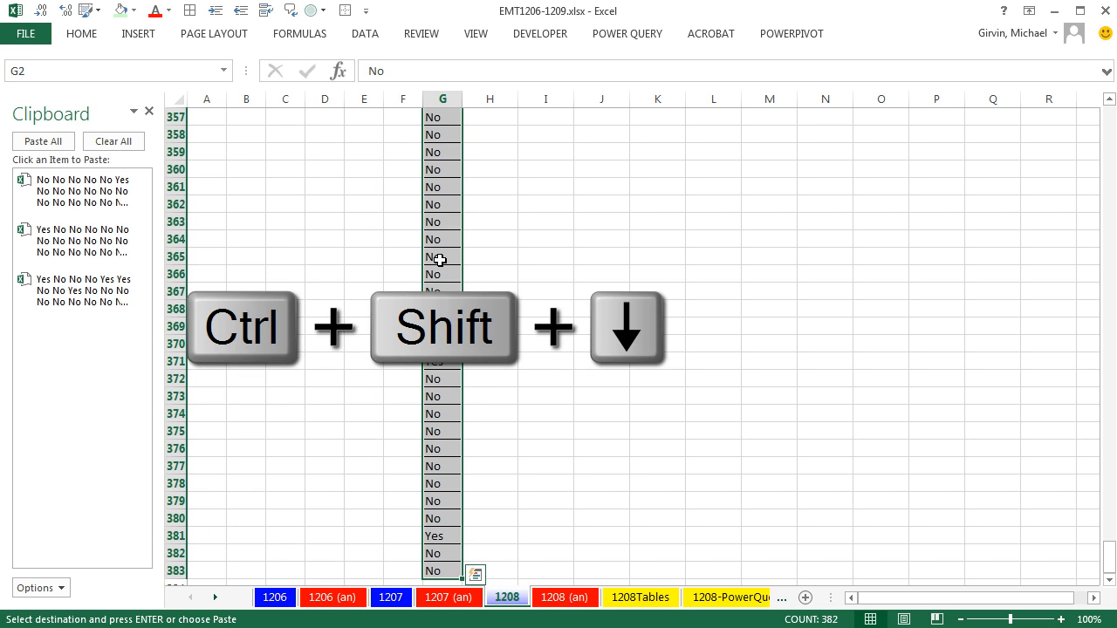
key(ctrl+c)
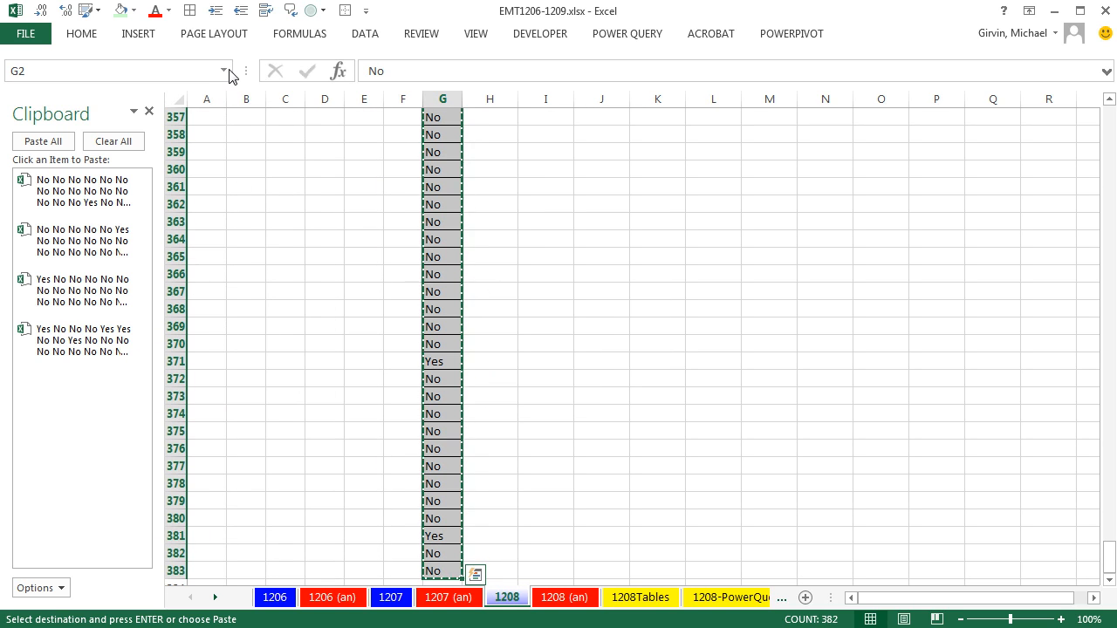
mouse_move(312, 184)
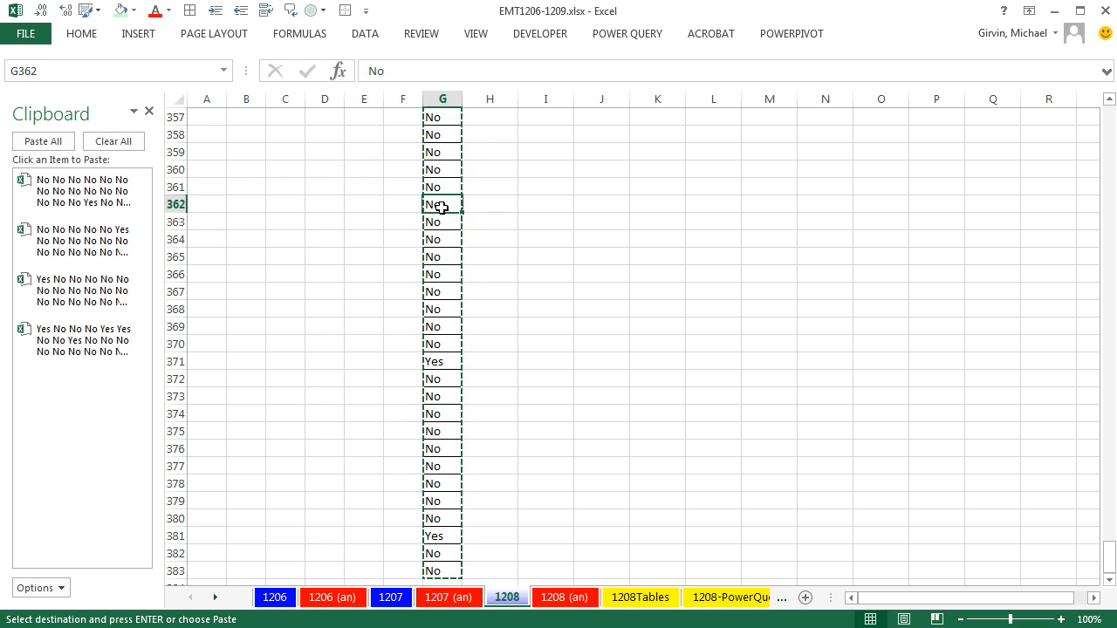
key(ctrl+Home)
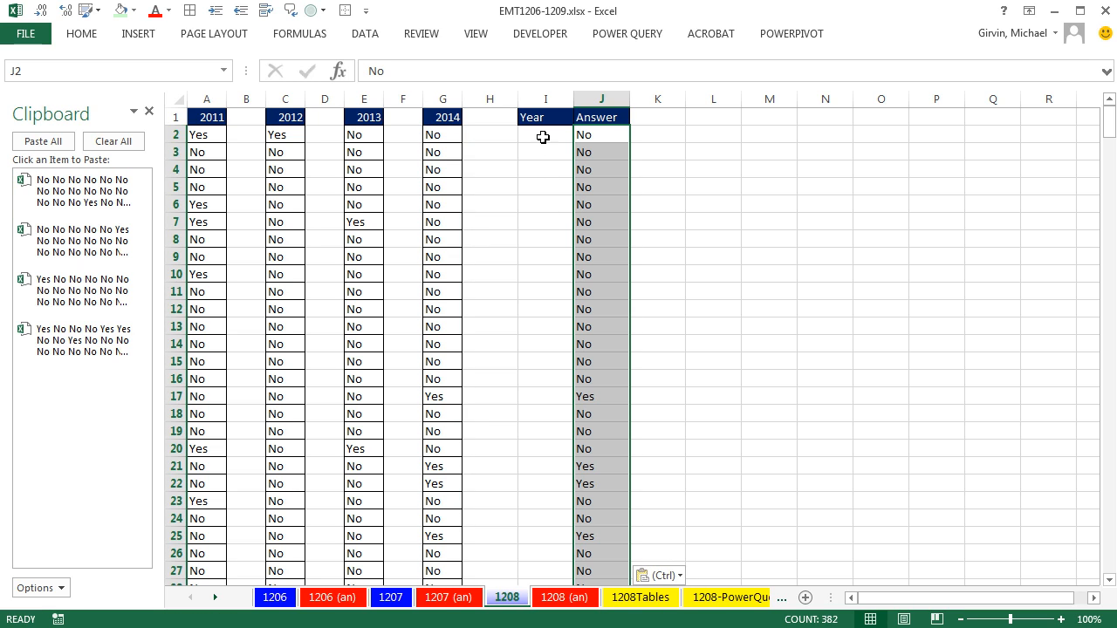
Step: Enter 2014 in the Year column and fill it down beside the 2014 answers
text(2014)
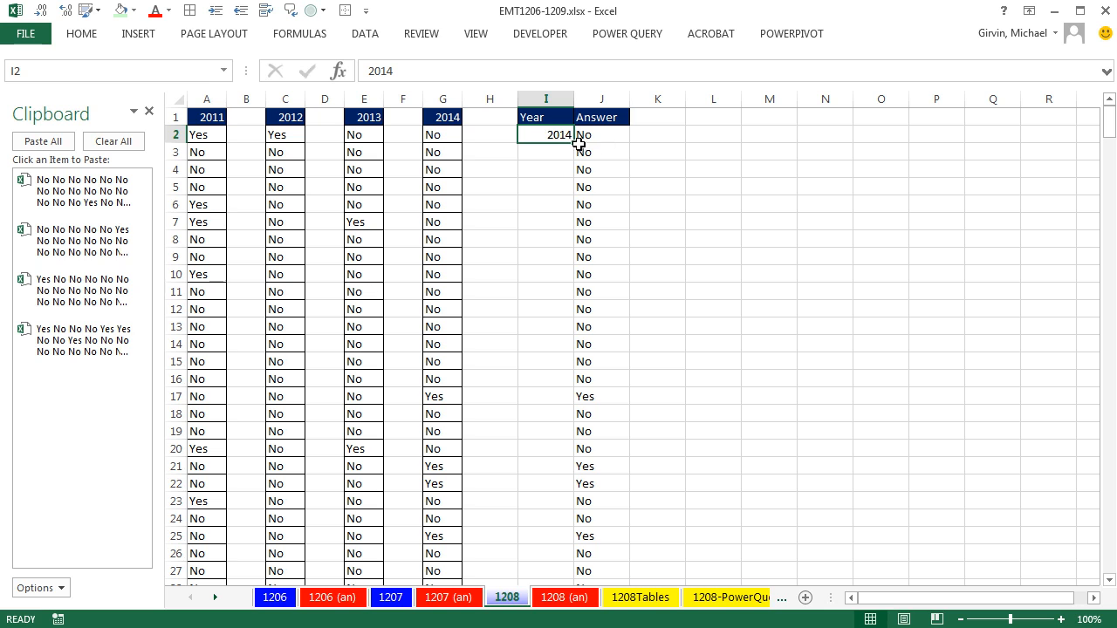
drag(546, 134, 545, 571)
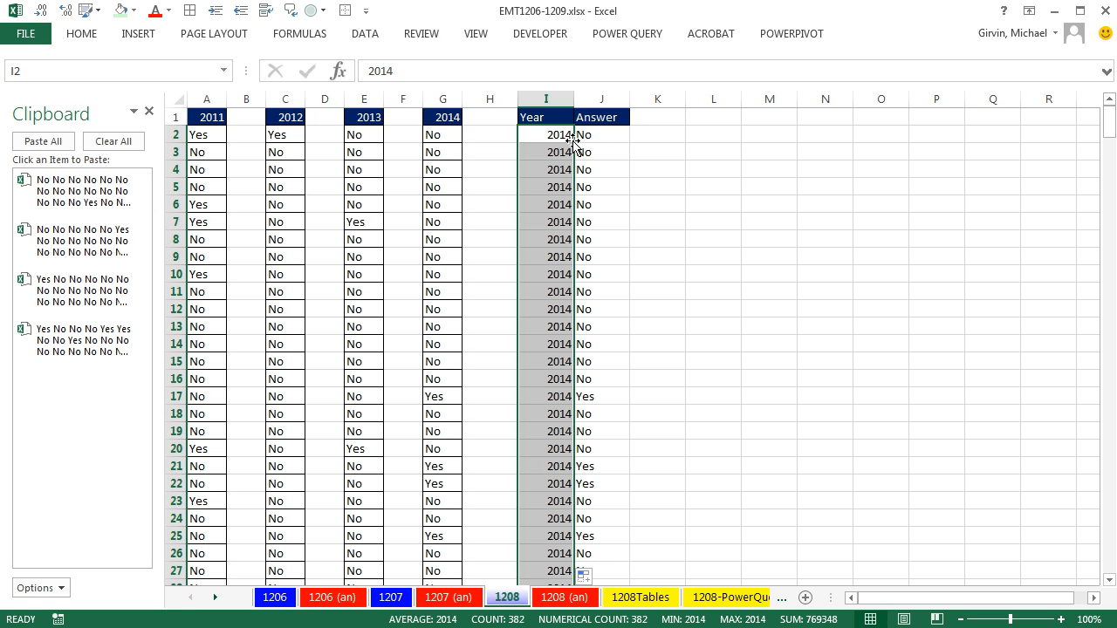
key(ctrl+Down)
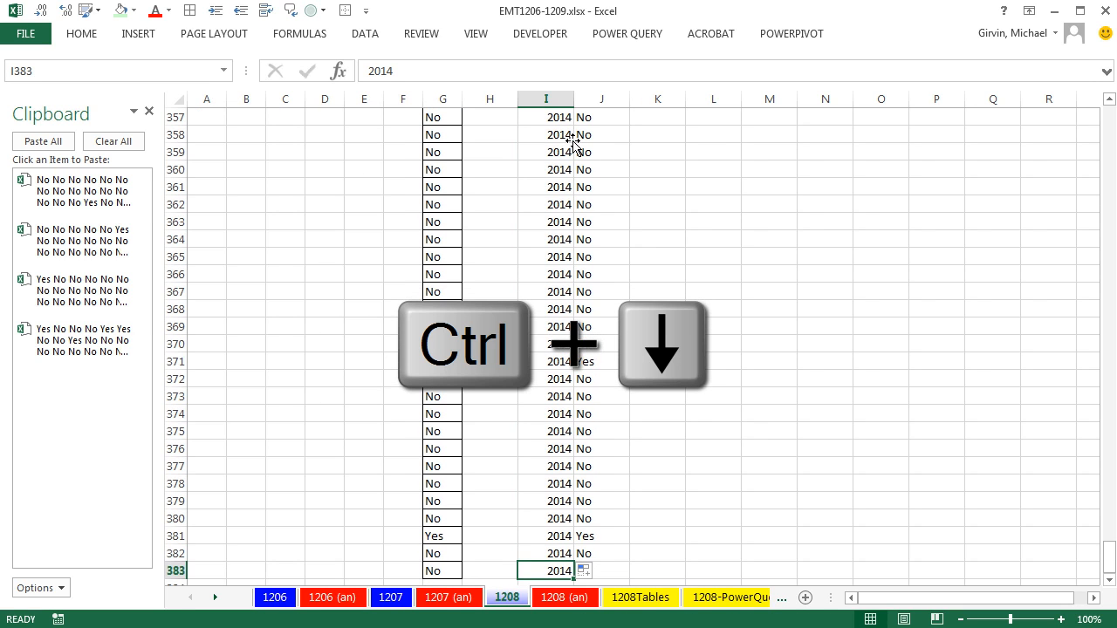
key(ctrl+down)
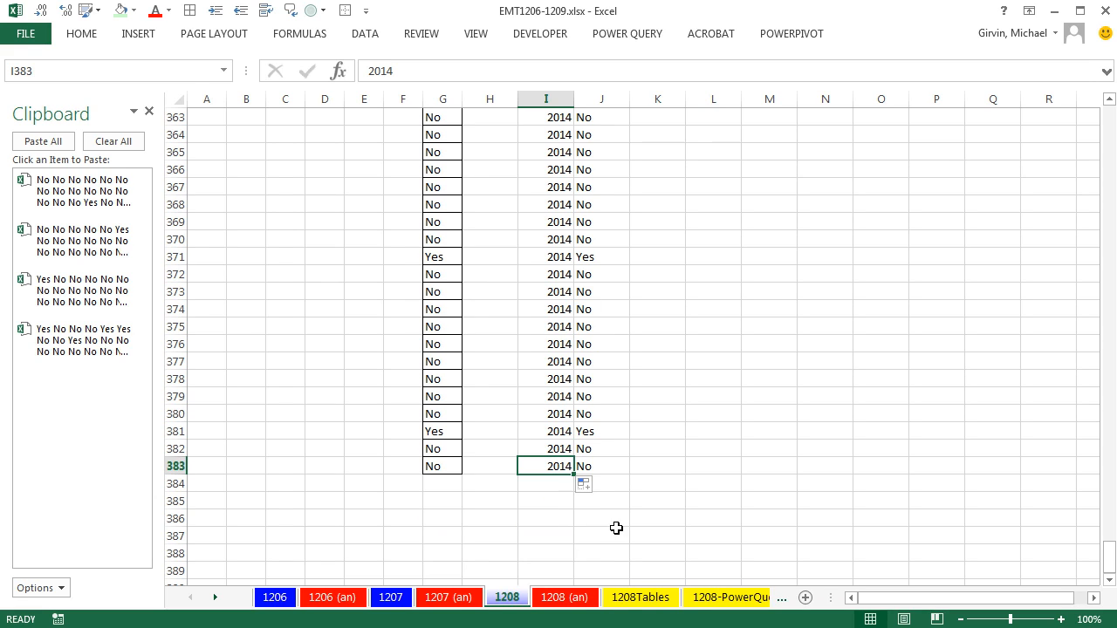
mouse_move(544, 430)
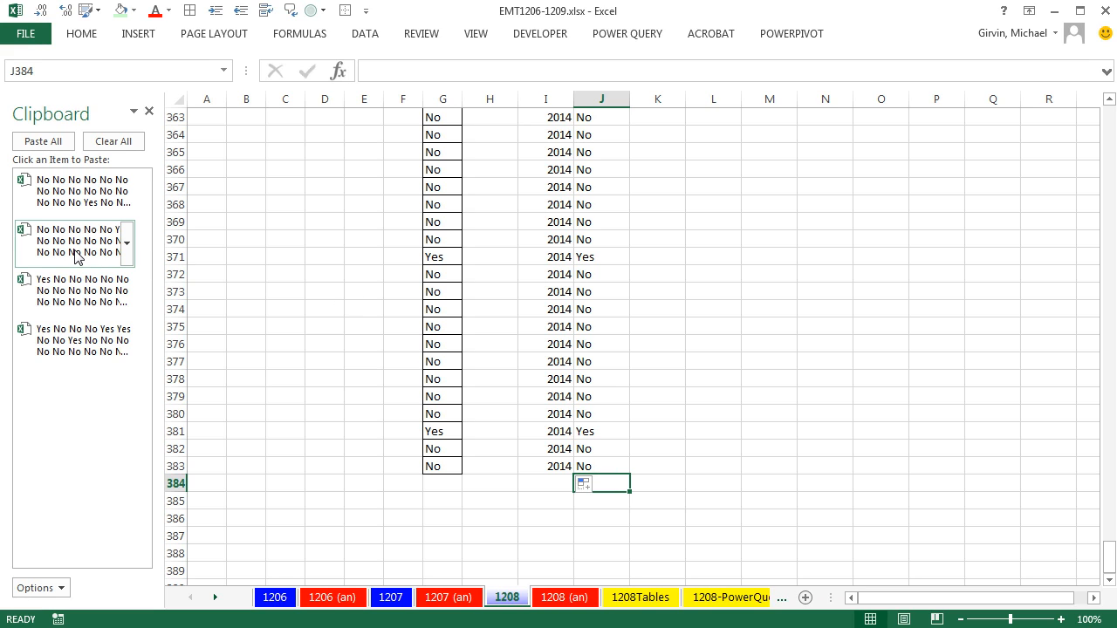
Step: Paste the 2013 answers below and label the 2013, 2012 and 2011 blocks with their years
click(75, 241)
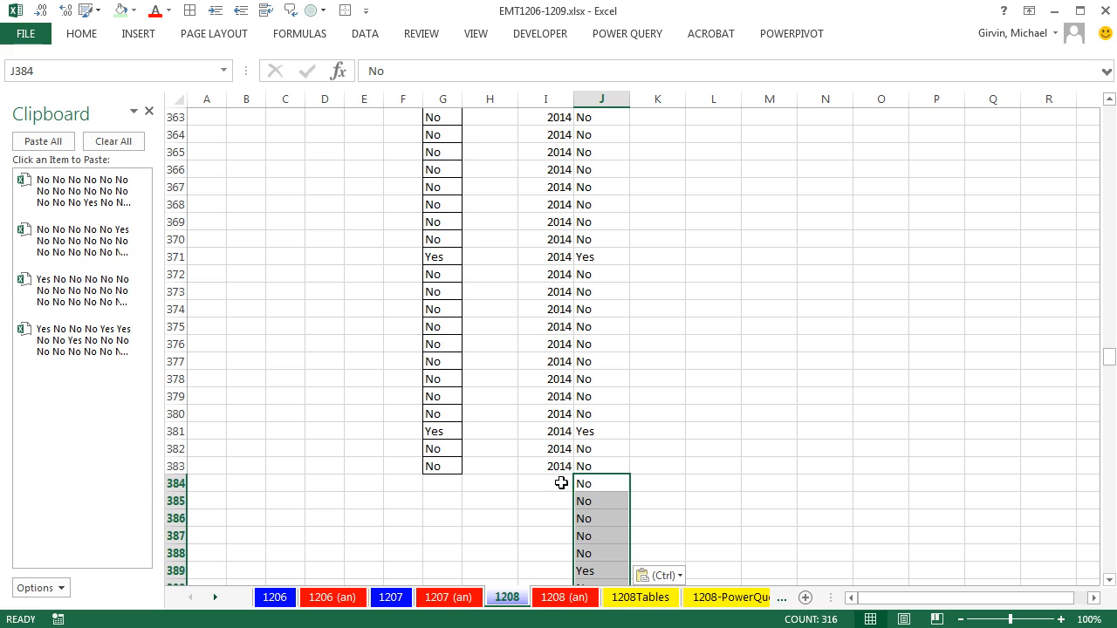
text(2013)
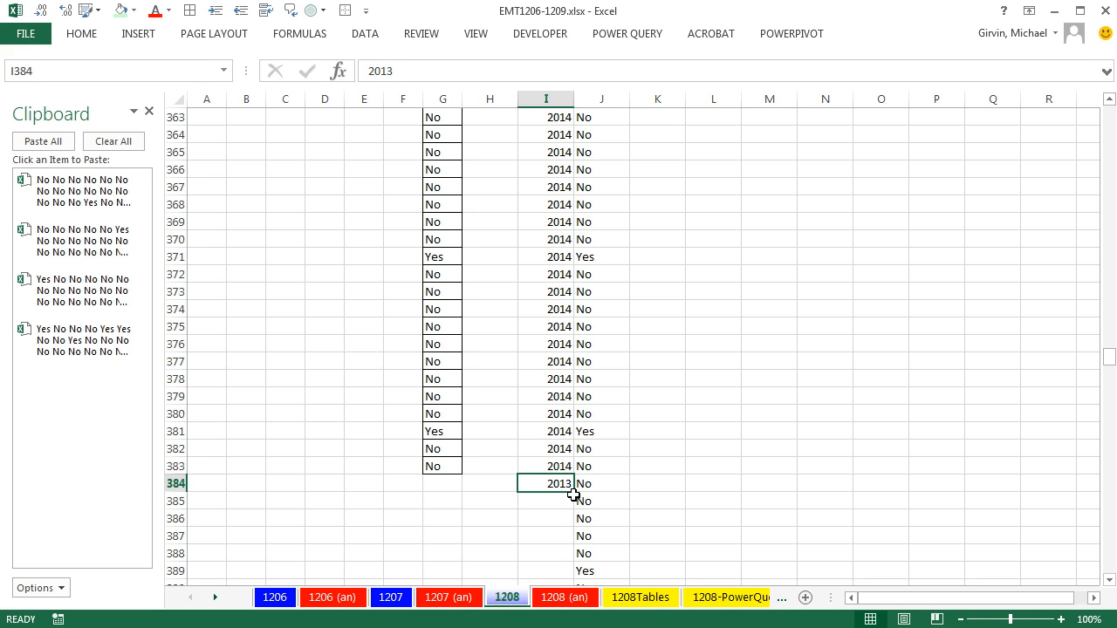
key(ctrl+down)
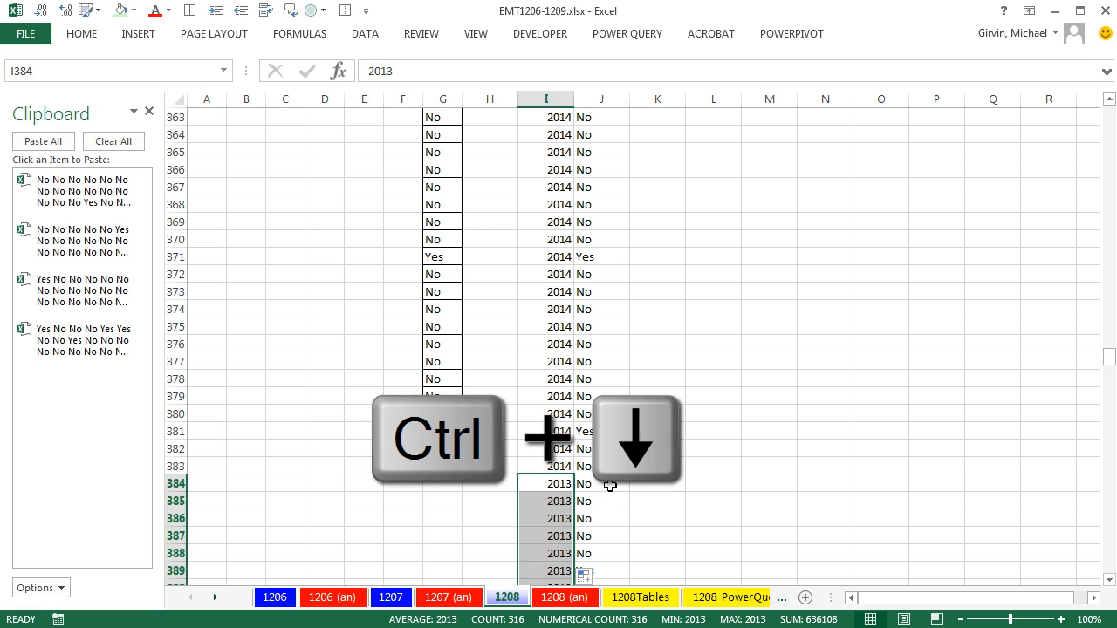
key(ctrl+down)
text(2)
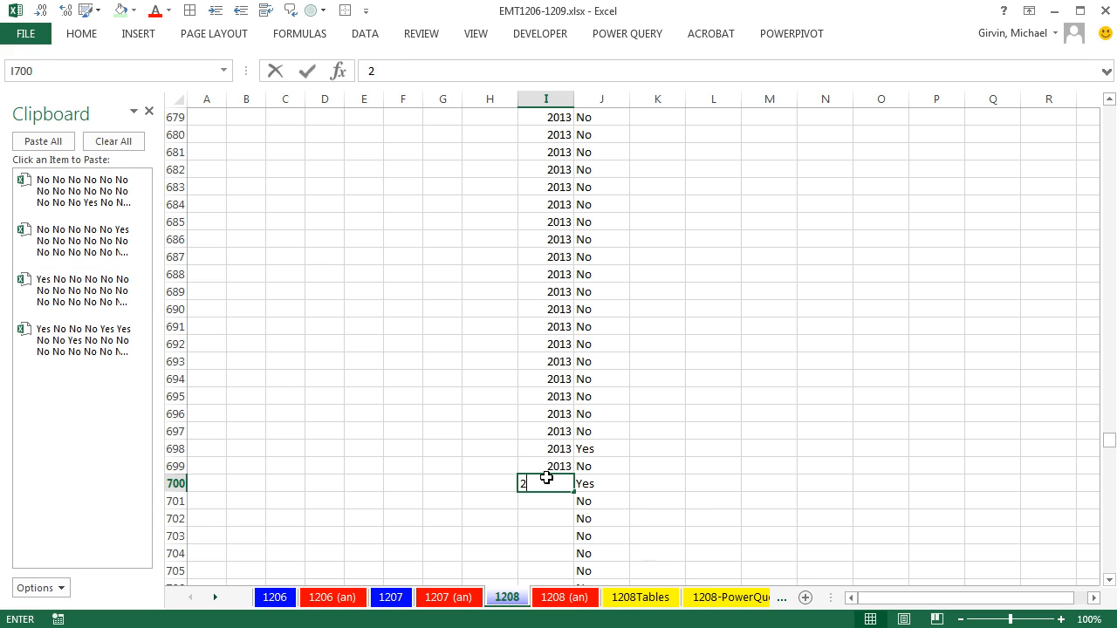
text(012)
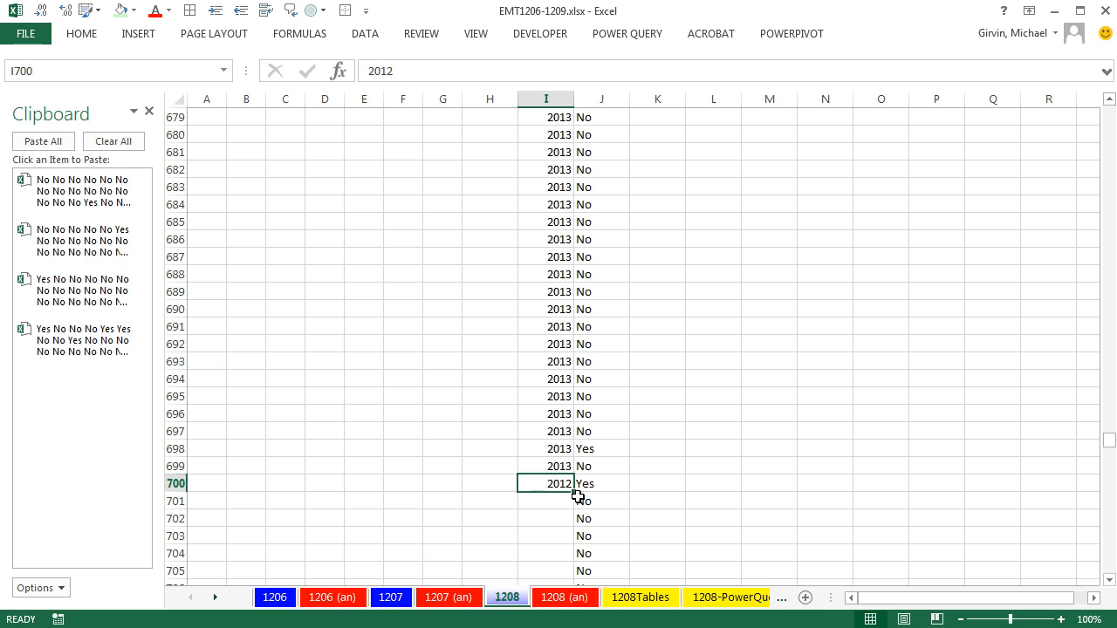
drag(546, 483, 545, 571)
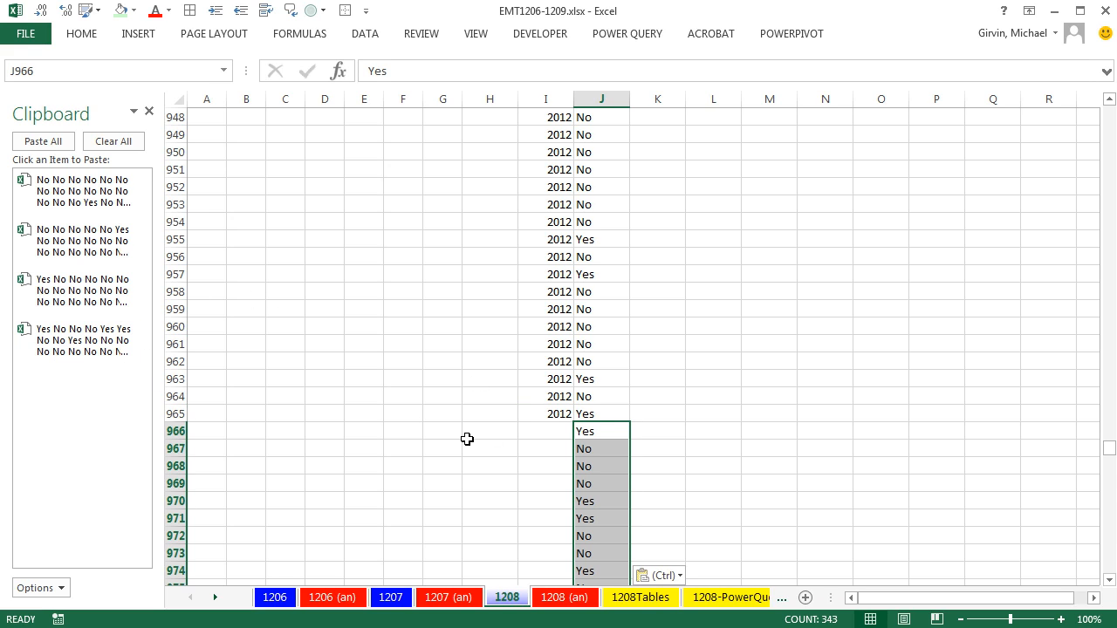
text(2011)
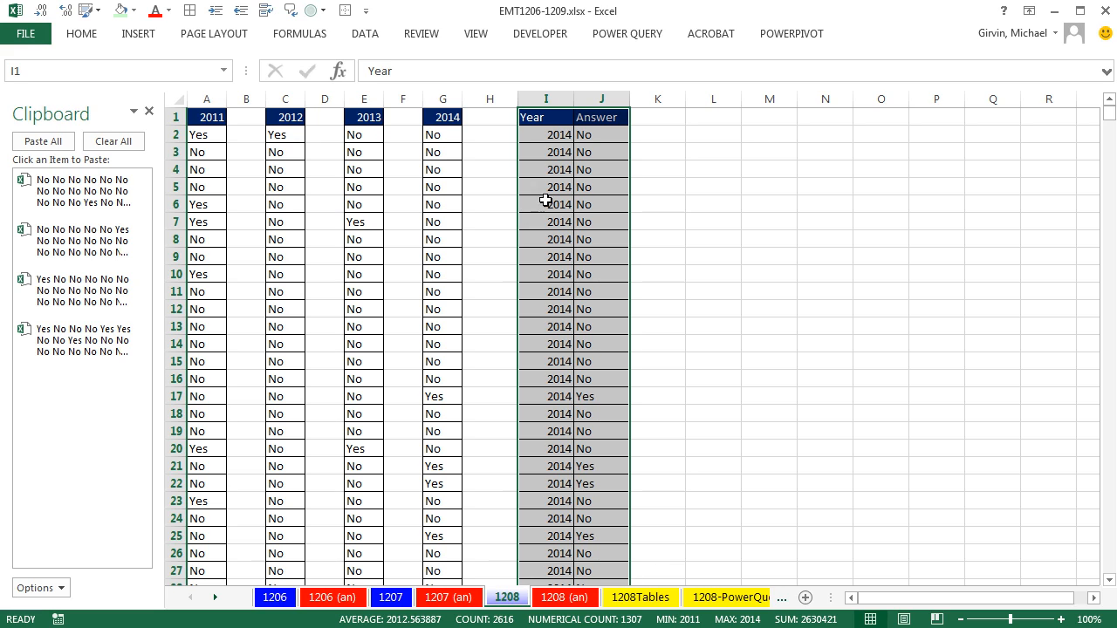
mouse_move(539, 175)
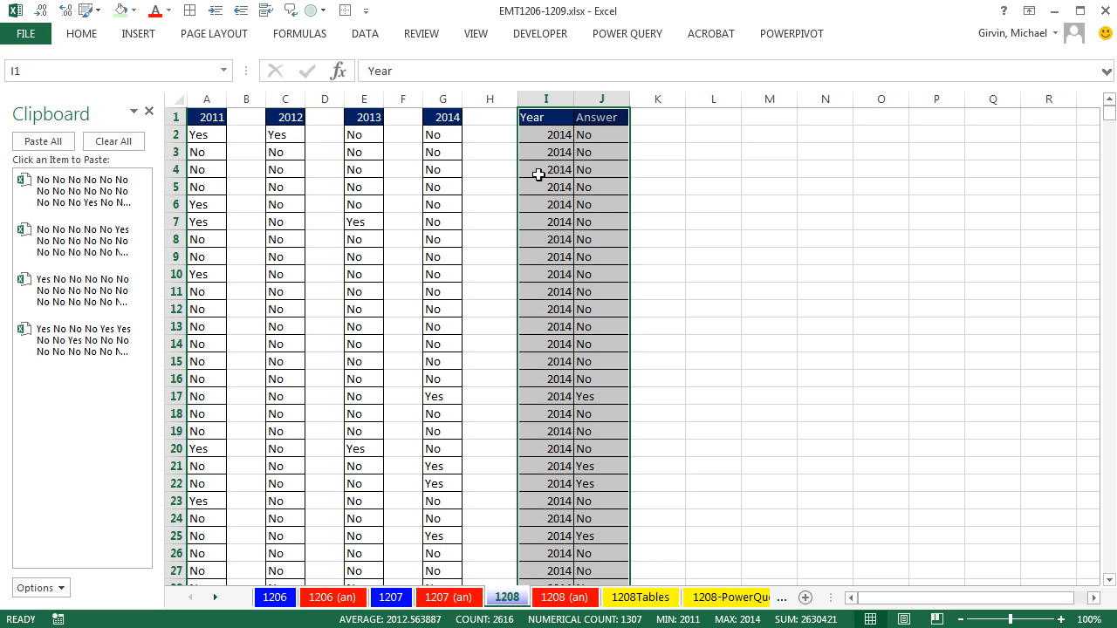
mouse_move(594, 155)
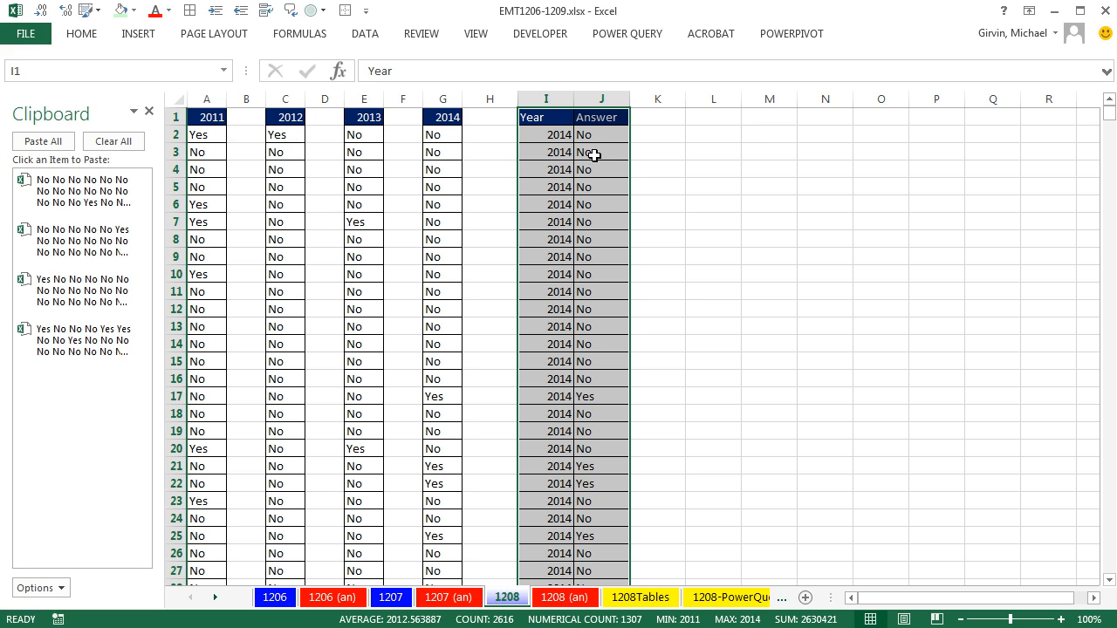
click(600, 152)
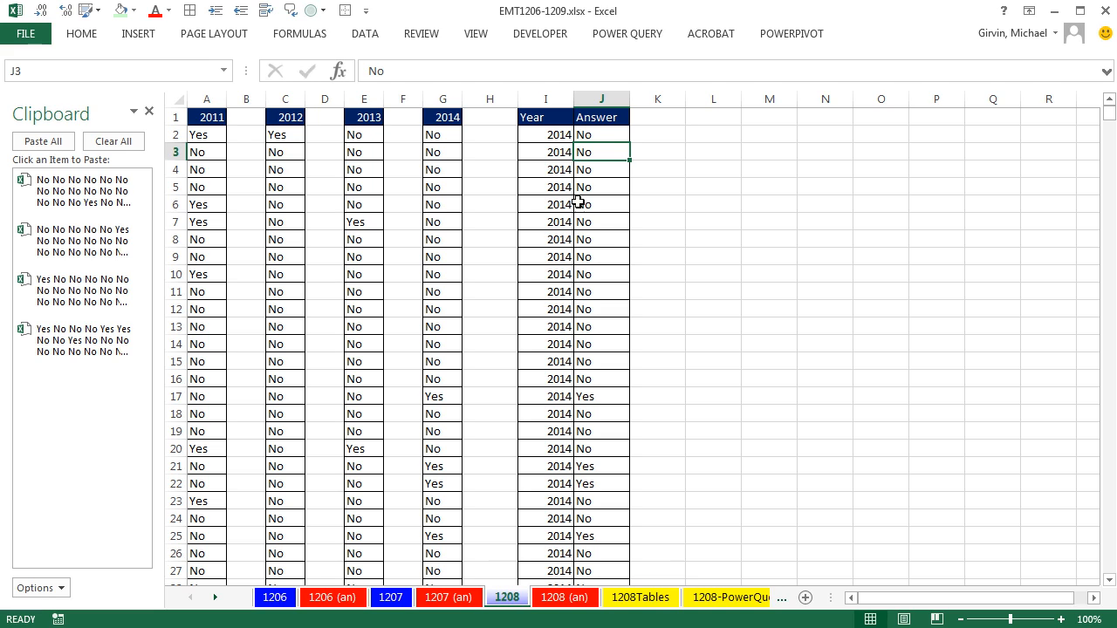
mouse_move(492, 239)
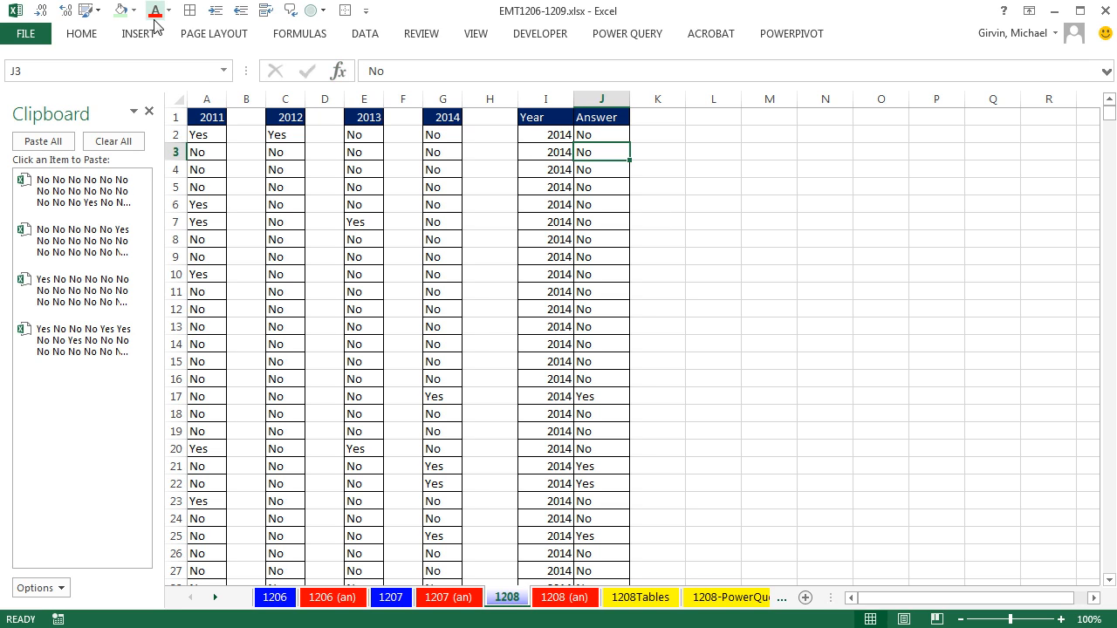
Step: Insert a PivotTable from the Year/Answer list on the existing worksheet at L1
click(137, 33)
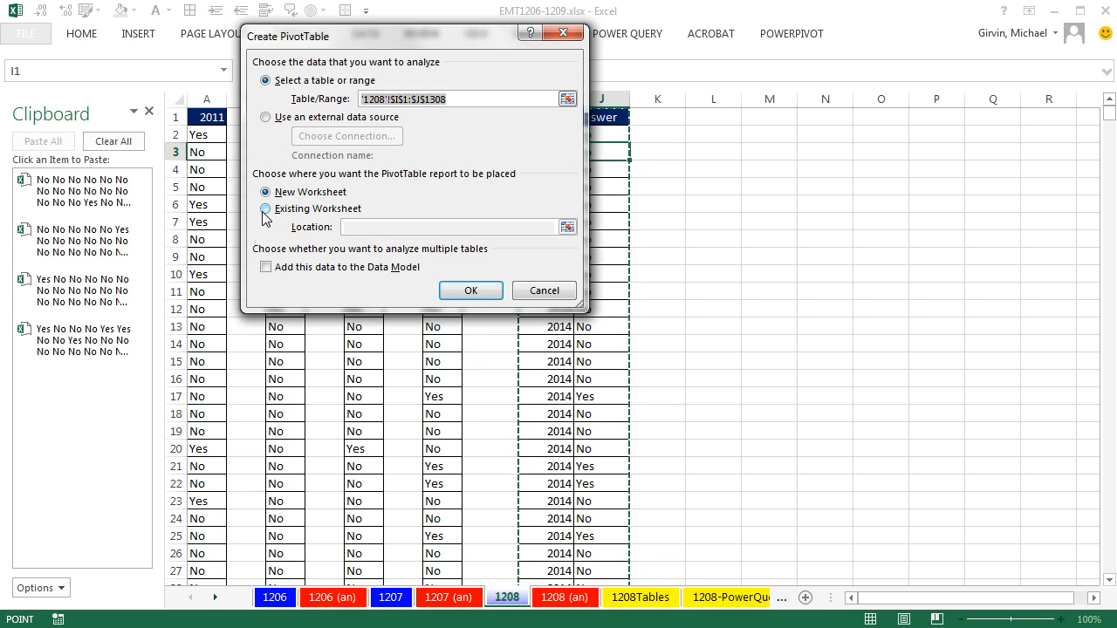
click(266, 209)
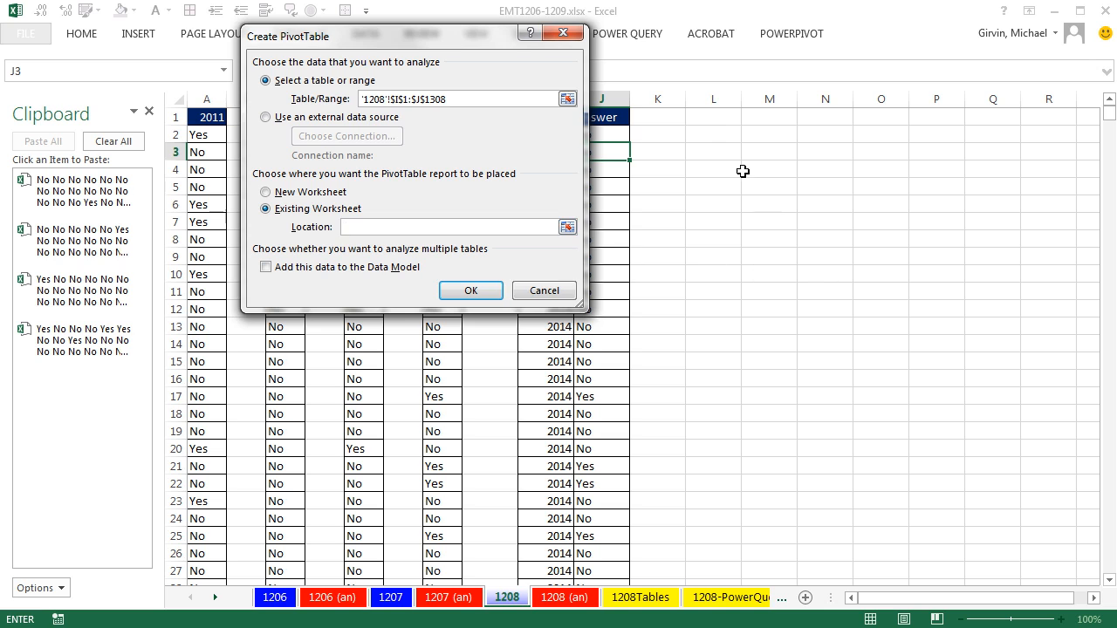
click(712, 112)
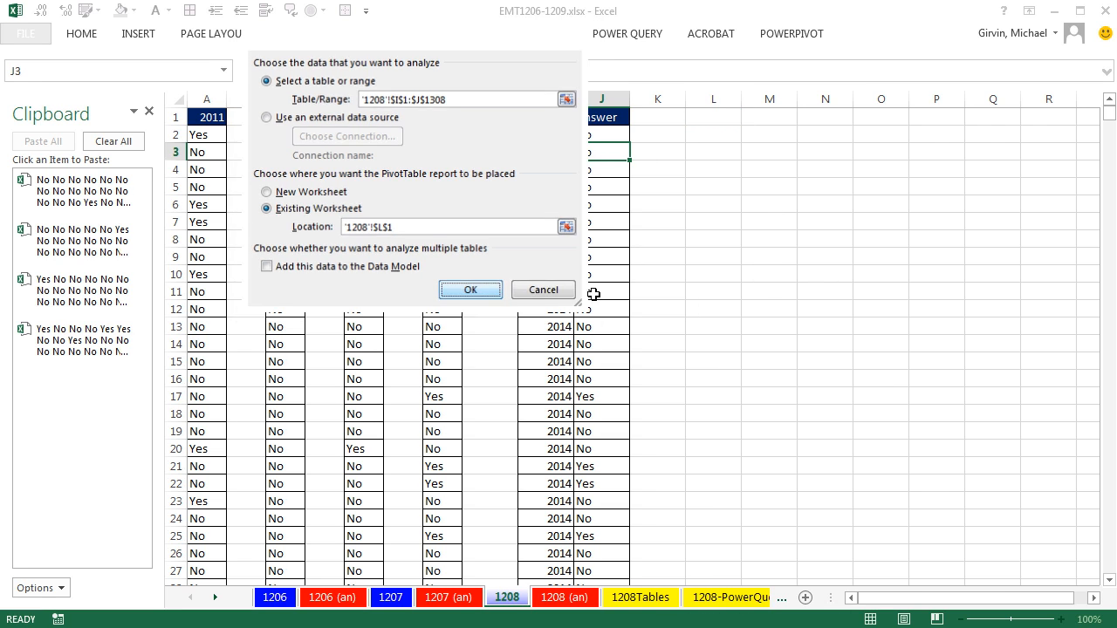
click(470, 288)
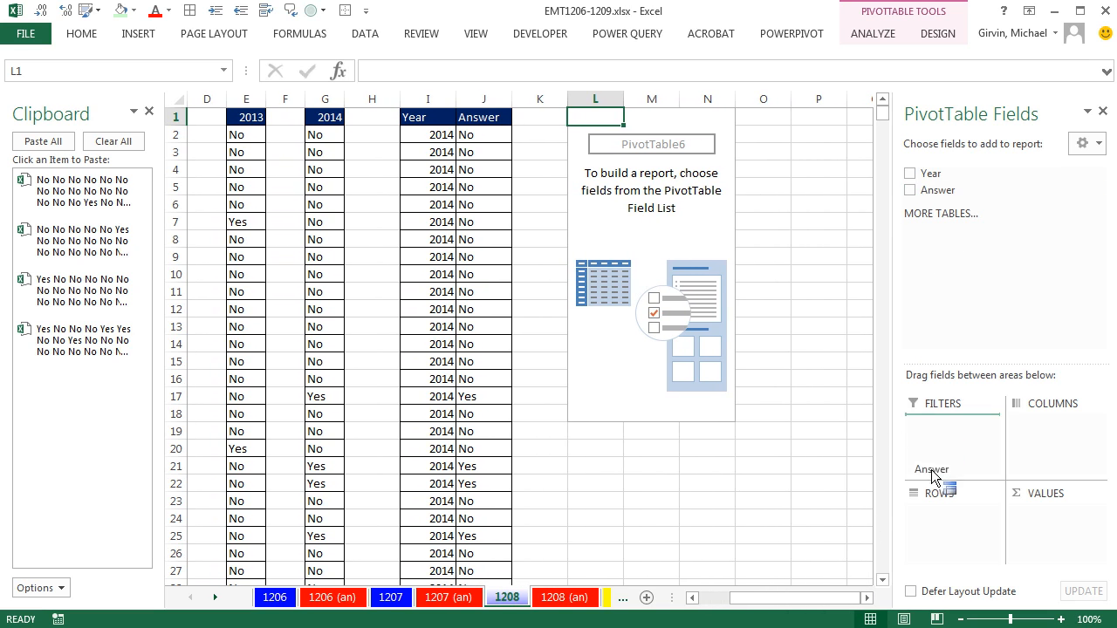
Step: Place Answer in Rows and Values and Year in Columns of the PivotTable
click(910, 190)
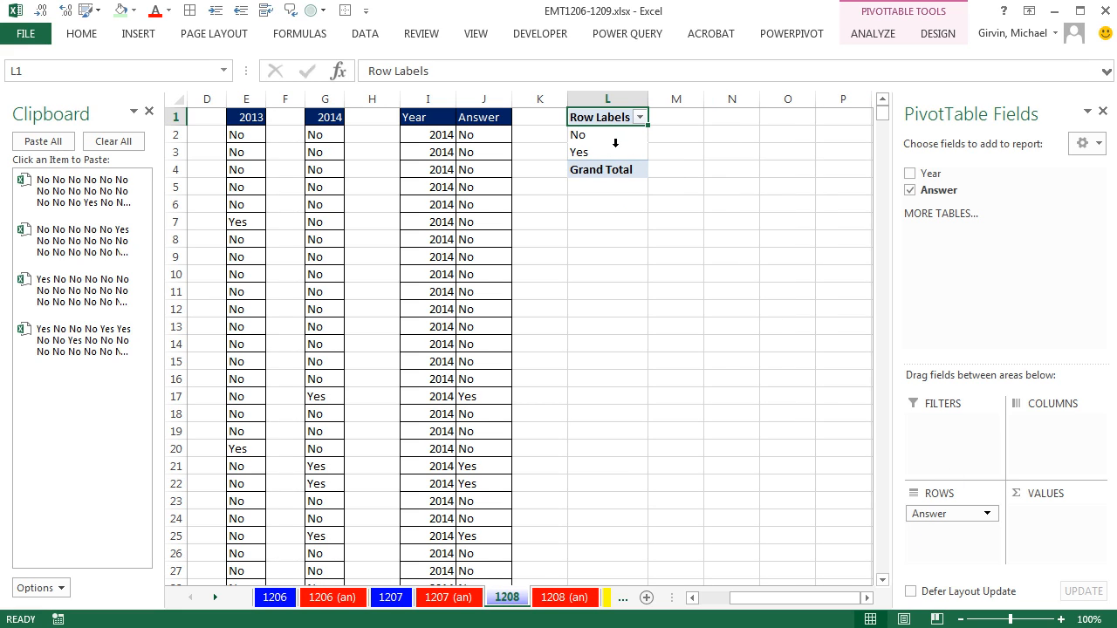
mouse_move(941, 201)
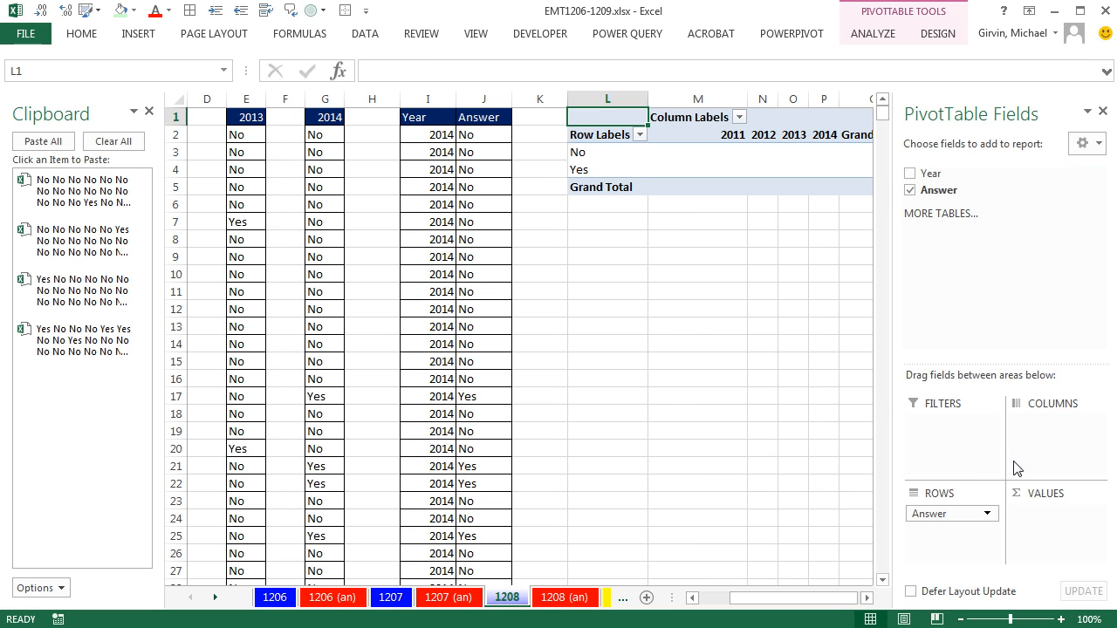
click(910, 173)
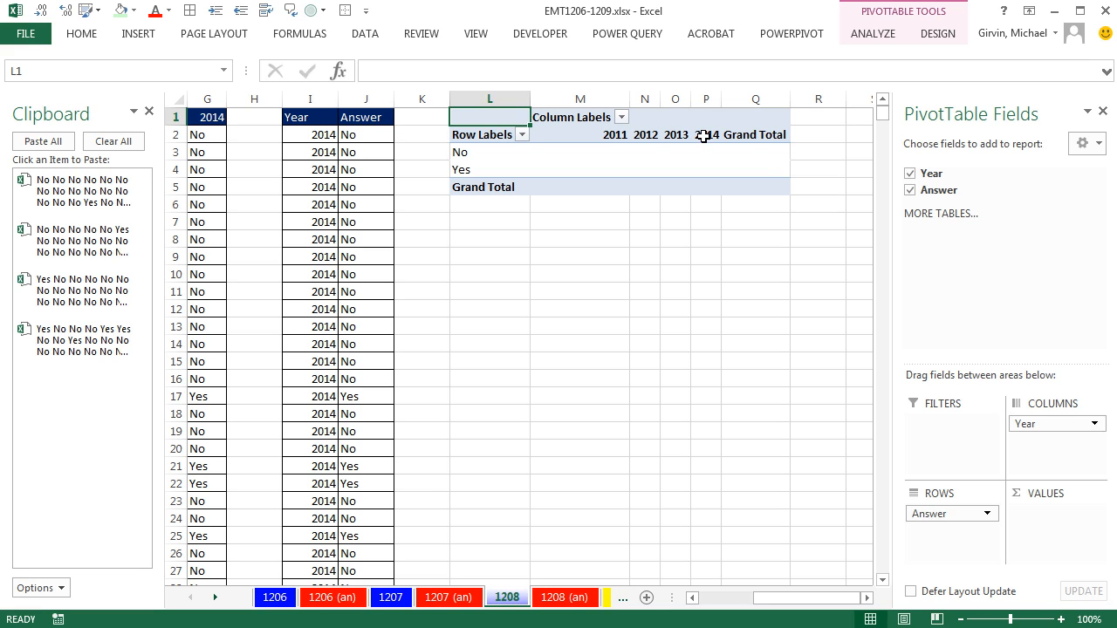
mouse_move(563, 133)
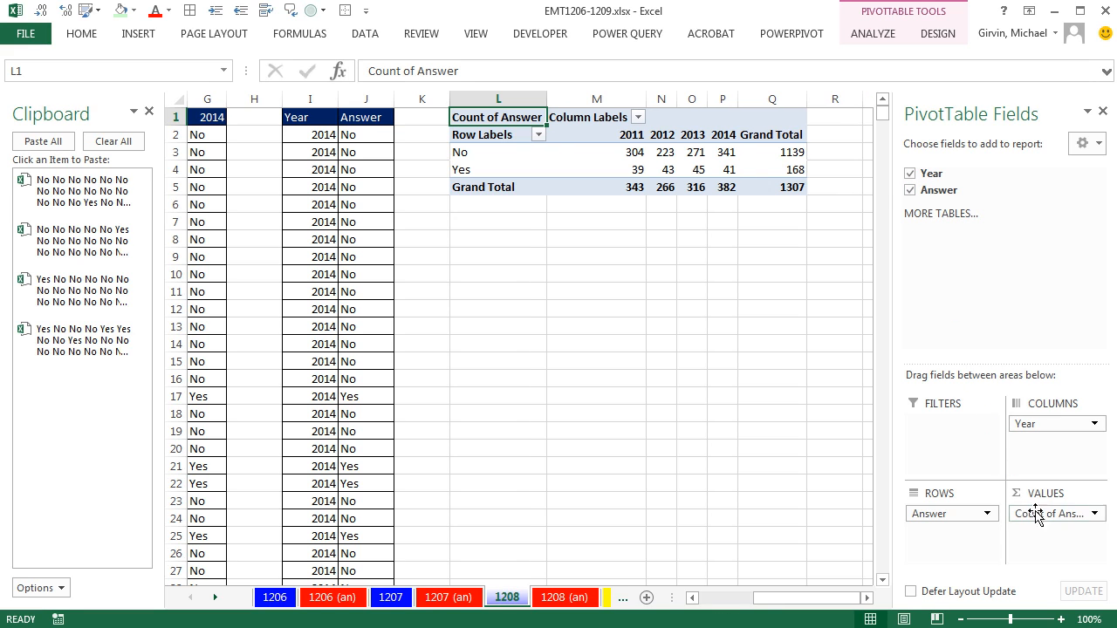
mouse_move(759, 164)
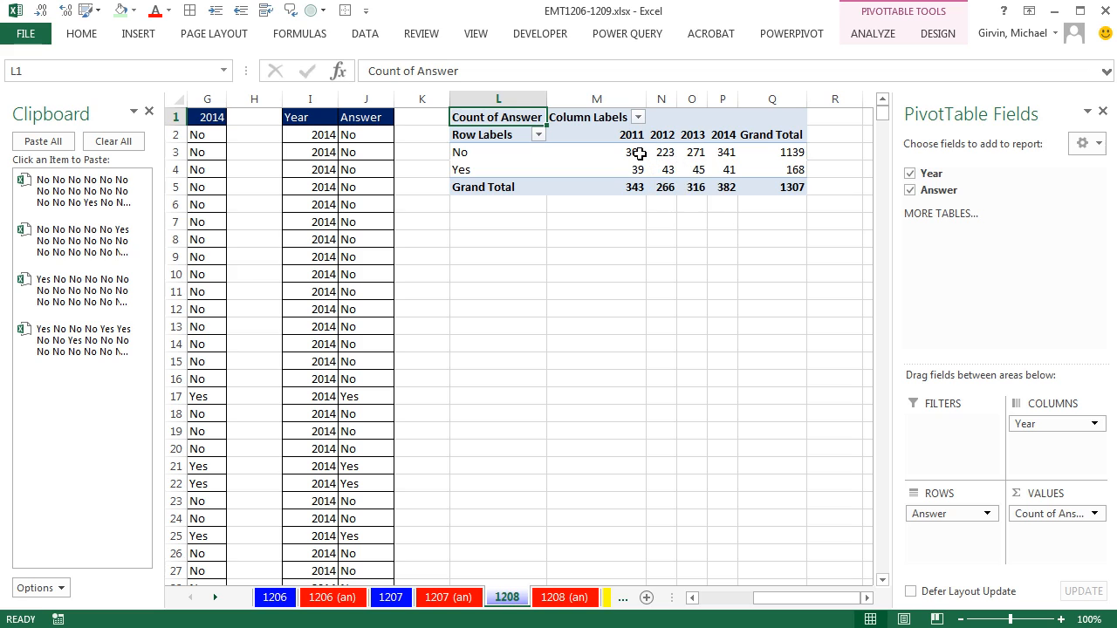
click(597, 151)
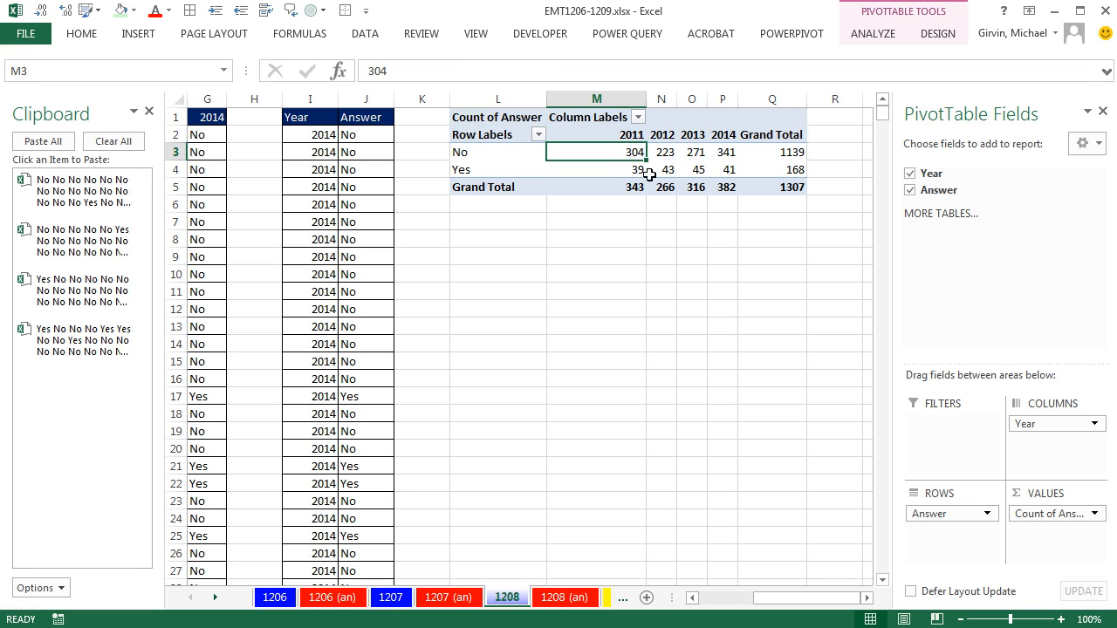
mouse_move(349, 193)
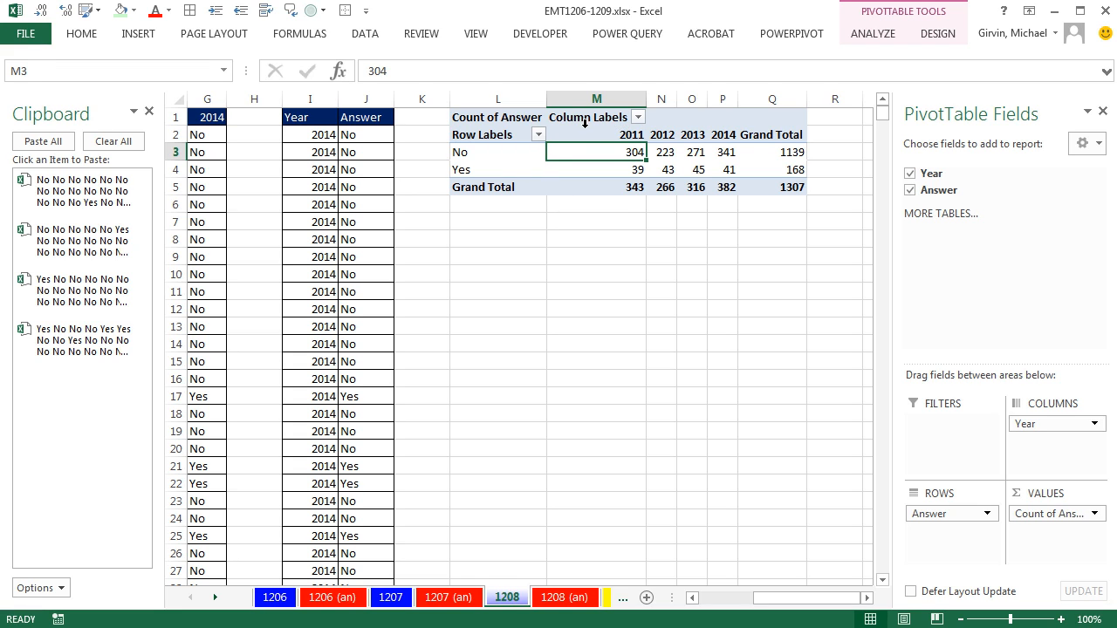
mouse_move(966, 31)
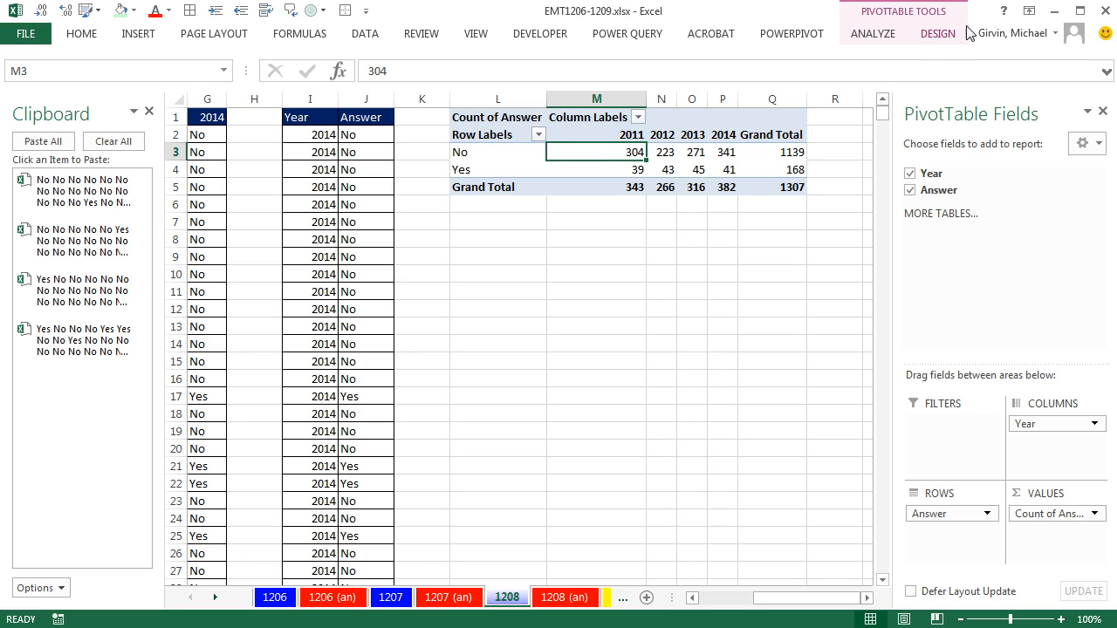
Step: Set the PivotTable's Report Layout to Show in Tabular Form
click(937, 33)
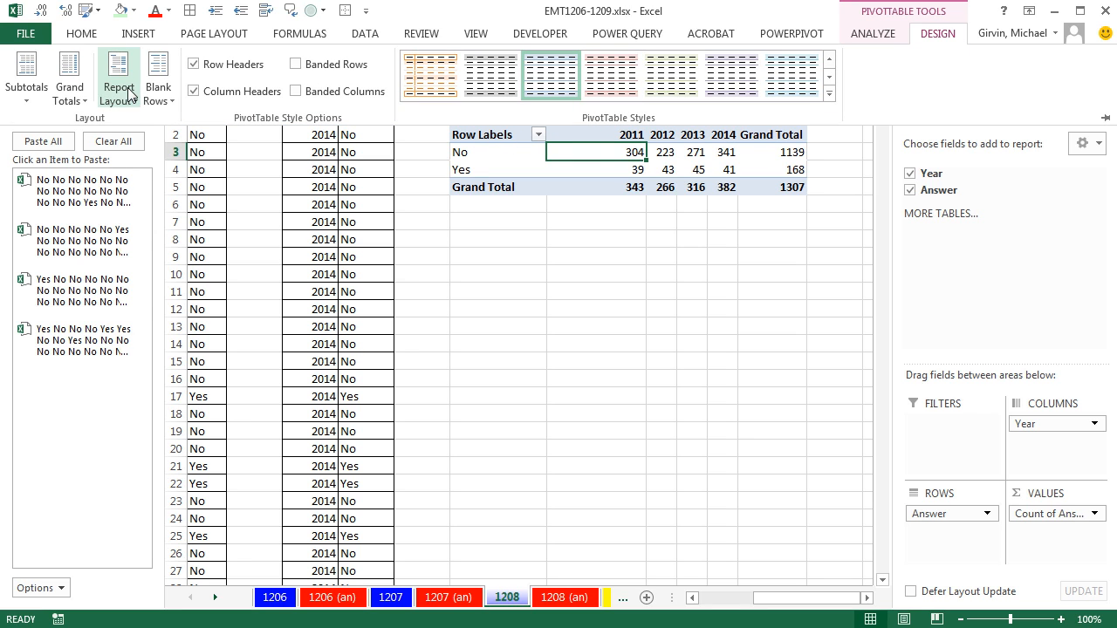
click(117, 76)
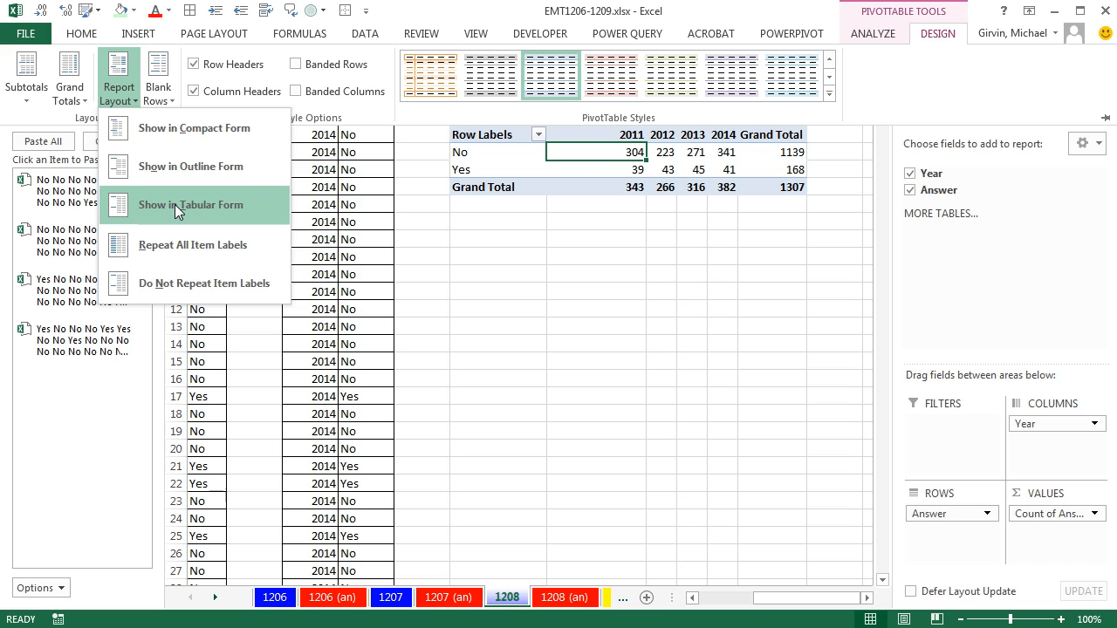
click(190, 204)
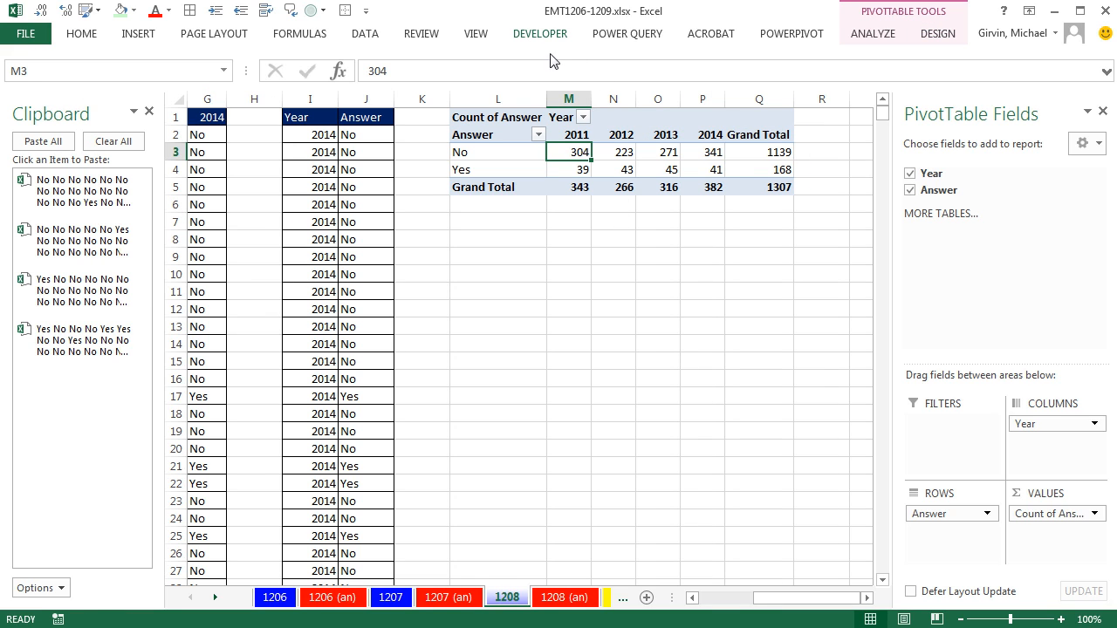
mouse_move(501, 142)
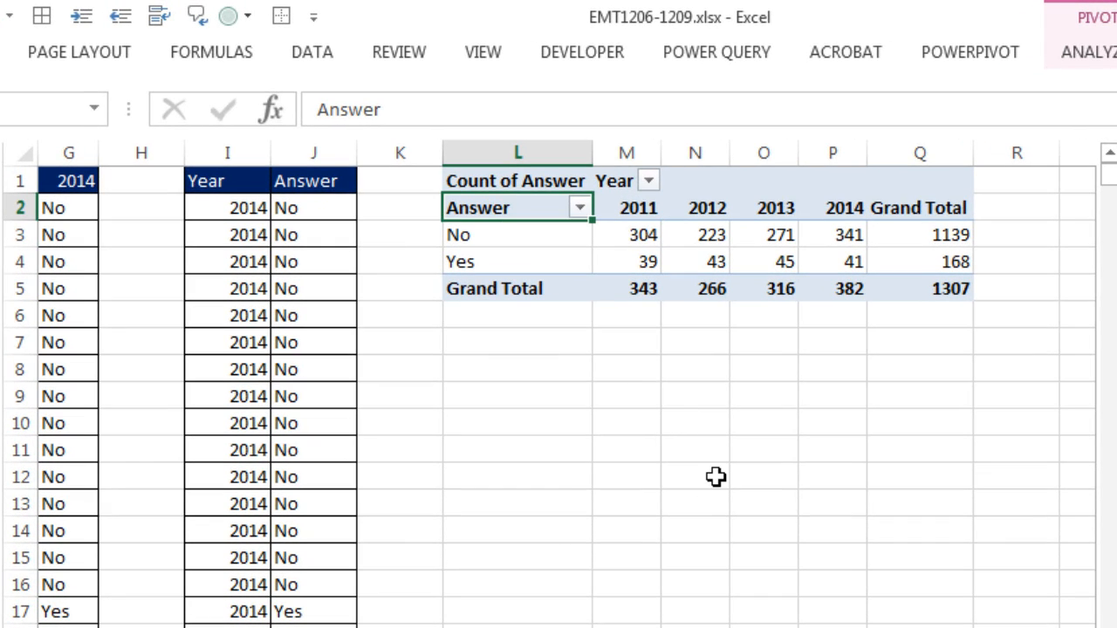
Step: Type 'Error' over the Answer header and 'Count of Errors' in L1
text(Error)
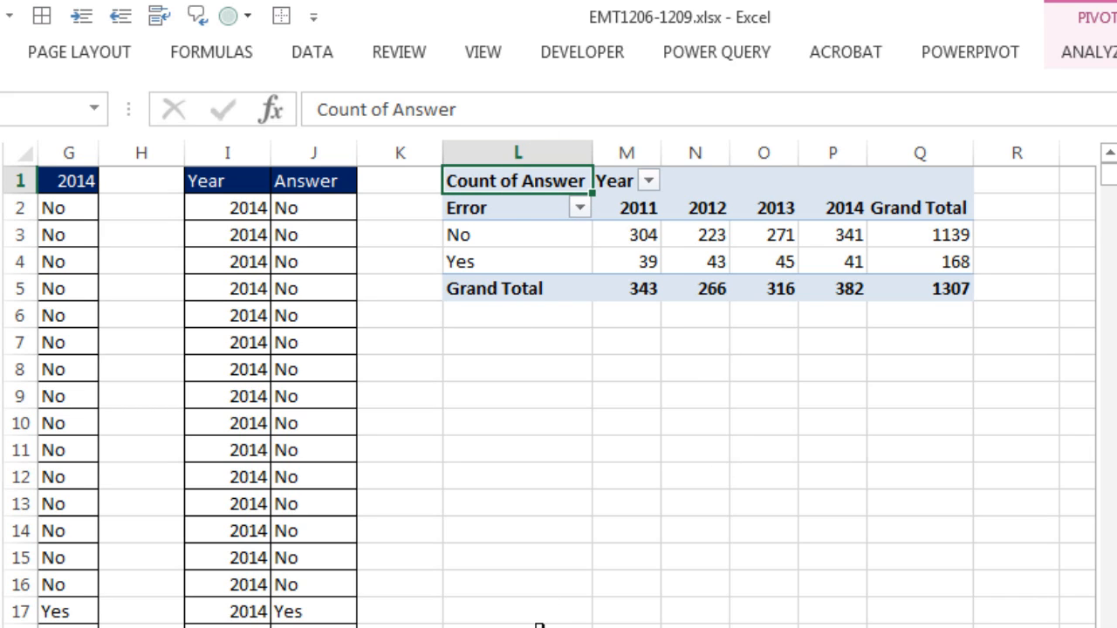
text(C)
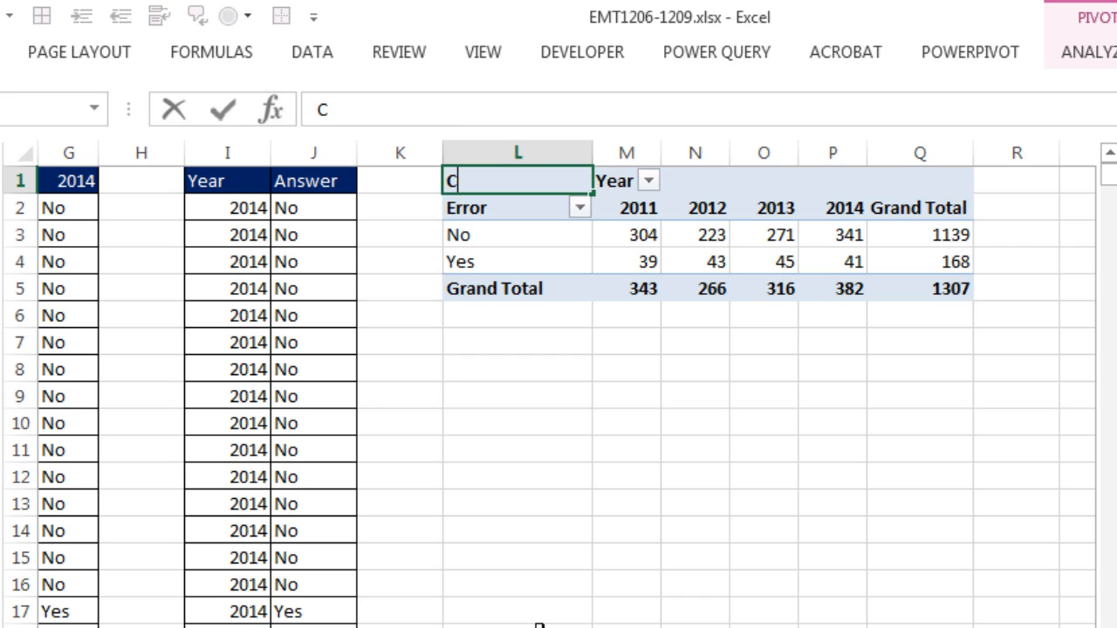
text(ount of E)
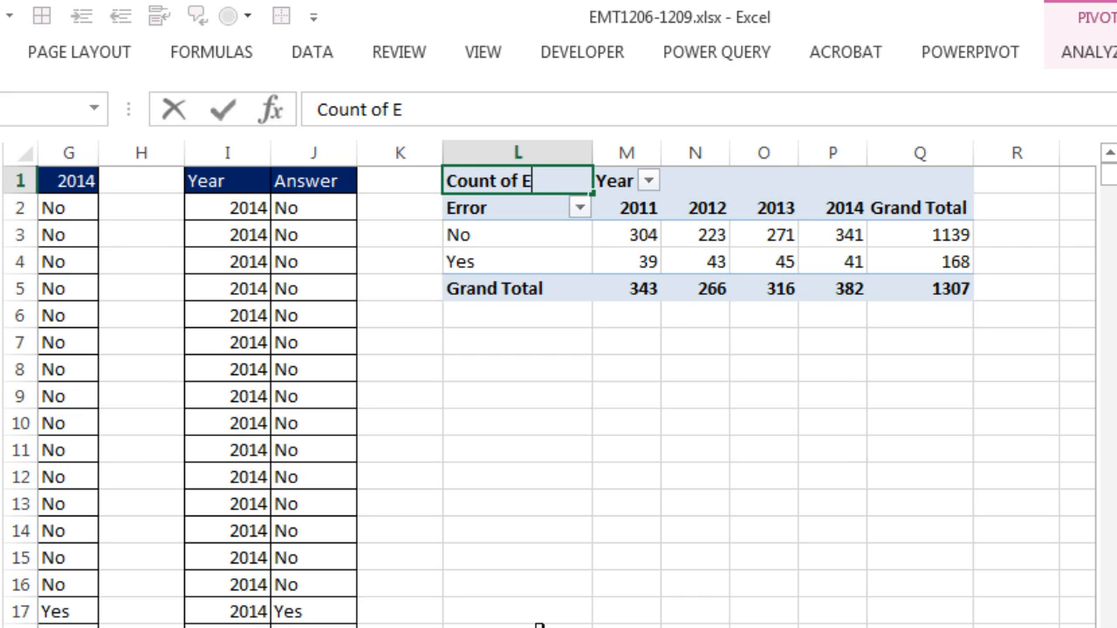
text(rrors)
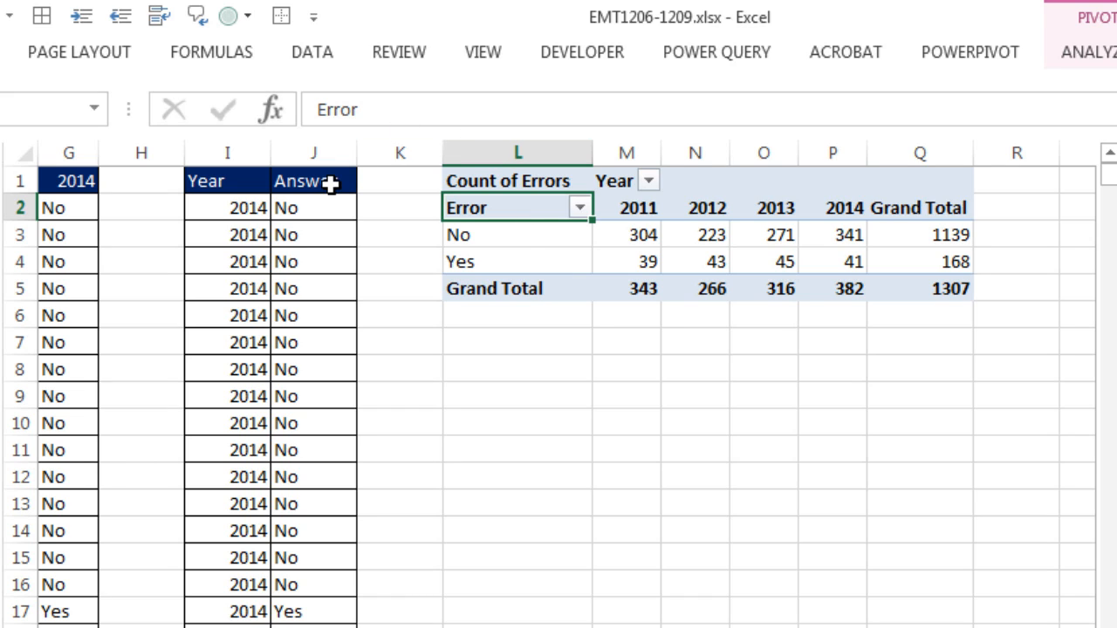
mouse_move(621, 289)
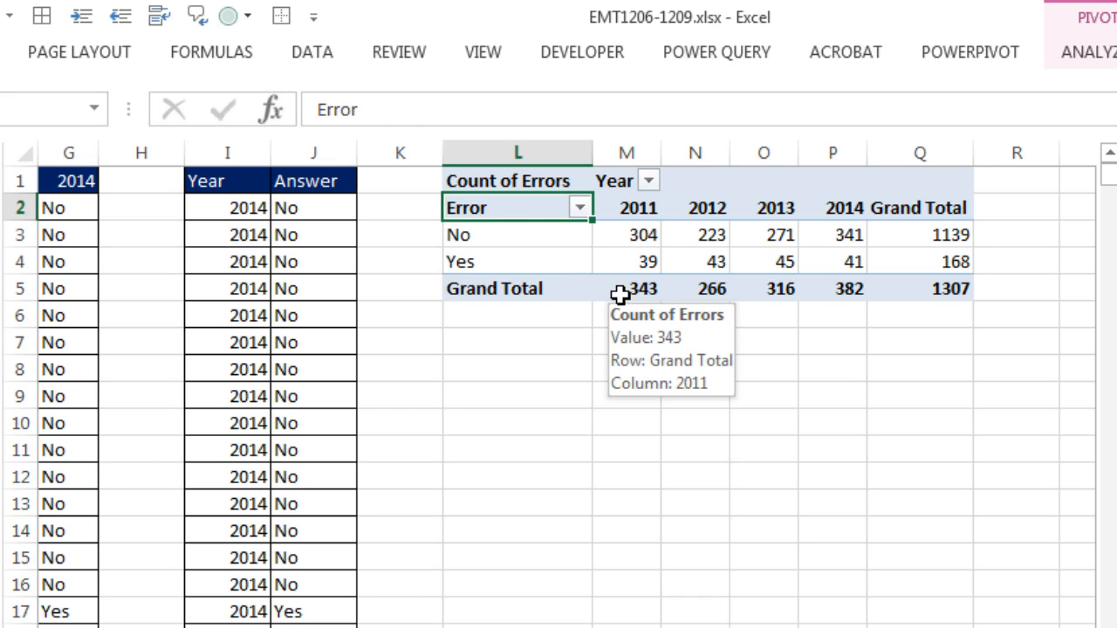
mouse_move(518, 181)
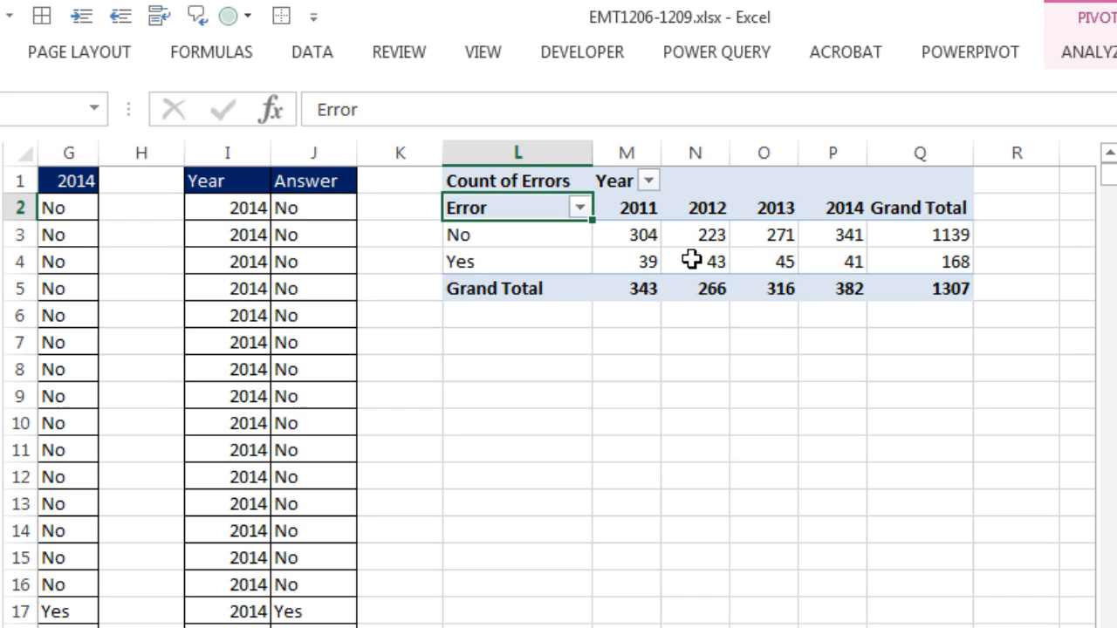
Step: Paste a duplicate of the Count of Errors pivot below the original and check its counts
click(706, 261)
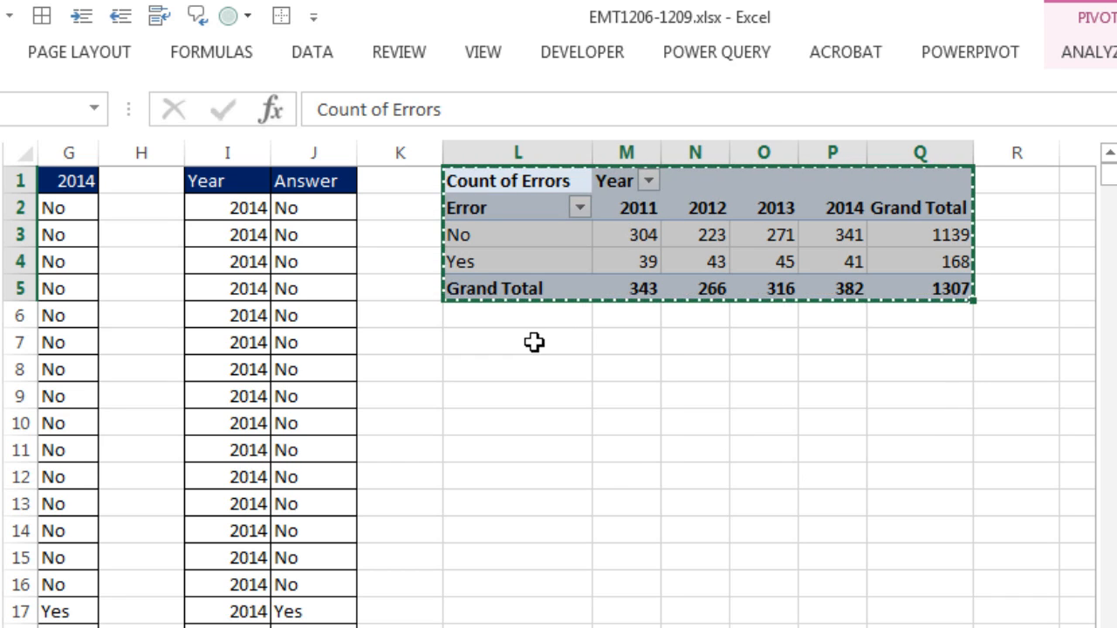
key(ctrl+v)
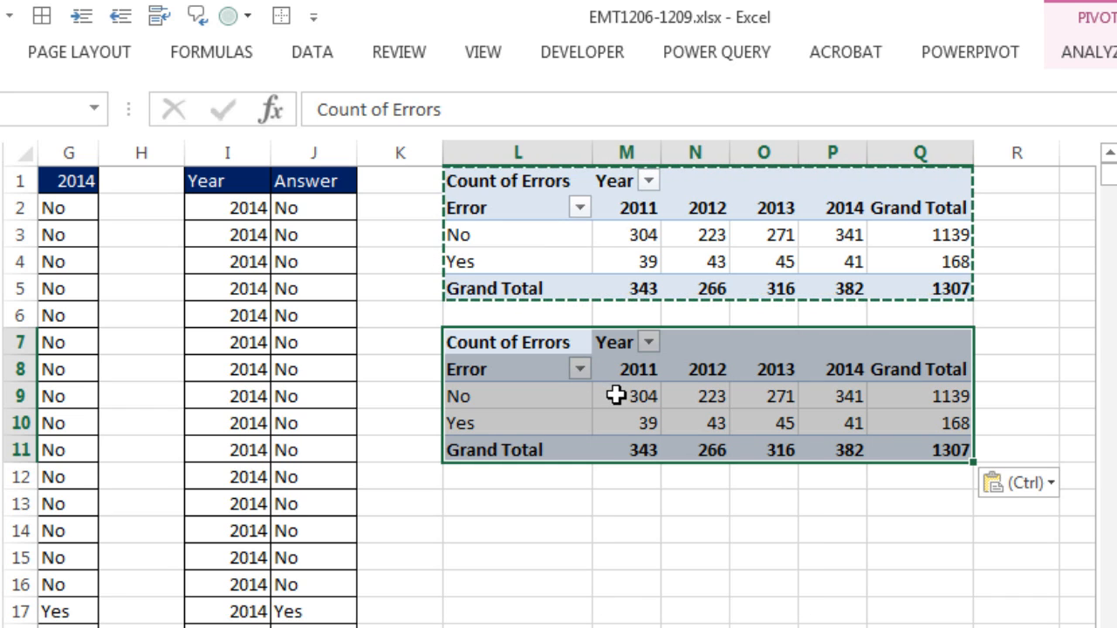
click(626, 423)
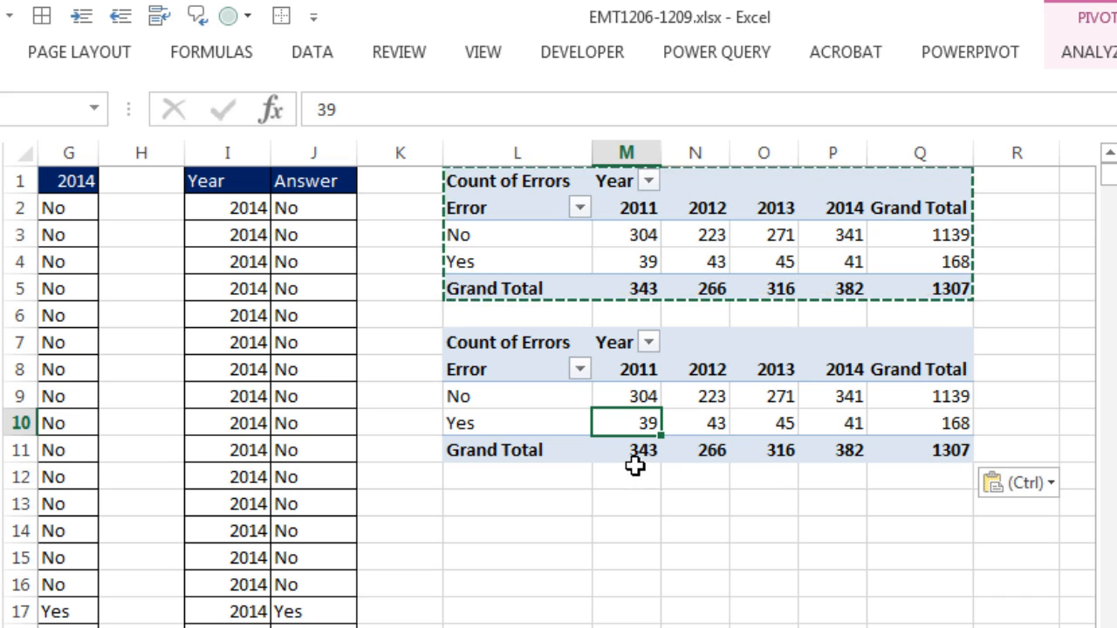
click(695, 395)
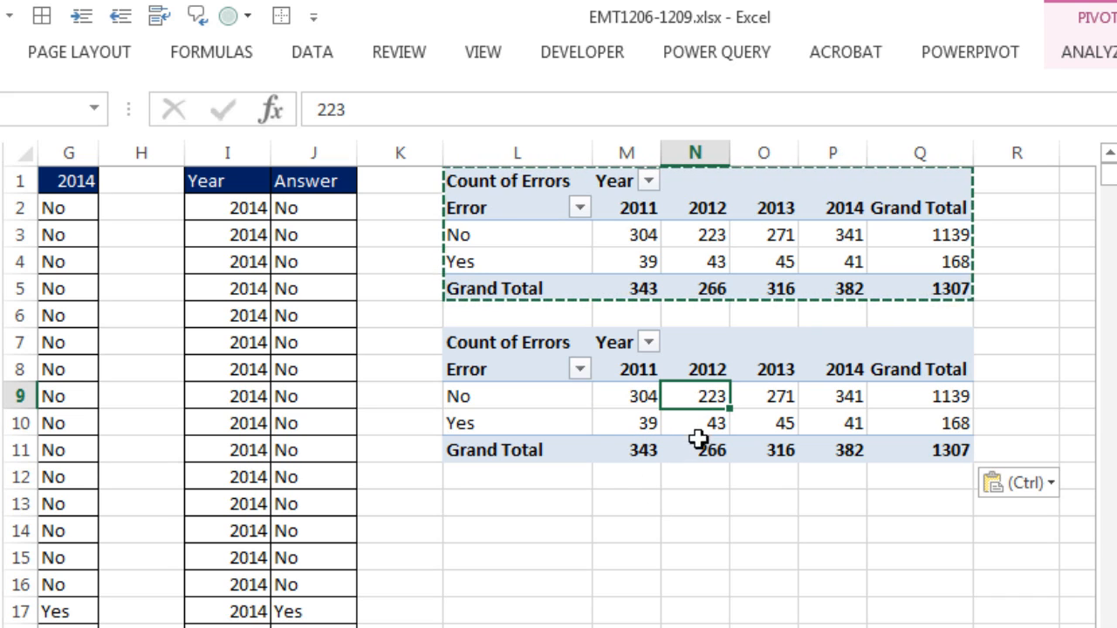
mouse_move(720, 395)
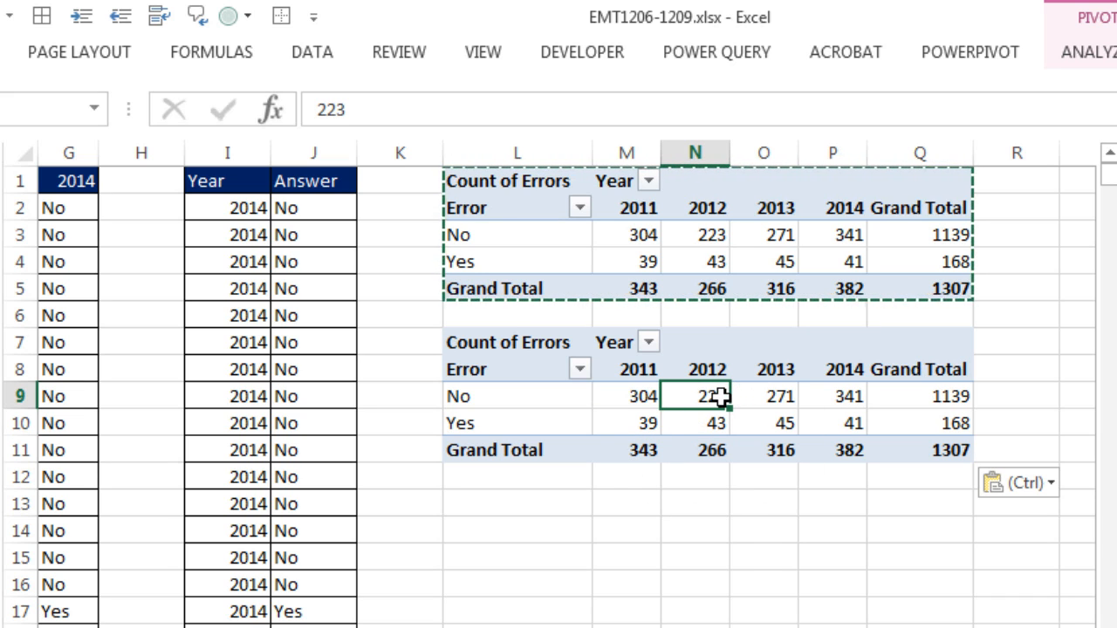
click(694, 423)
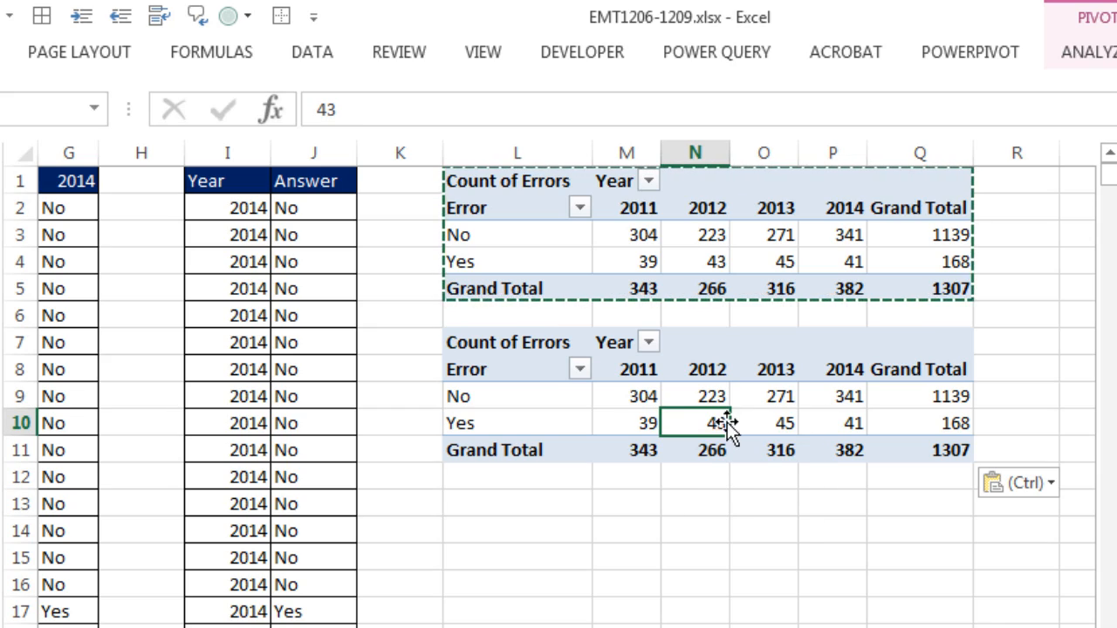
click(694, 423)
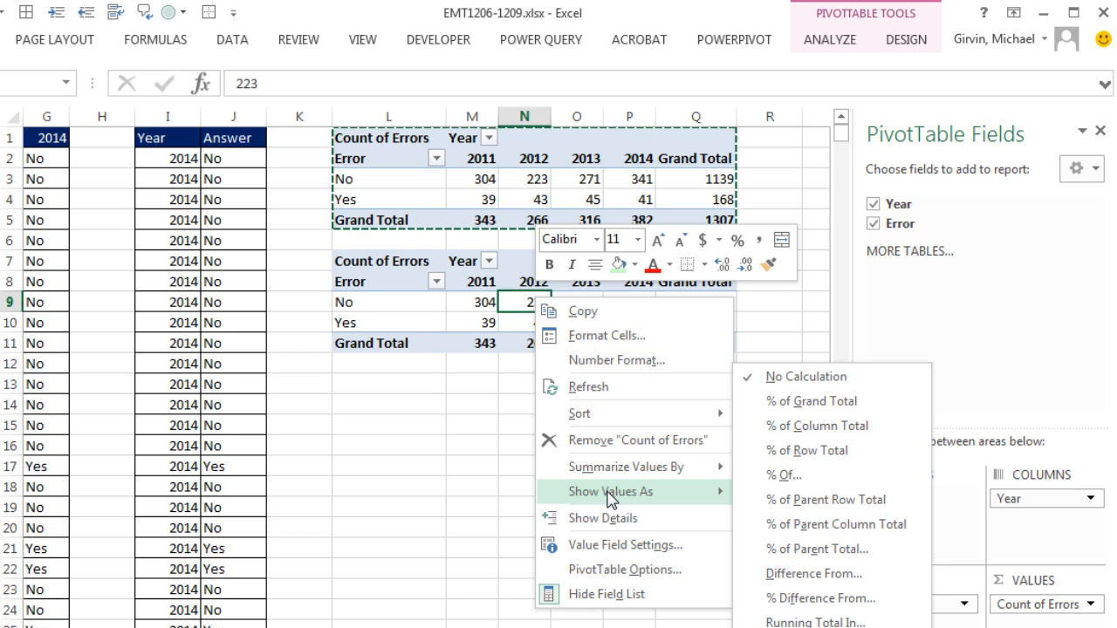
mouse_move(817, 426)
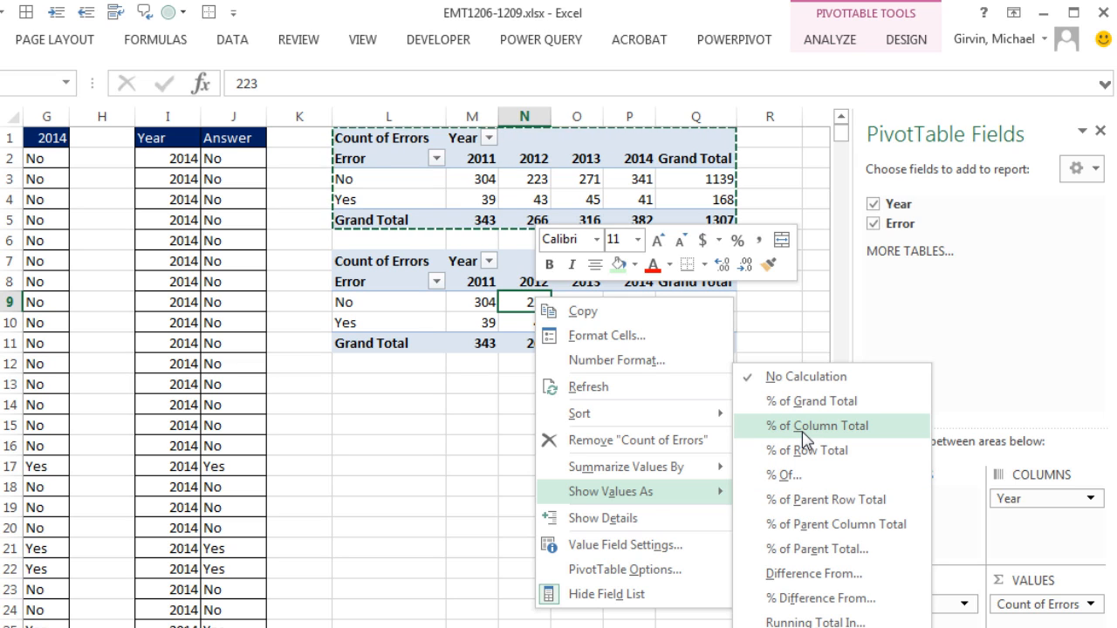
Step: Show the copied pivot's values as % of Column Total
click(816, 425)
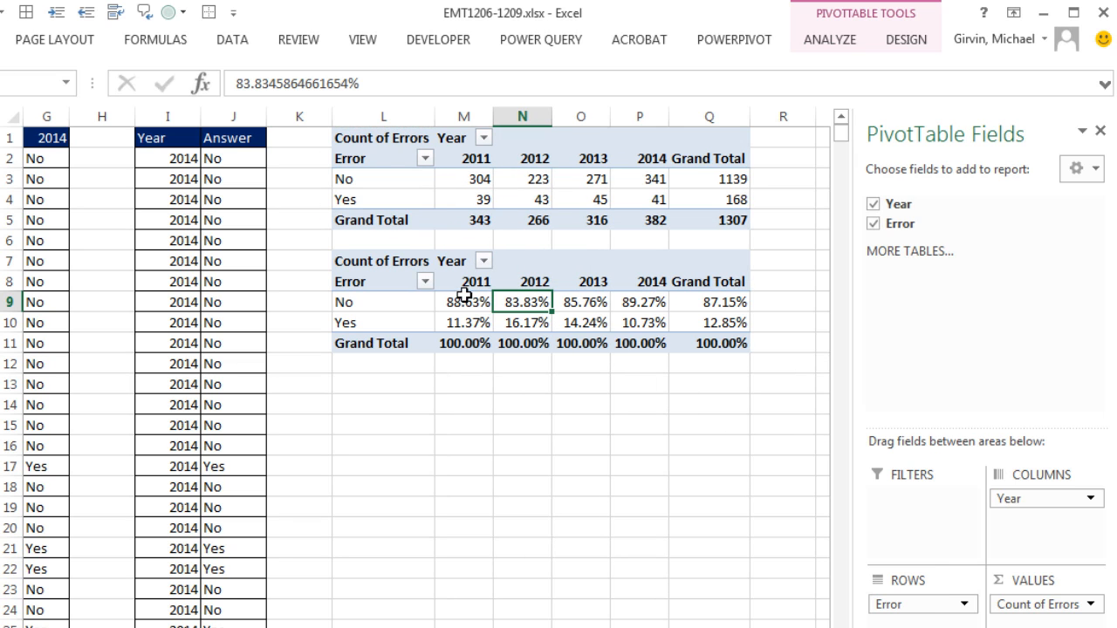
mouse_move(551, 334)
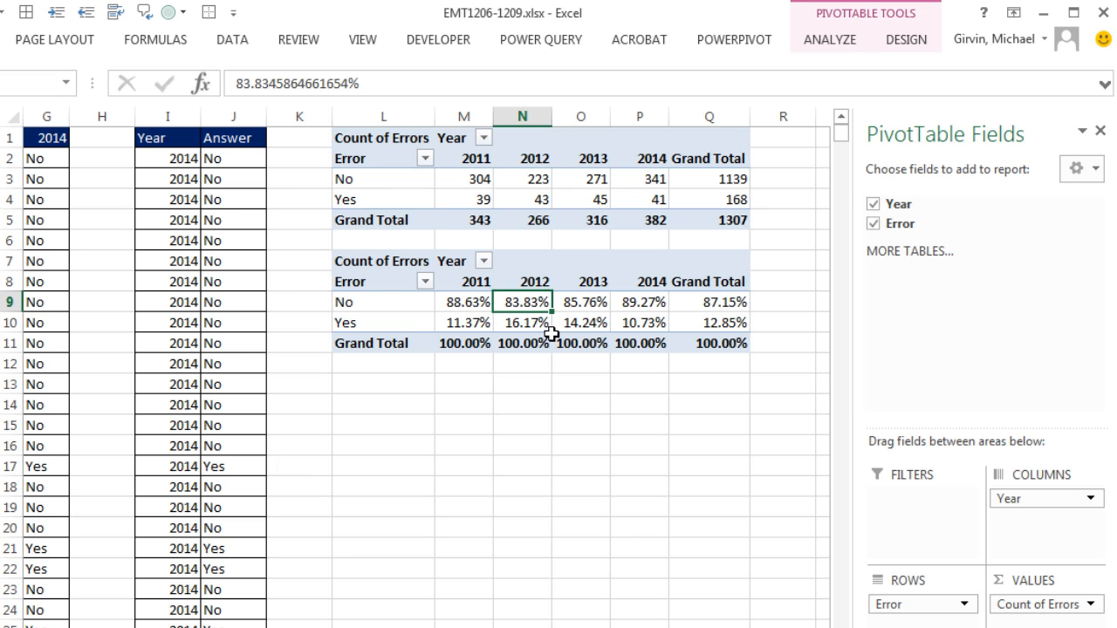
mouse_move(661, 335)
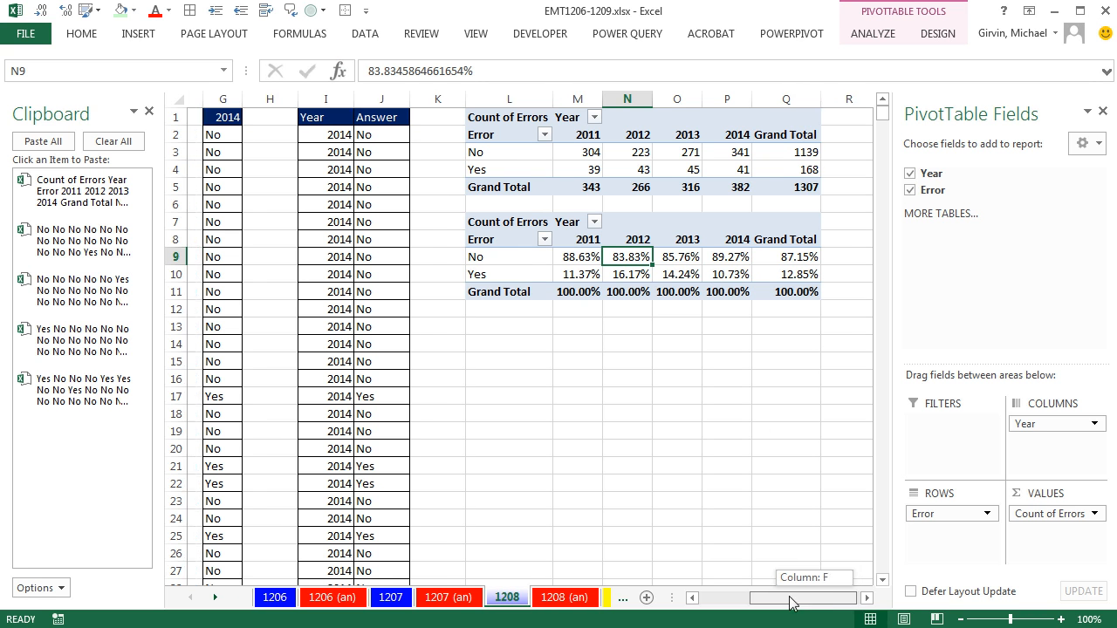
scroll(left, 3)
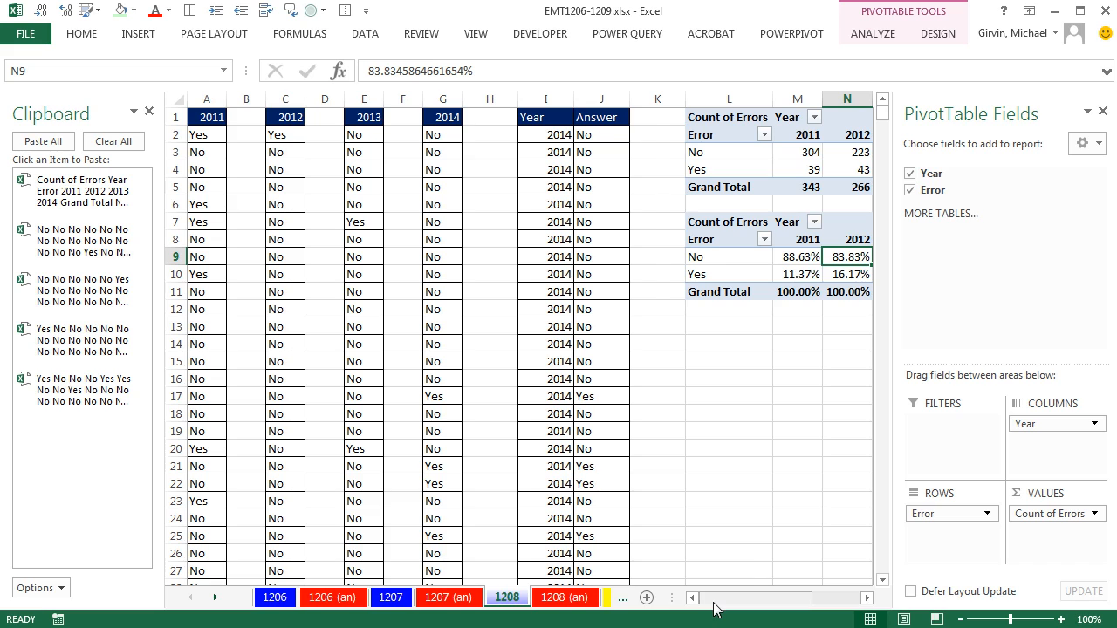
scroll(right, 3)
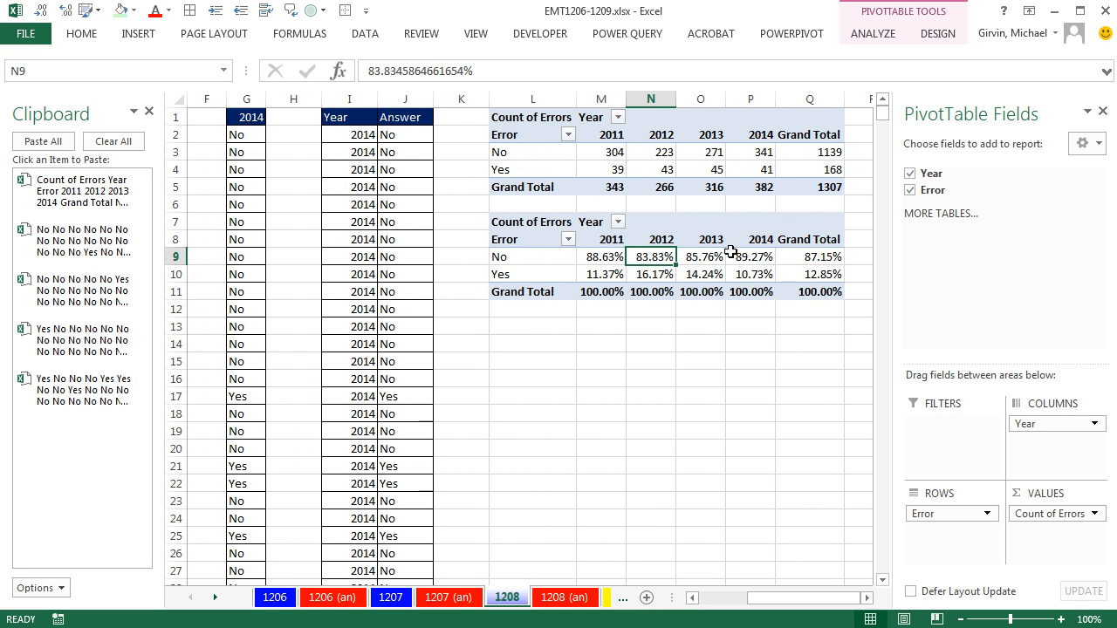
mouse_move(749, 274)
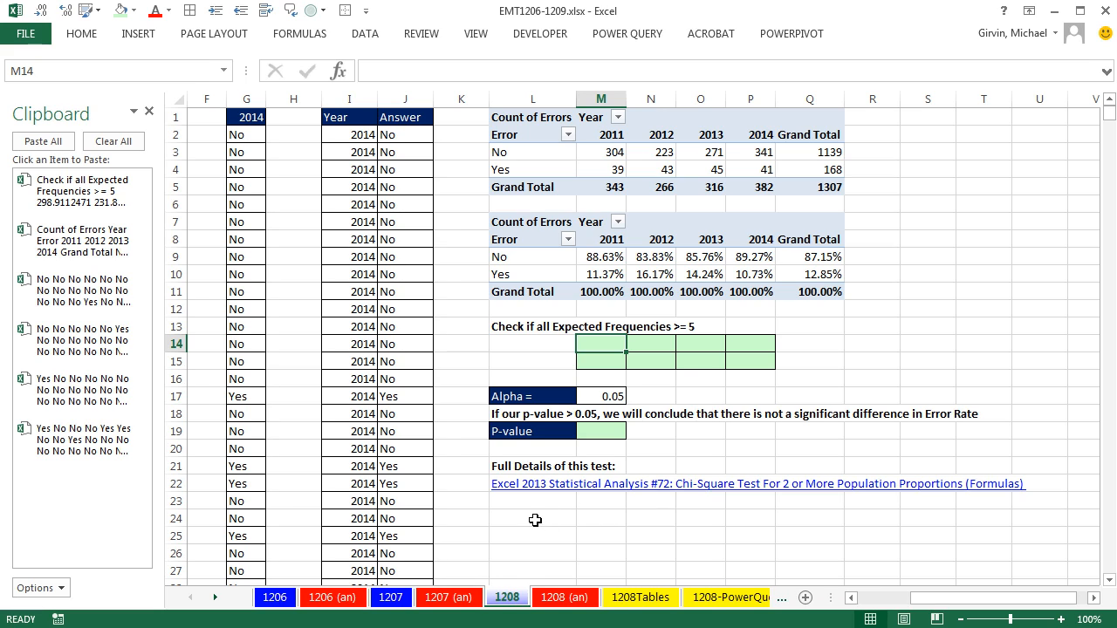
mouse_move(675, 516)
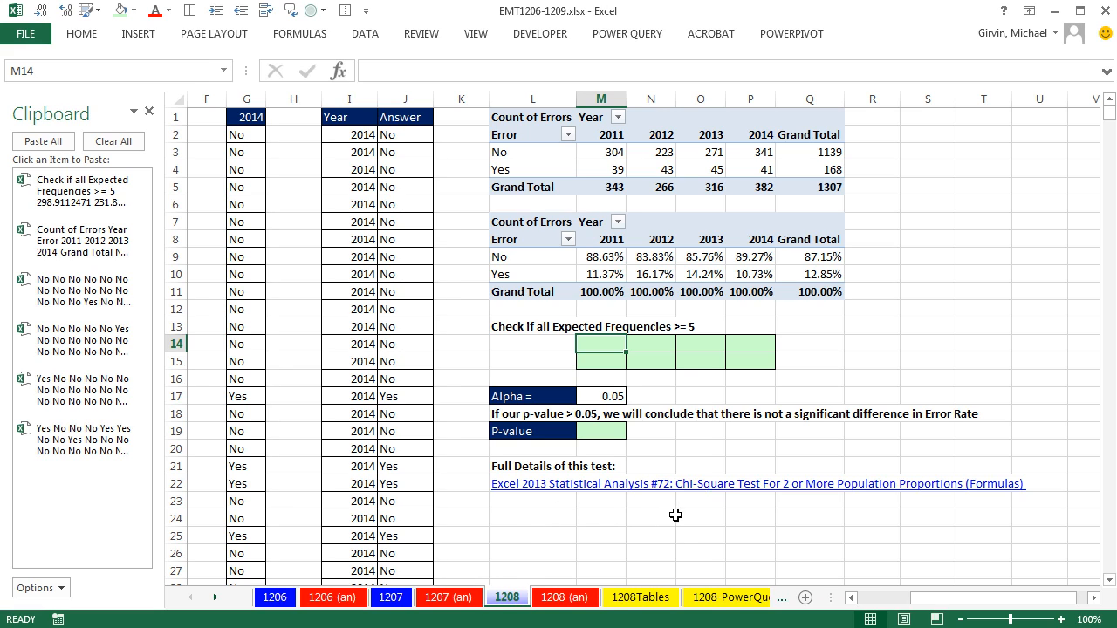
mouse_move(755, 507)
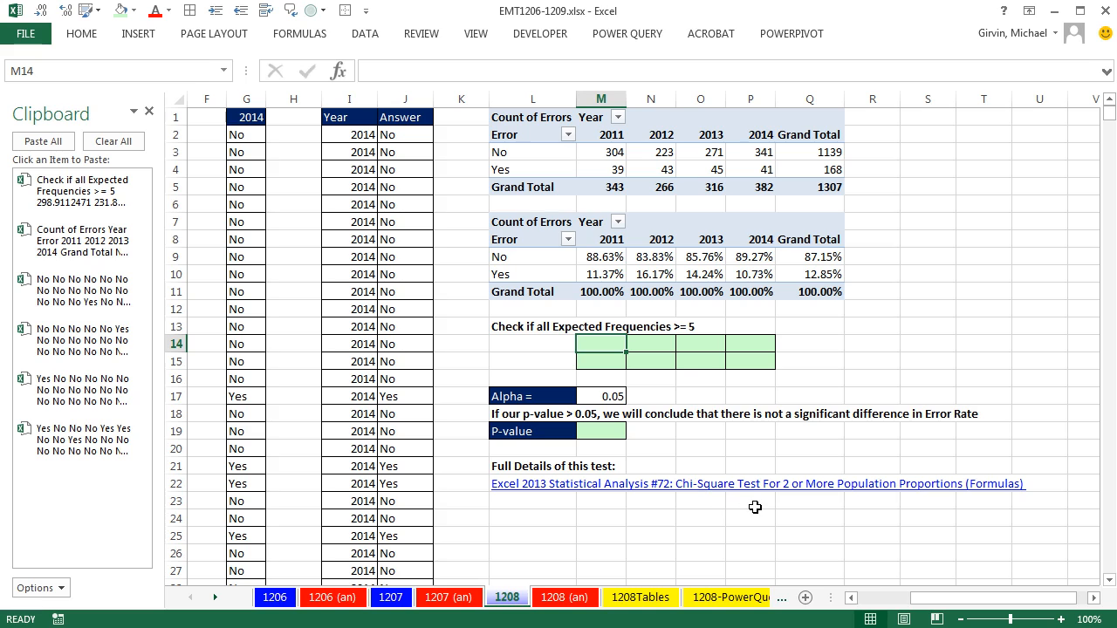
mouse_move(956, 507)
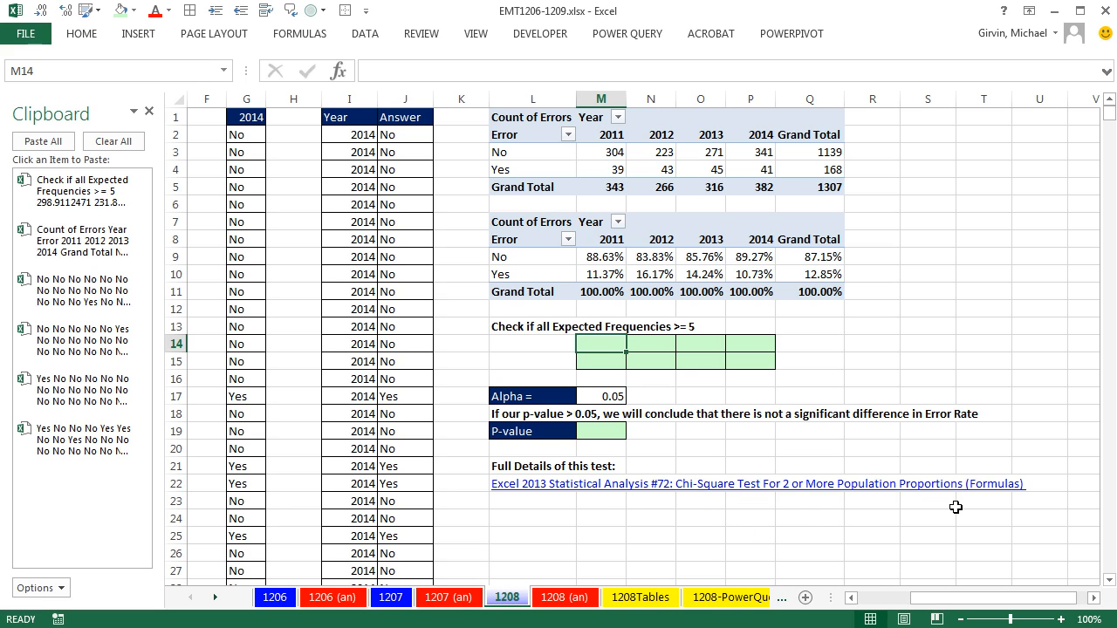
mouse_move(658, 432)
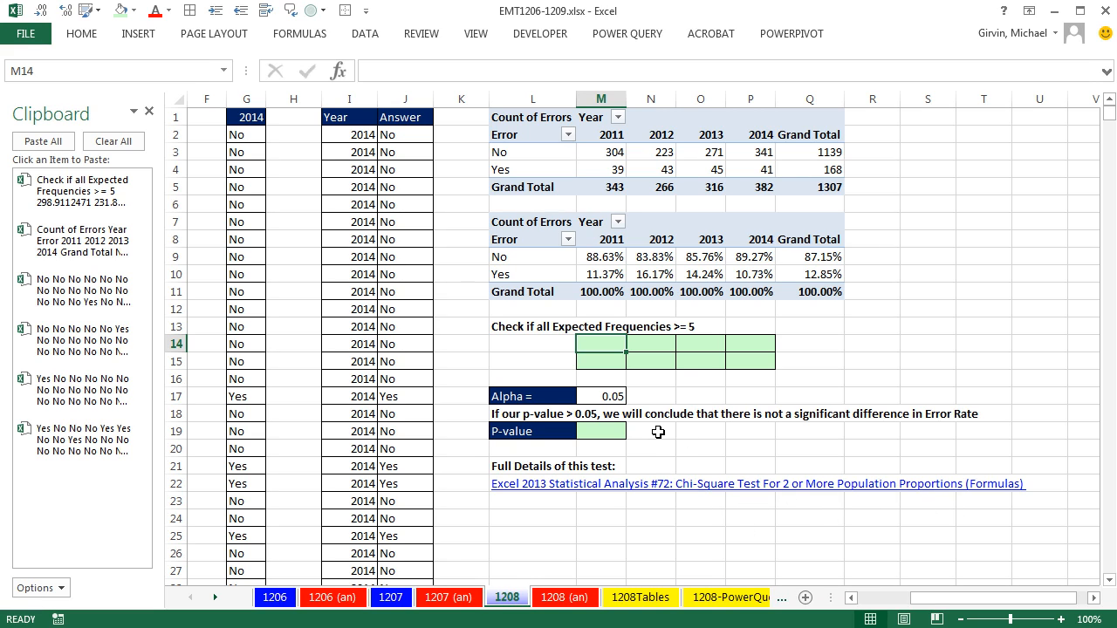
mouse_move(757, 539)
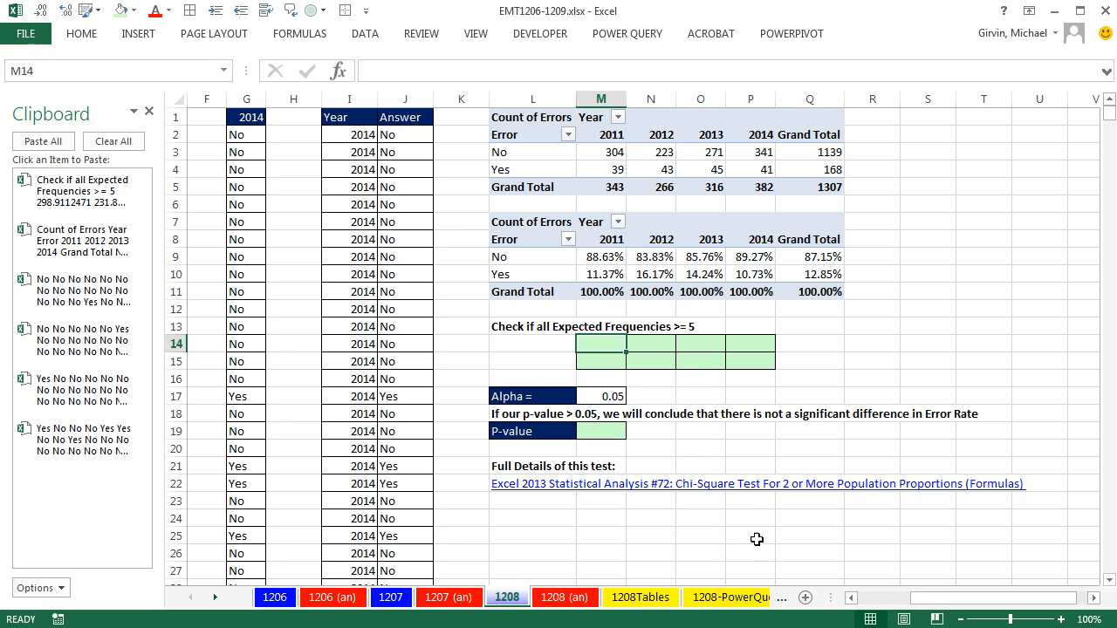
mouse_move(651, 119)
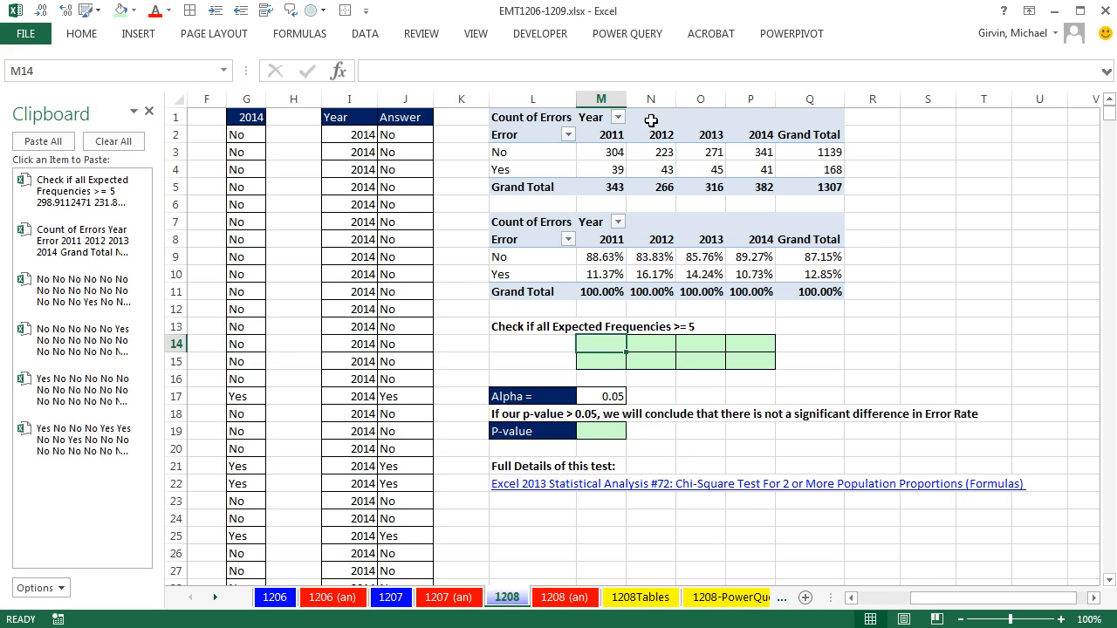
mouse_move(599, 429)
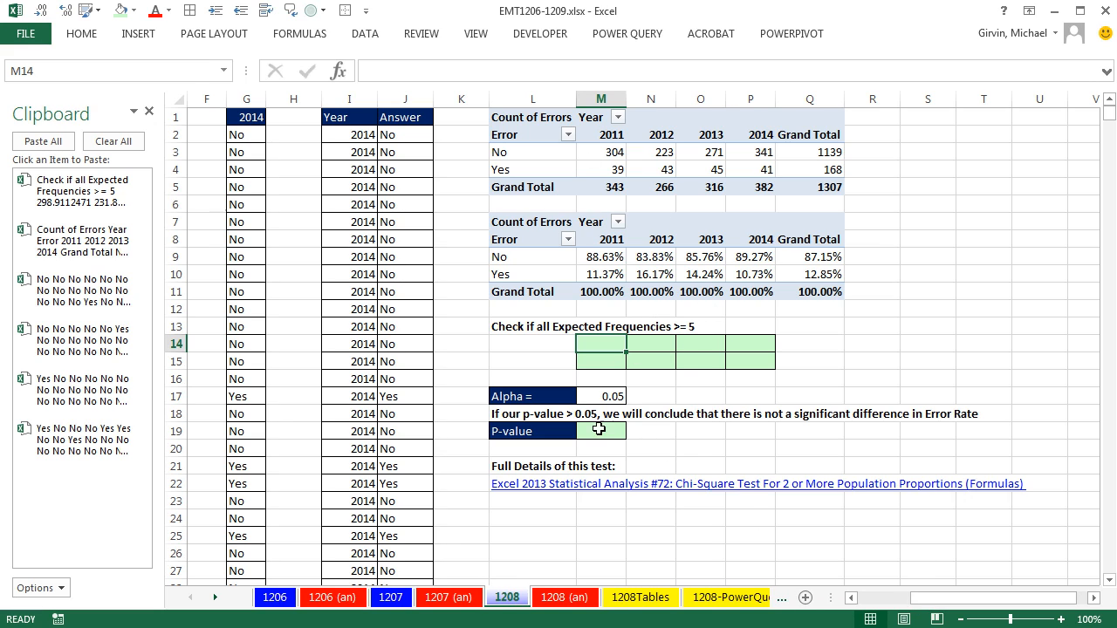
Step: Paste the expected-frequency grid, Alpha 0.05 and P-value rows from the Clipboard
click(851, 597)
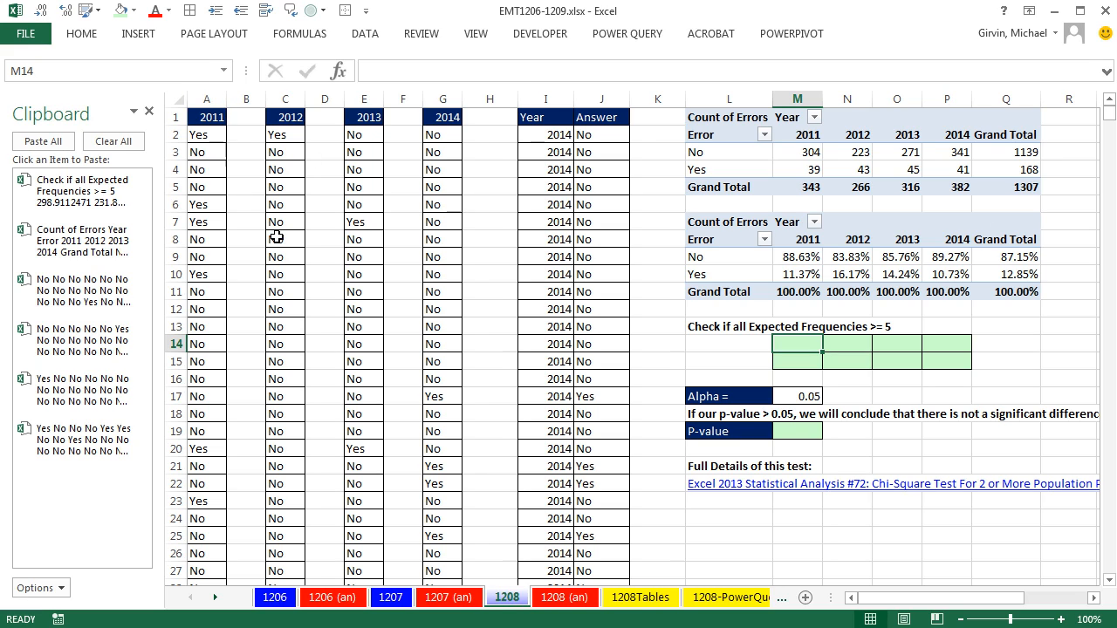
mouse_move(248, 183)
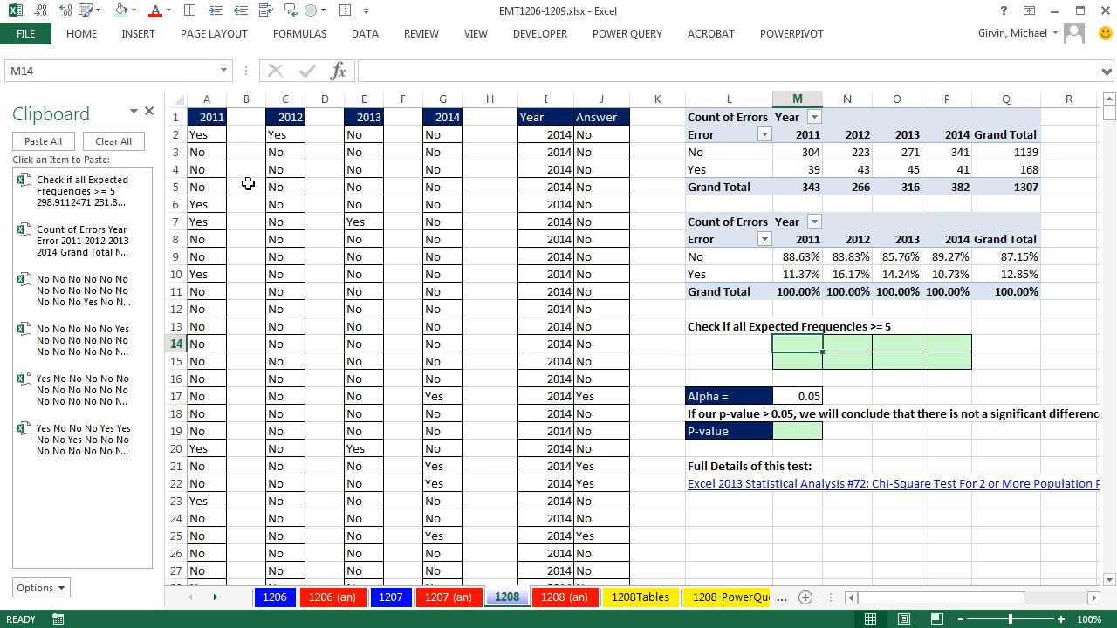
mouse_move(752, 531)
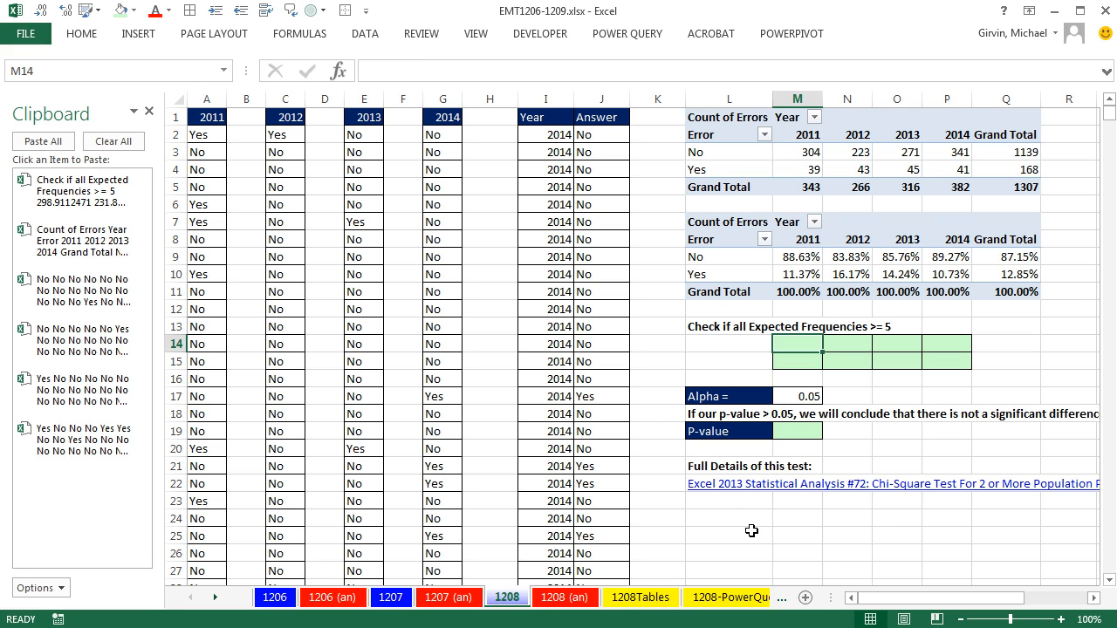
scroll(right, 3)
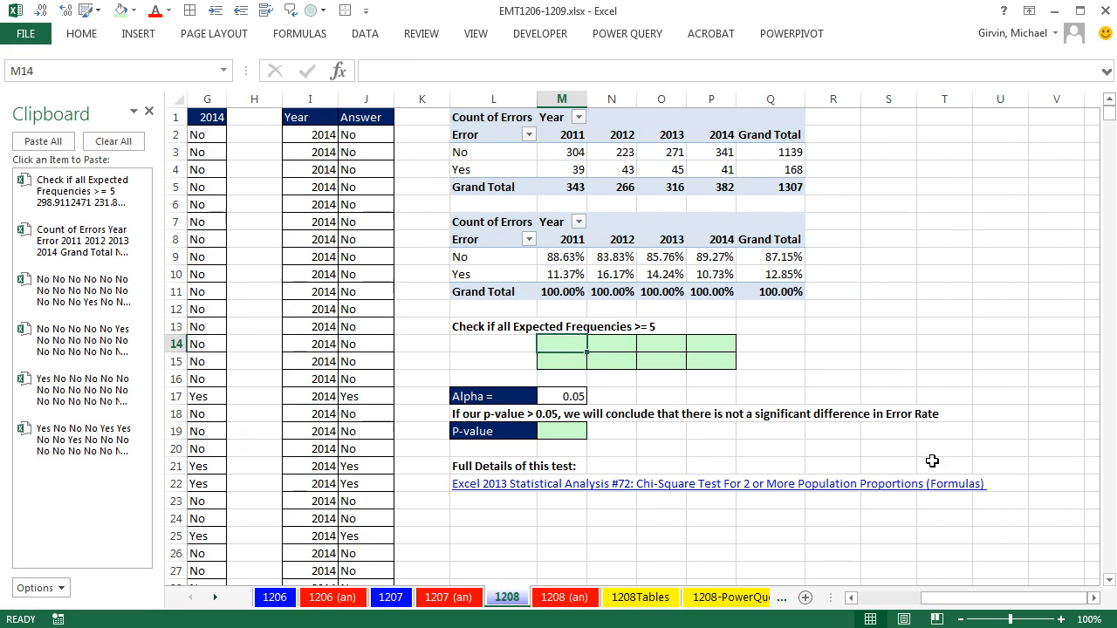
mouse_move(674, 257)
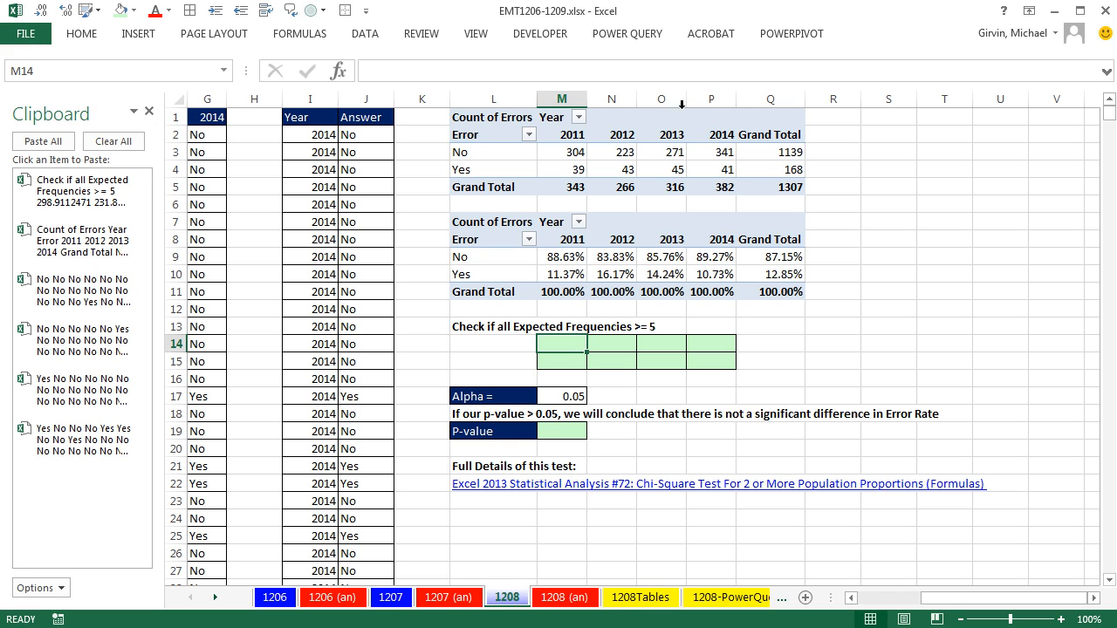
mouse_move(618, 140)
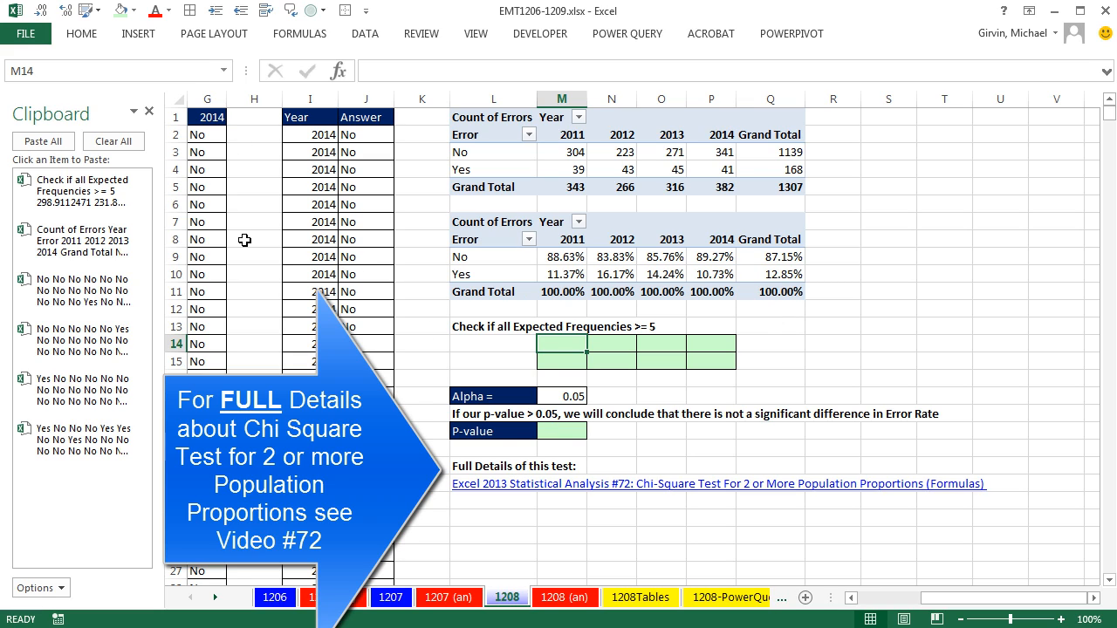
mouse_move(562, 184)
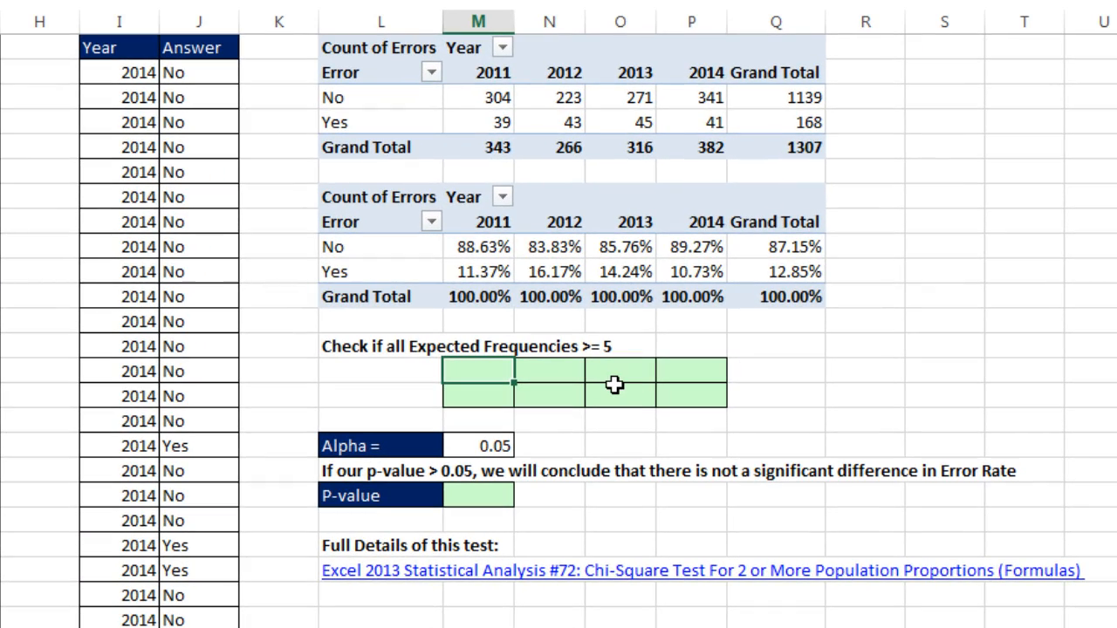
mouse_move(576, 114)
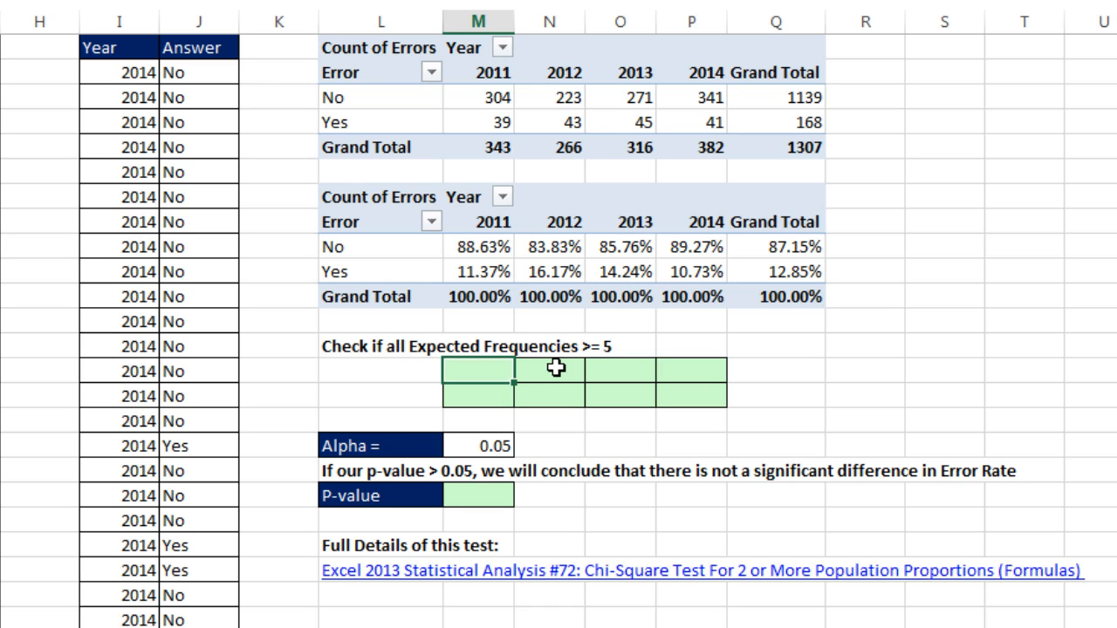
mouse_move(844, 365)
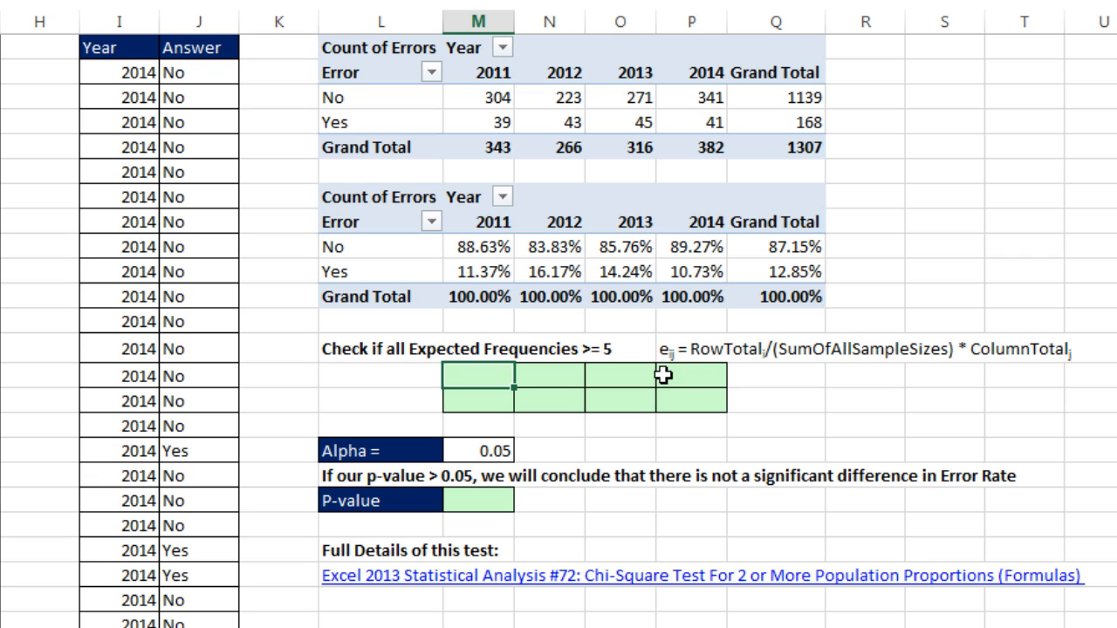
mouse_move(733, 361)
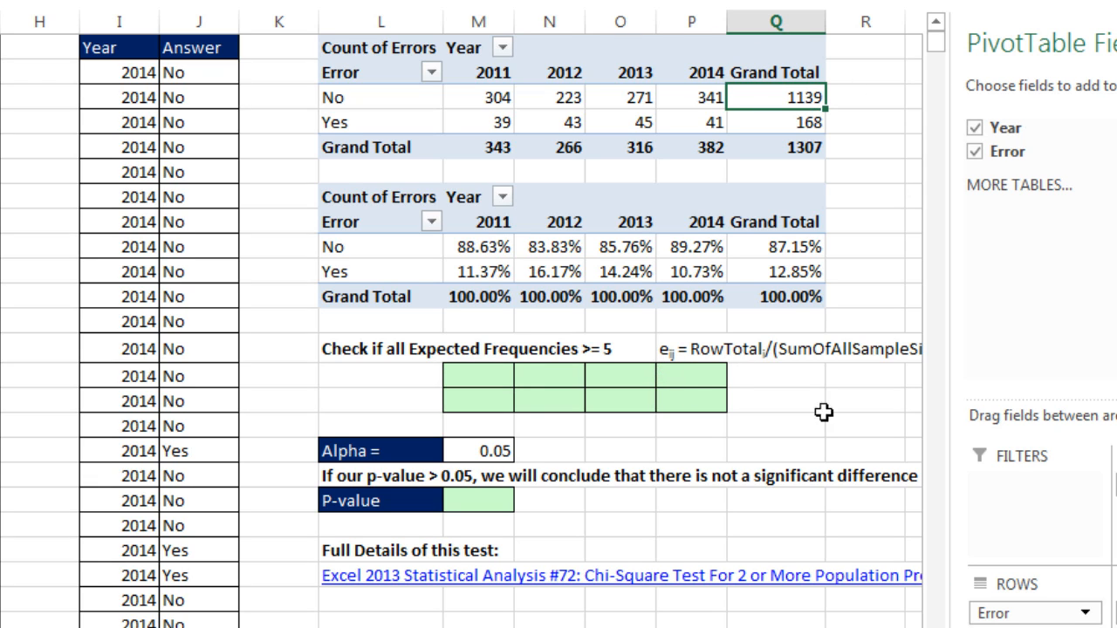
click(775, 412)
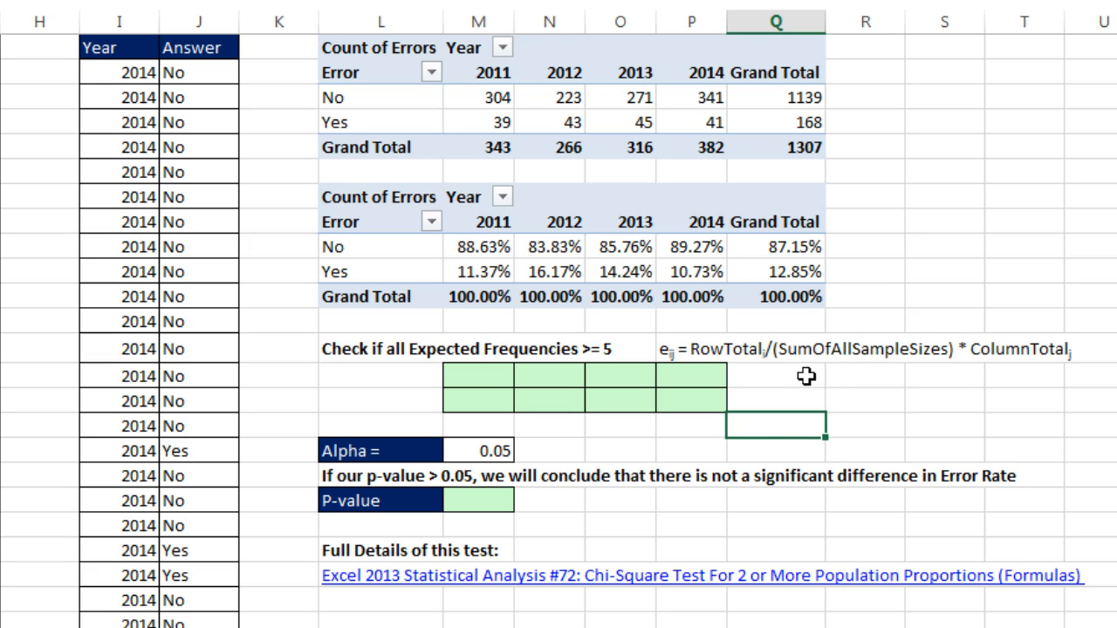
mouse_move(562, 184)
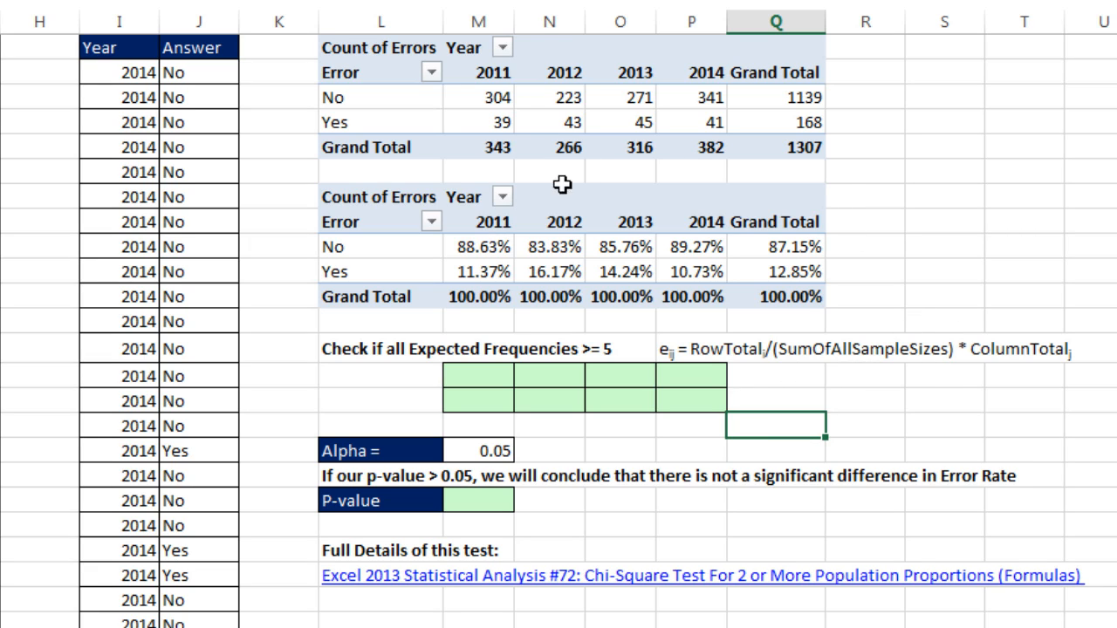
mouse_move(836, 101)
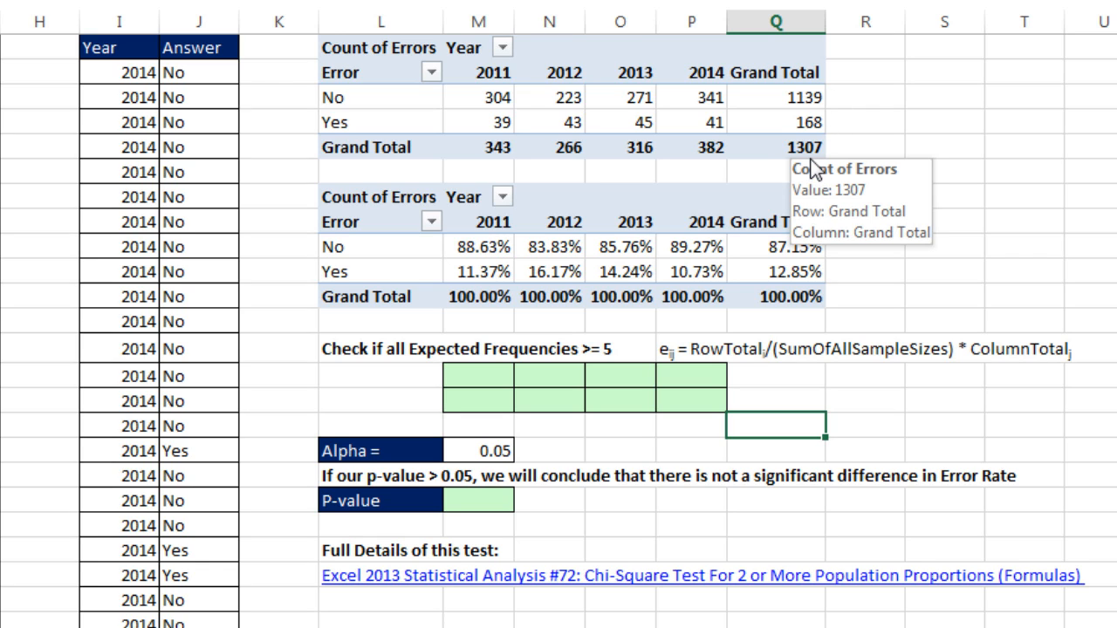
mouse_move(807, 152)
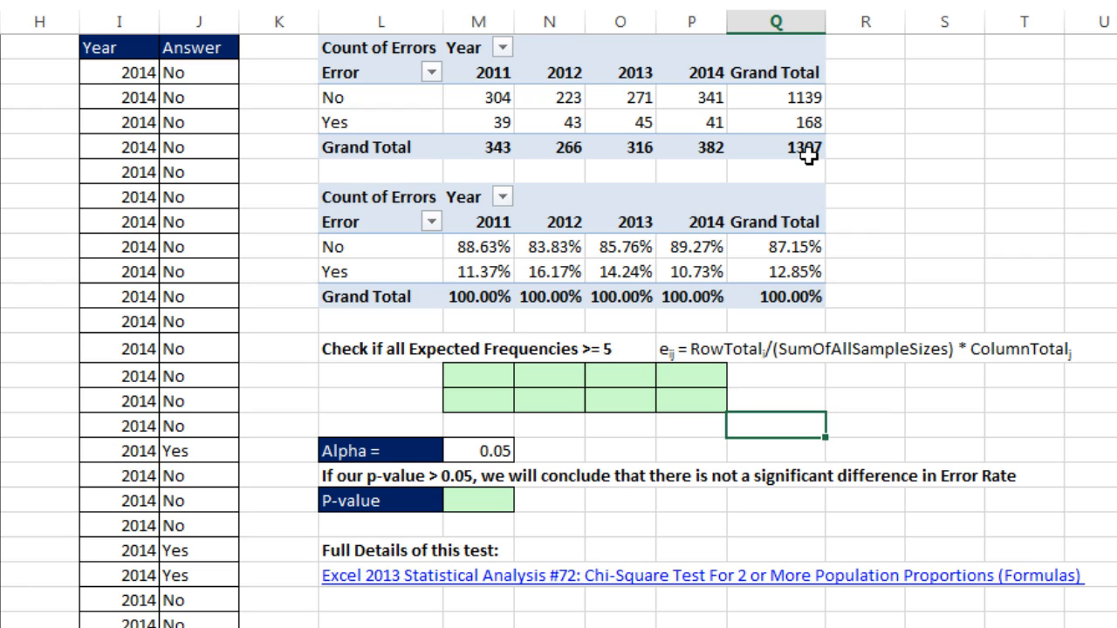
mouse_move(827, 126)
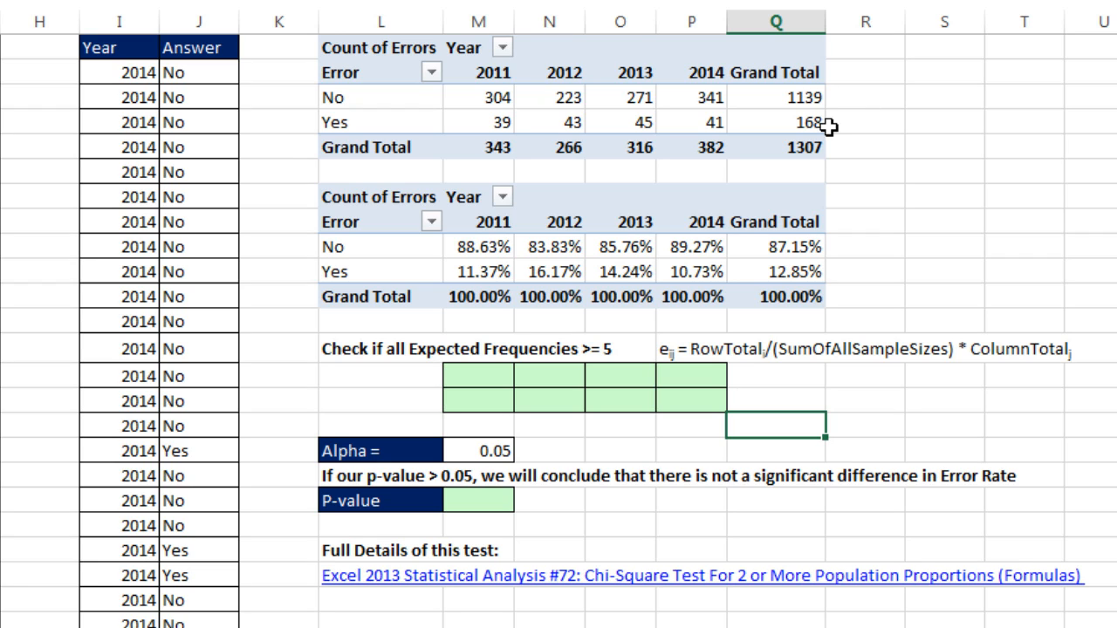
mouse_move(698, 83)
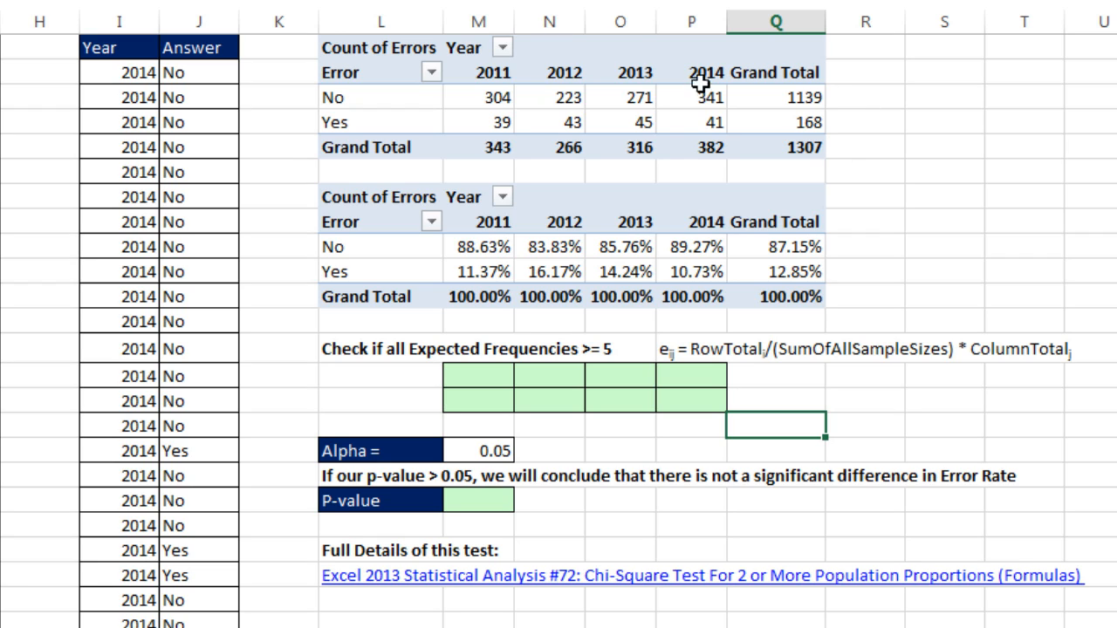
mouse_move(963, 378)
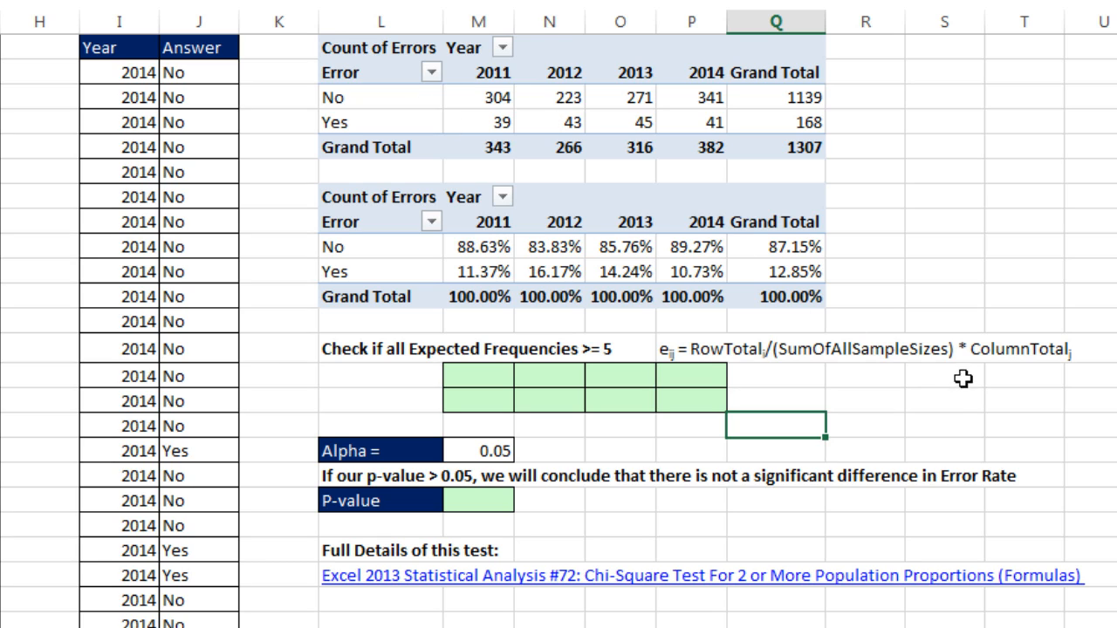
mouse_move(510, 375)
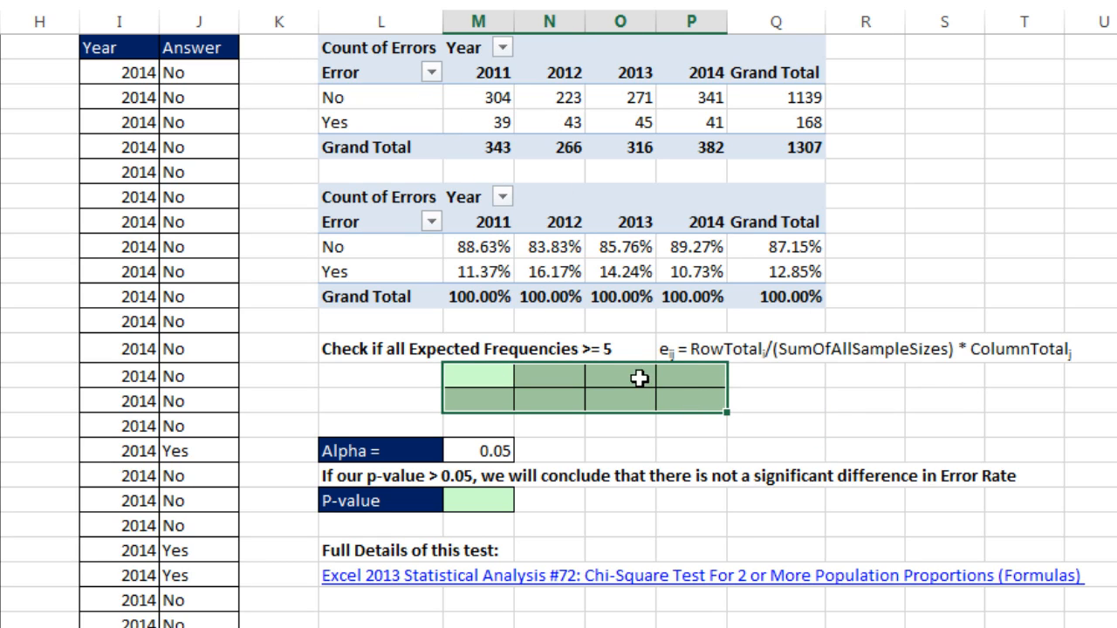
mouse_move(672, 338)
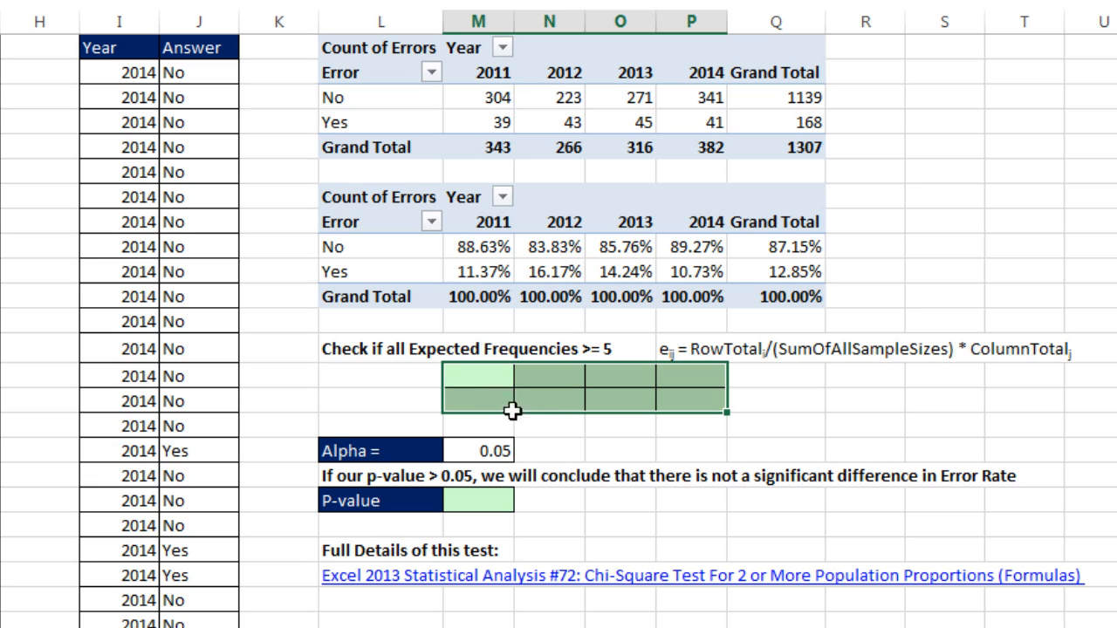
Step: Start the expected-frequency formula as =$Q3/$Q$5, row total over grand total 1307
text(=)
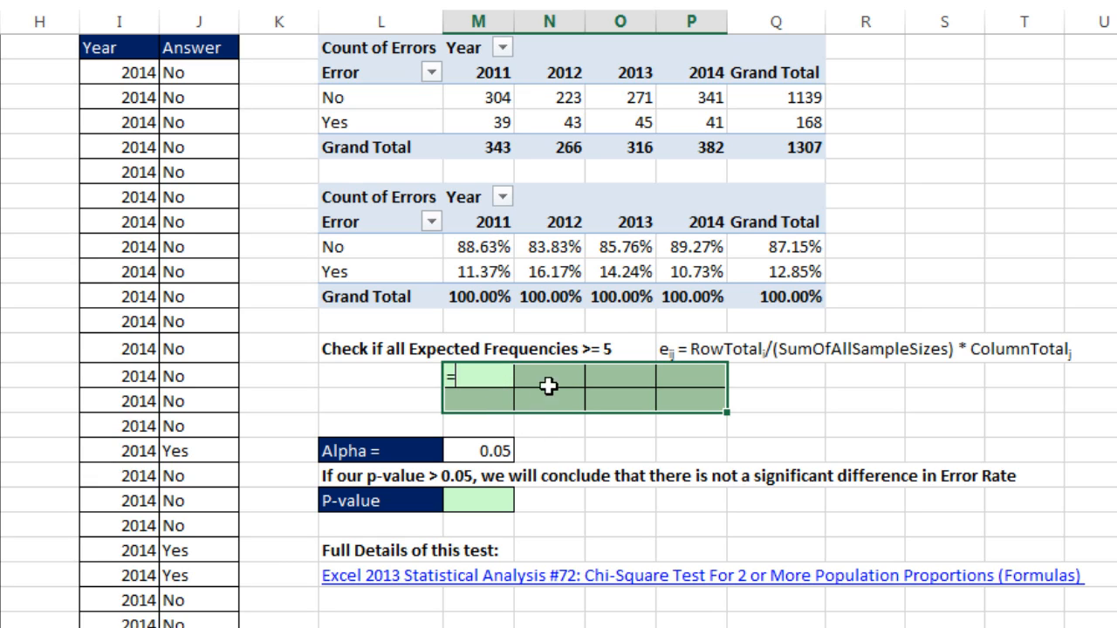
click(775, 97)
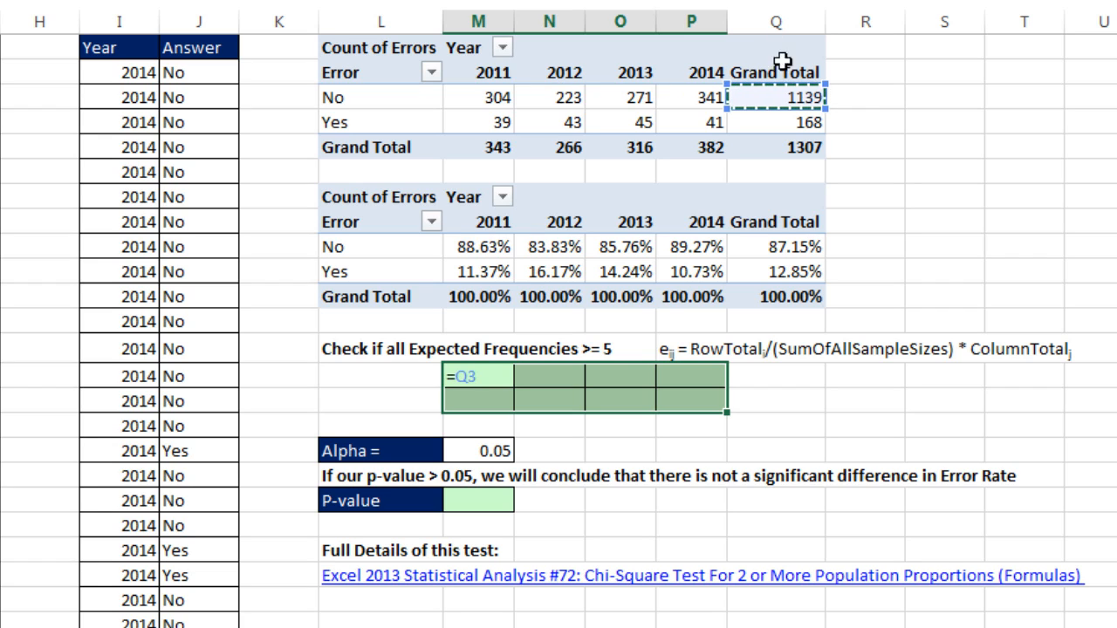
key(f4)
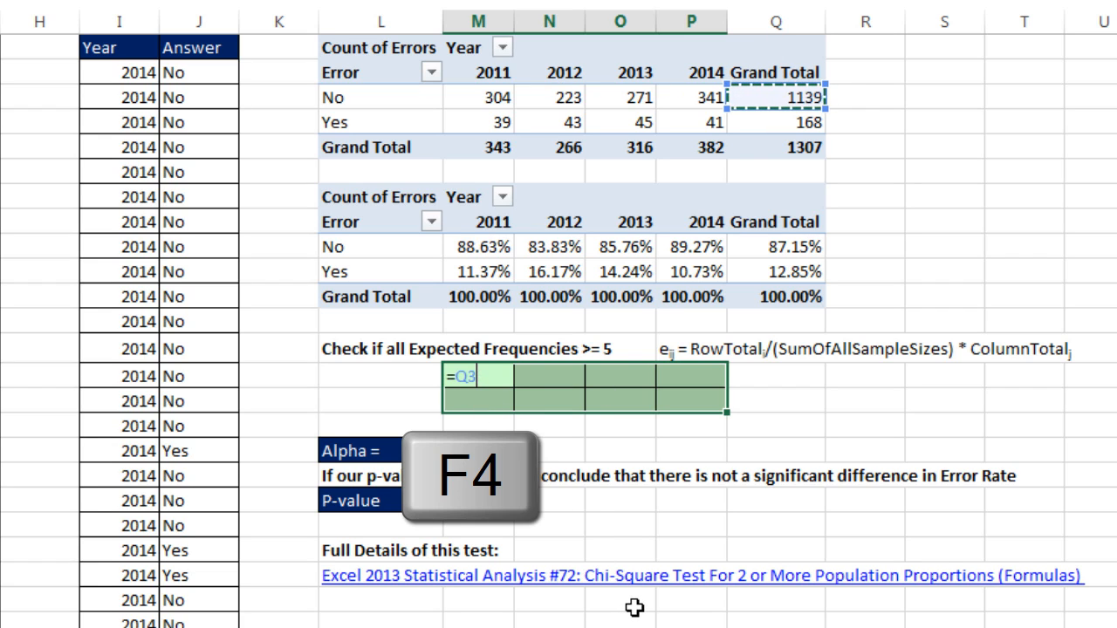
key(F4)
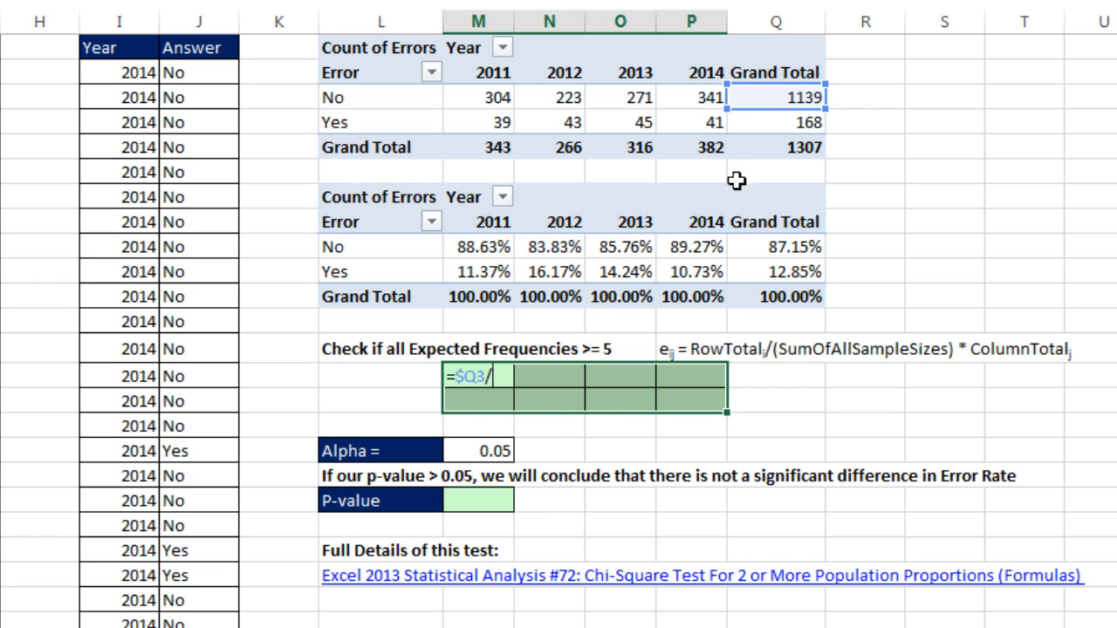
click(775, 147)
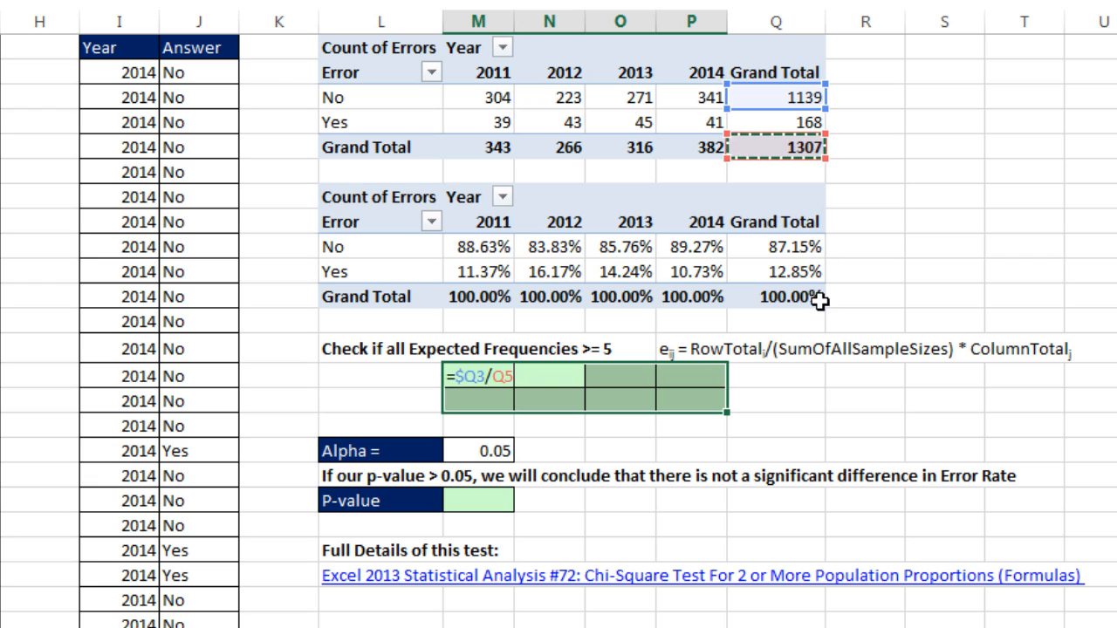
mouse_move(546, 159)
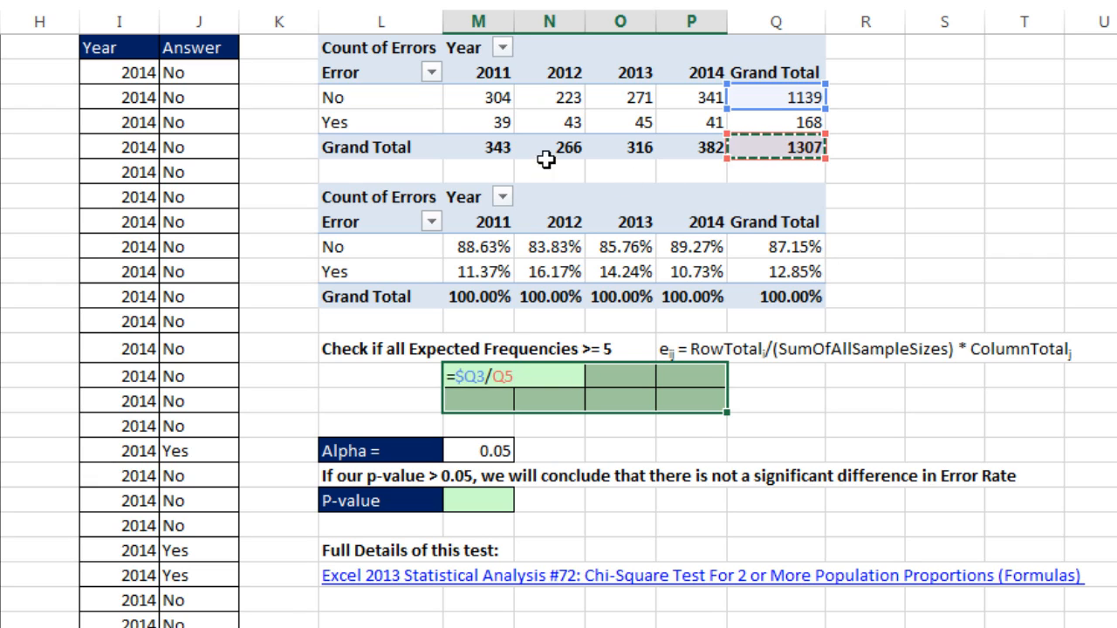
key(f4)
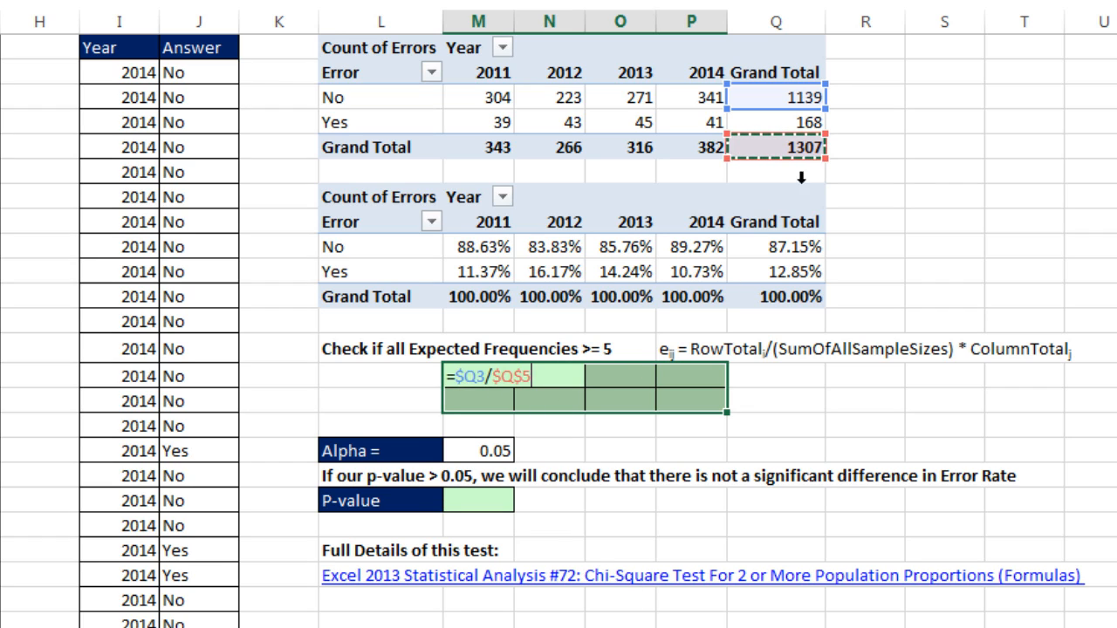
mouse_move(876, 141)
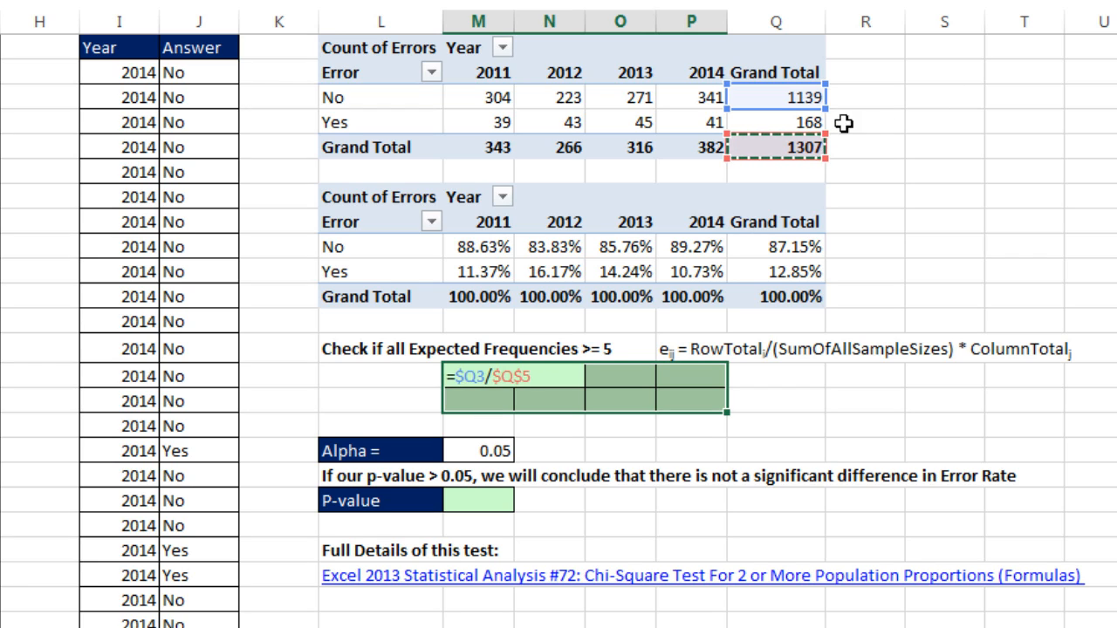
mouse_move(789, 164)
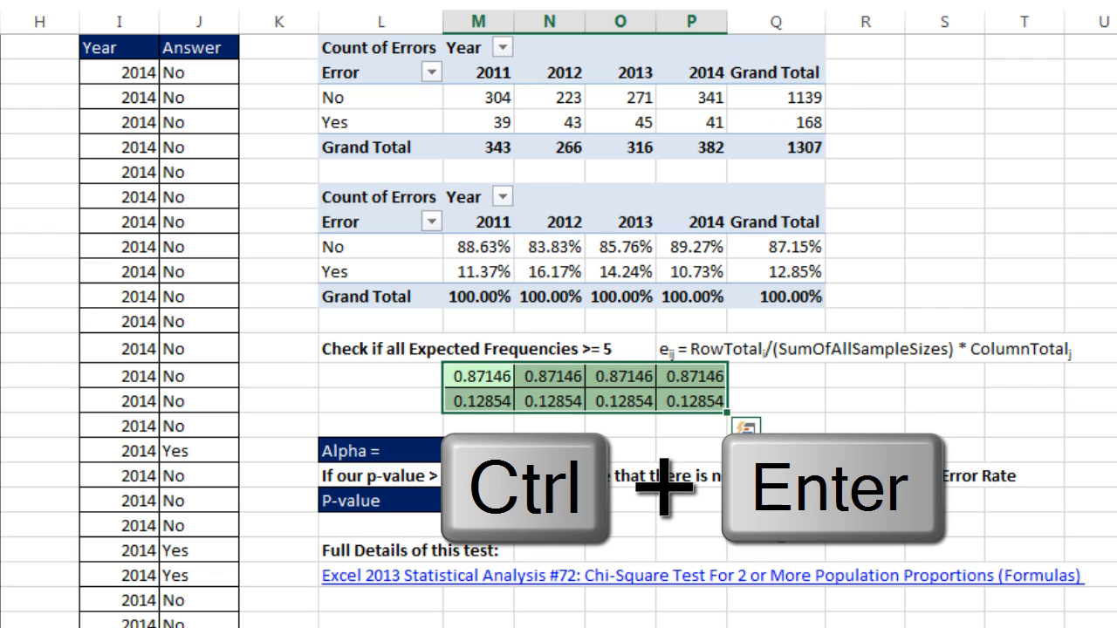
key(ctrl+enter)
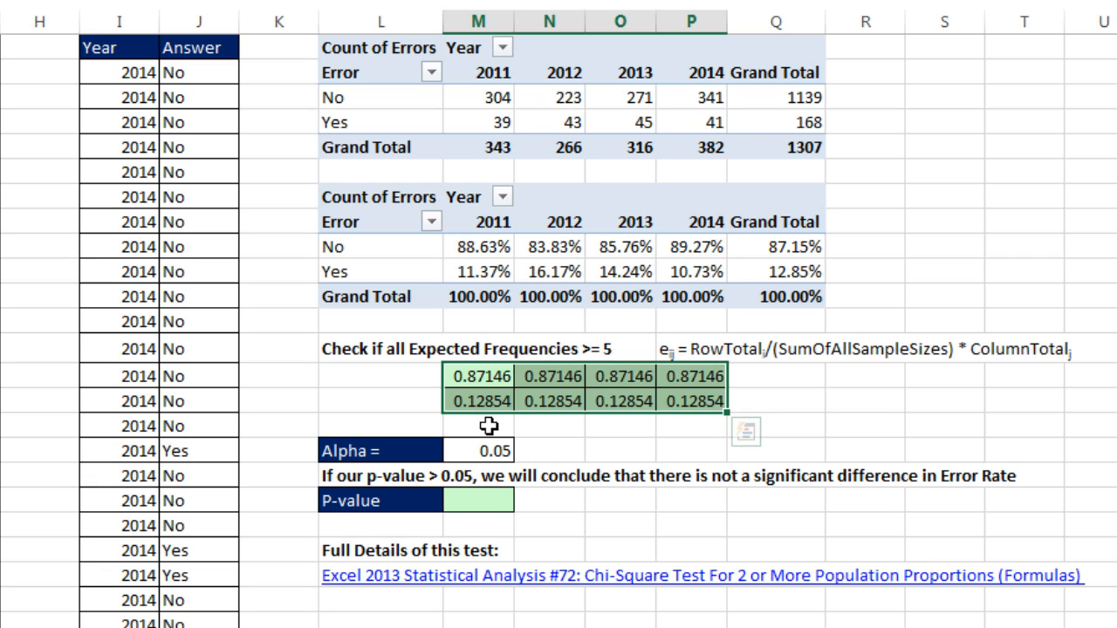
mouse_move(646, 426)
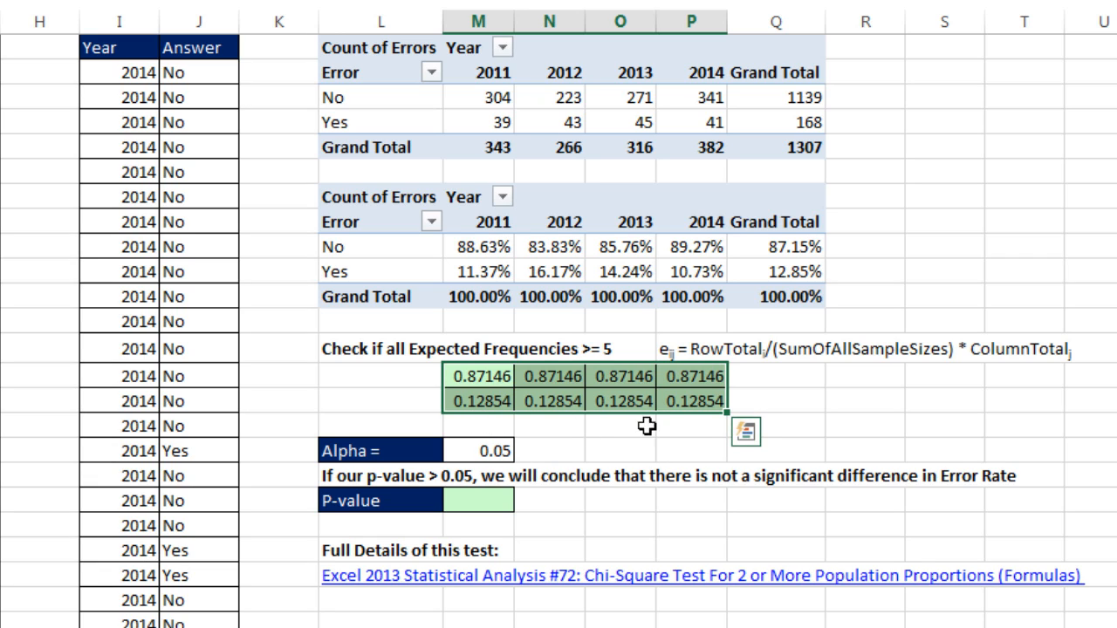
mouse_move(705, 422)
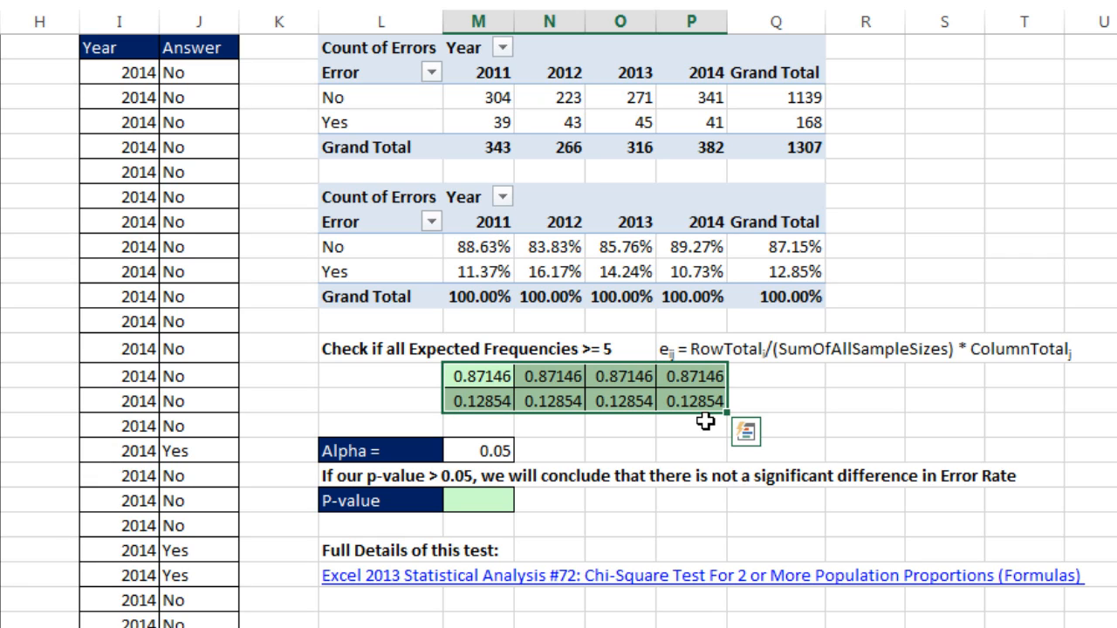
mouse_move(461, 400)
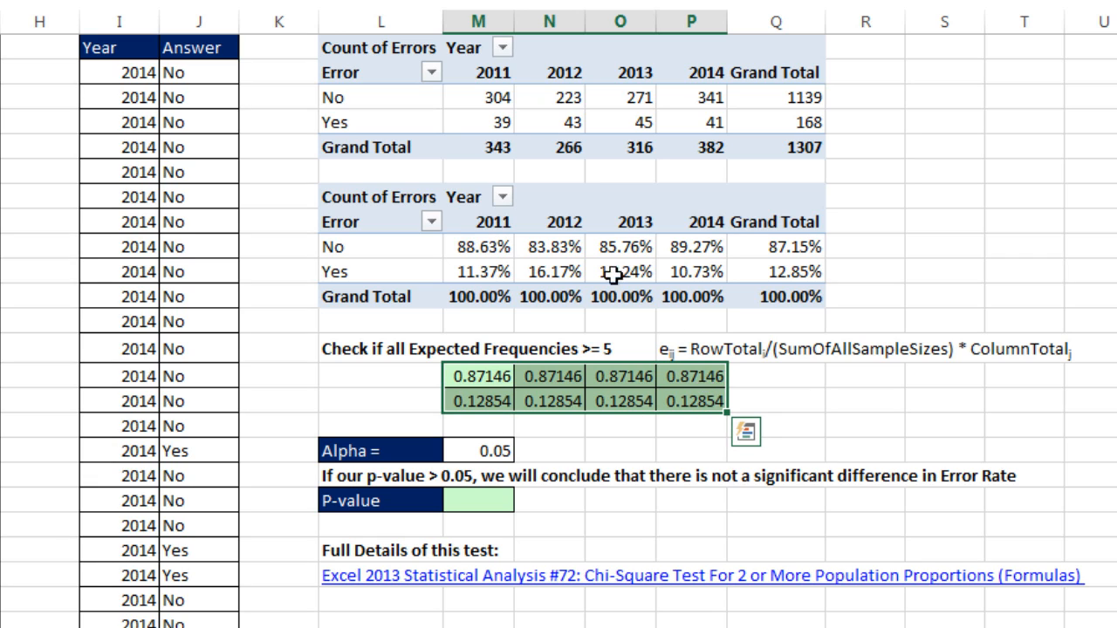
mouse_move(573, 168)
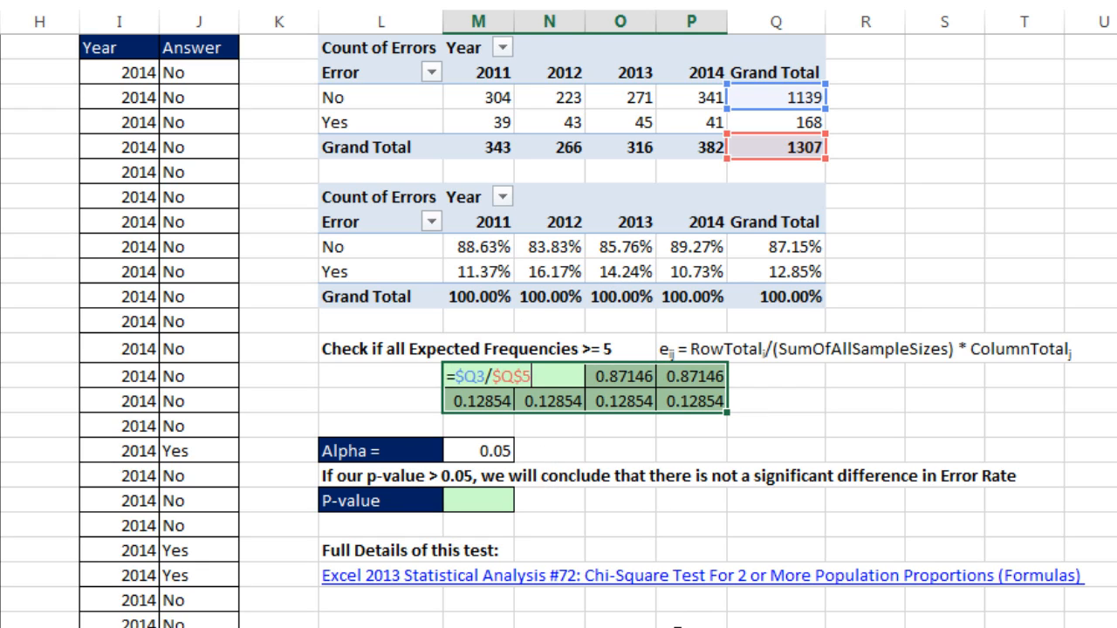
Step: Multiply by the column total M$5 and fill =$Q3/$Q$5*M$5 across the whole grid
text(*)
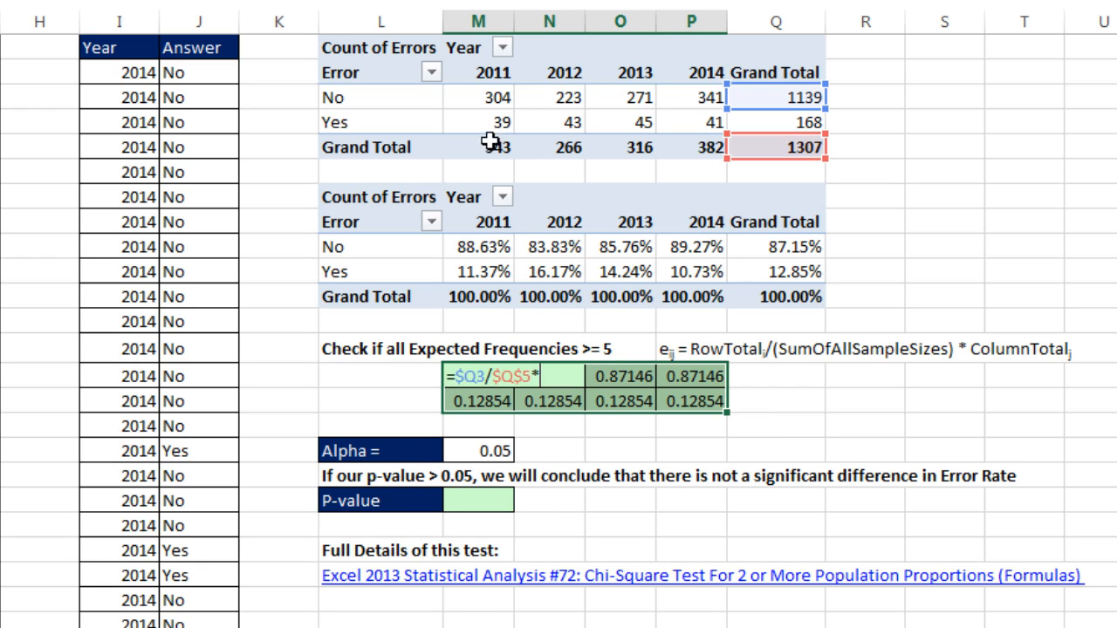
click(476, 146)
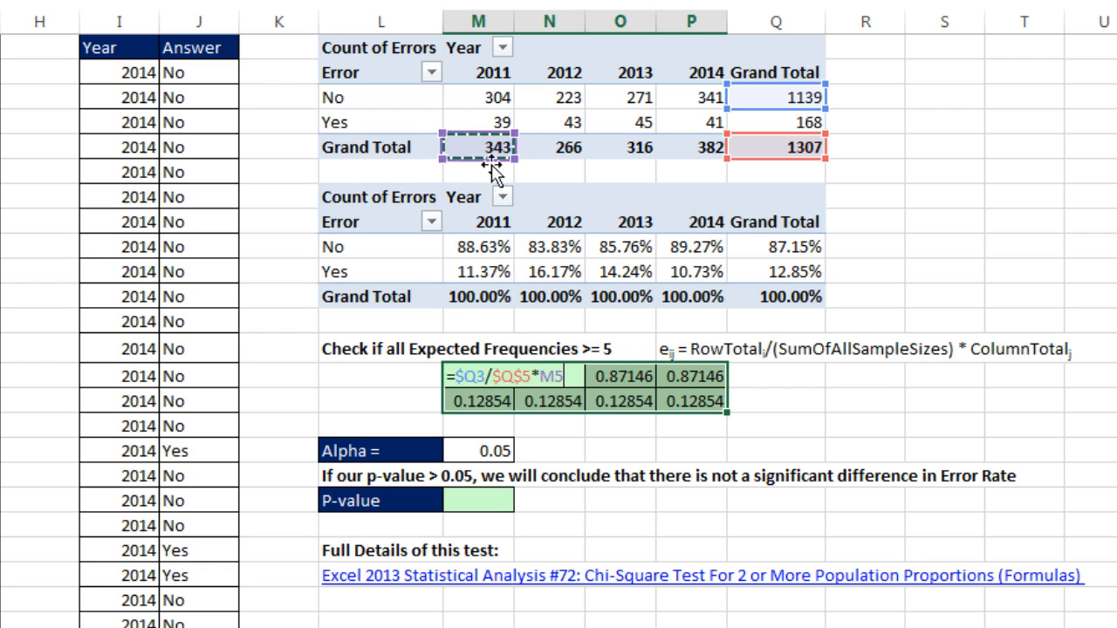
mouse_move(541, 184)
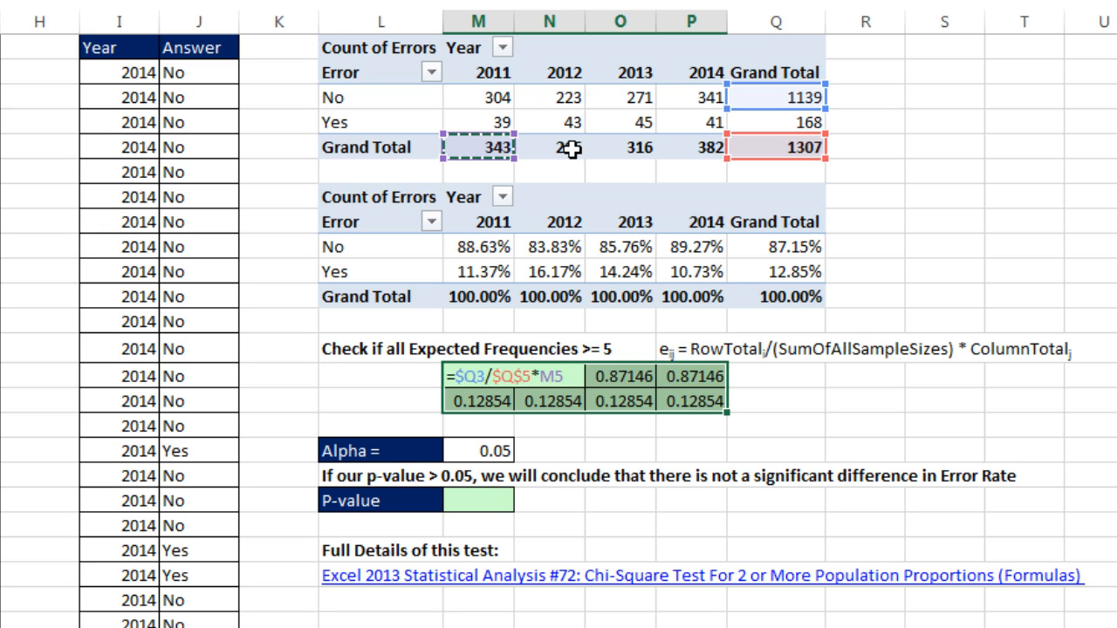
key(f4)
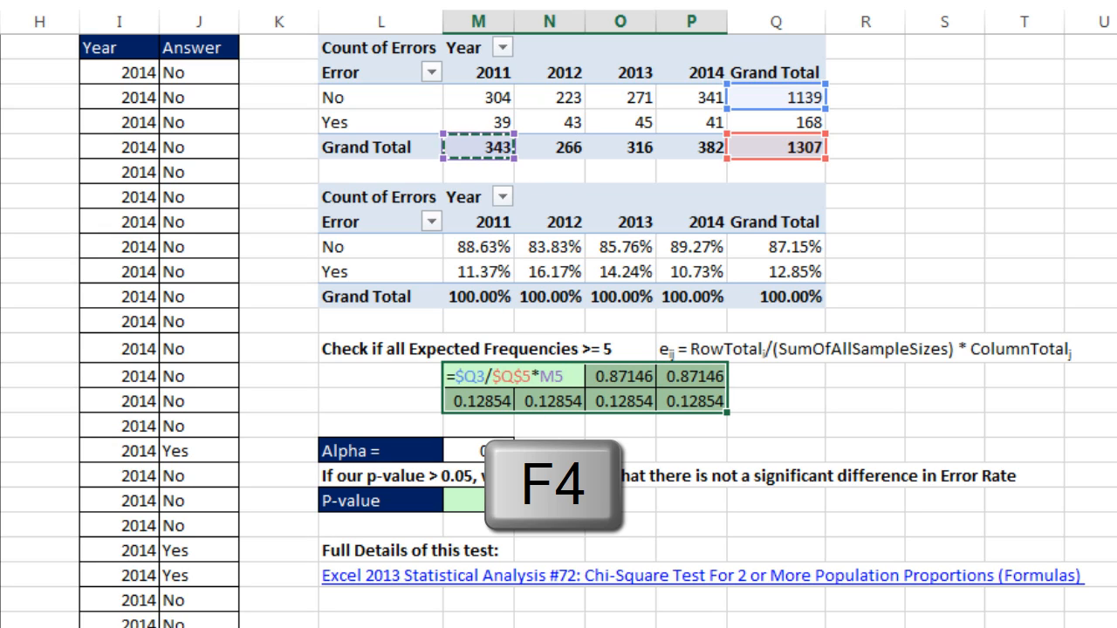
key(f4)
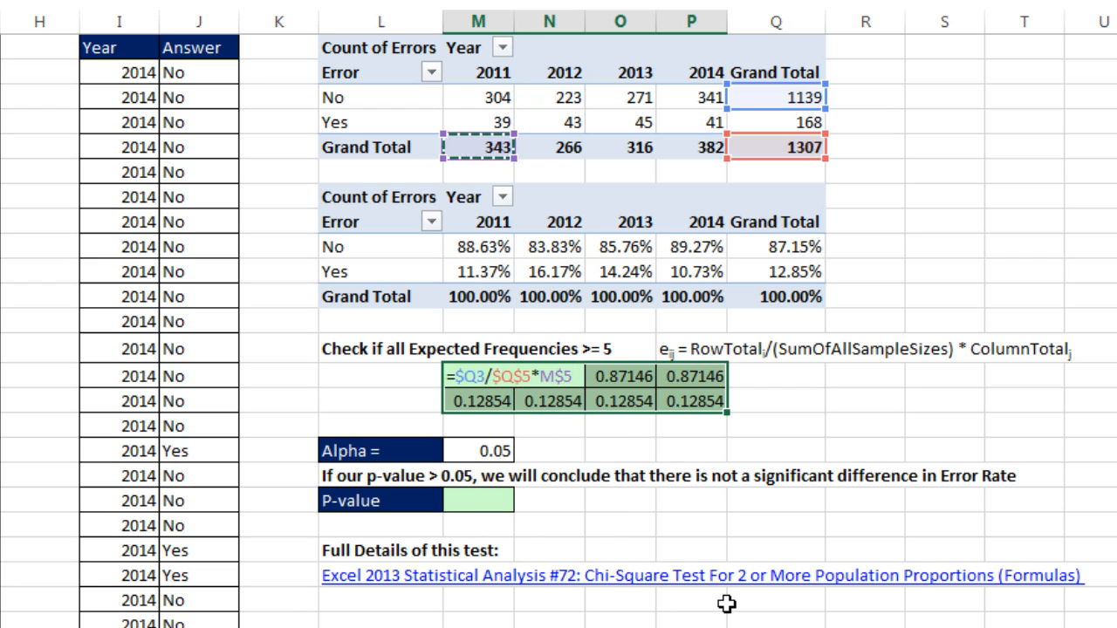
key(Ctrl+Enter)
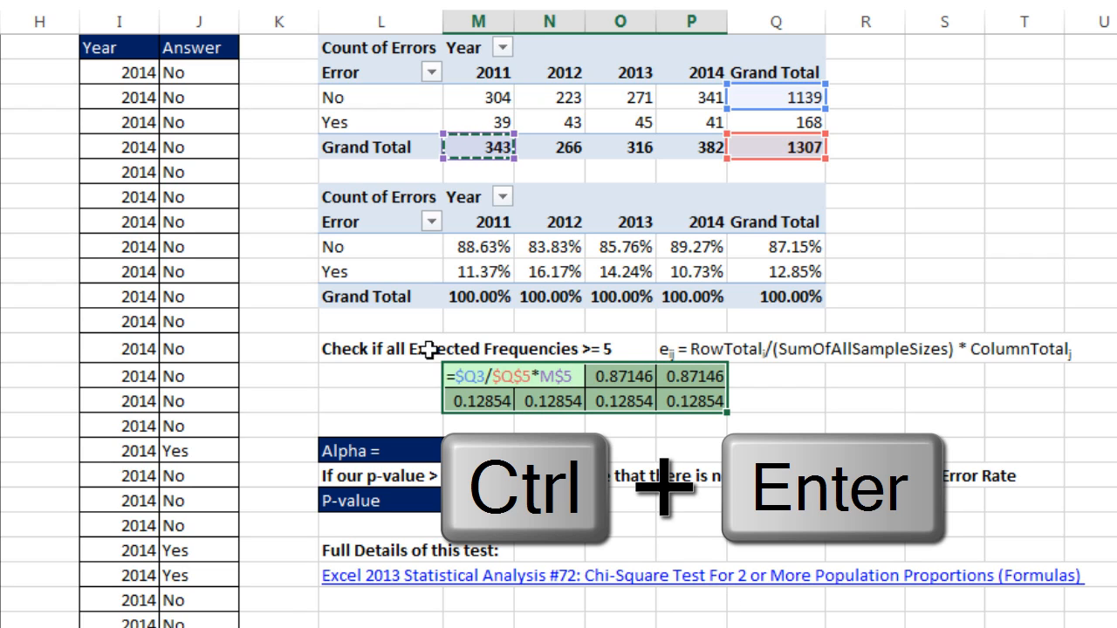
key(ctrl+enter)
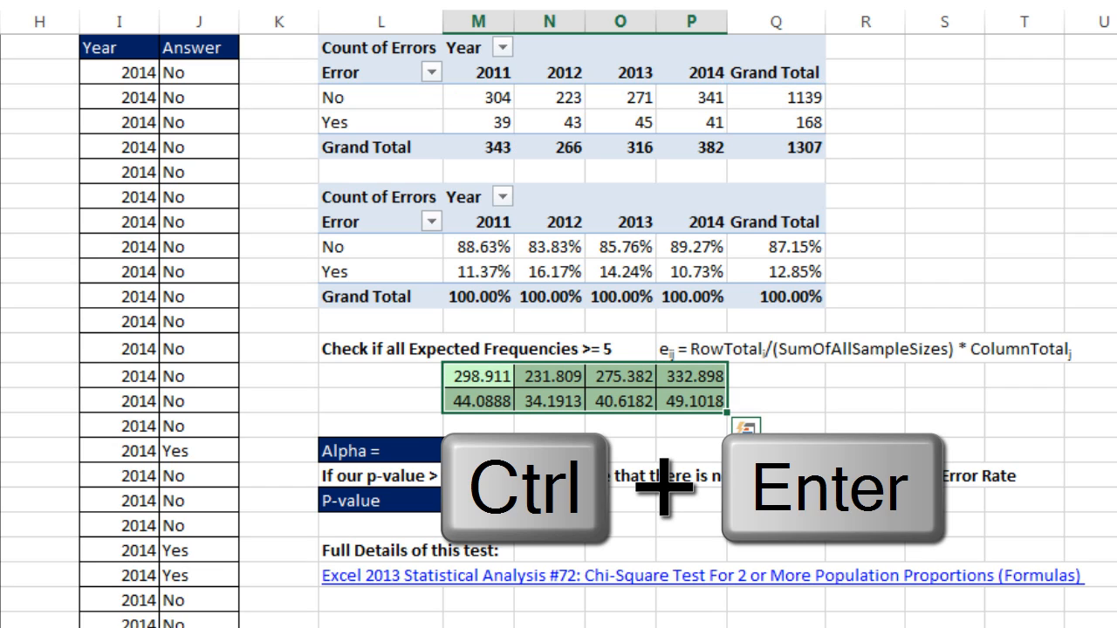
key(ctrl+enter)
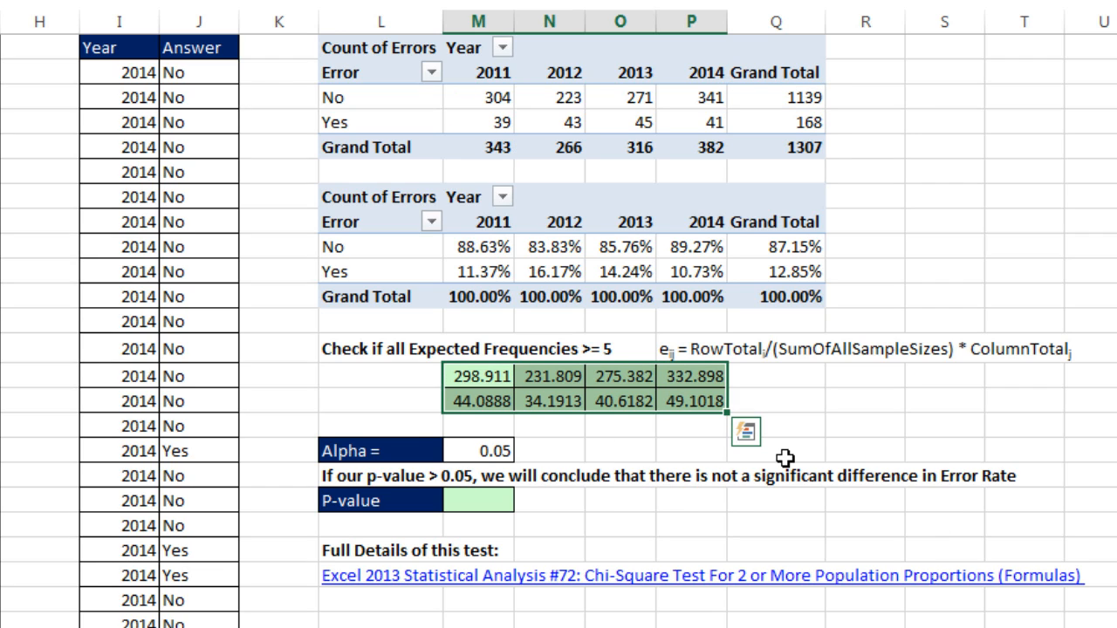
mouse_move(666, 142)
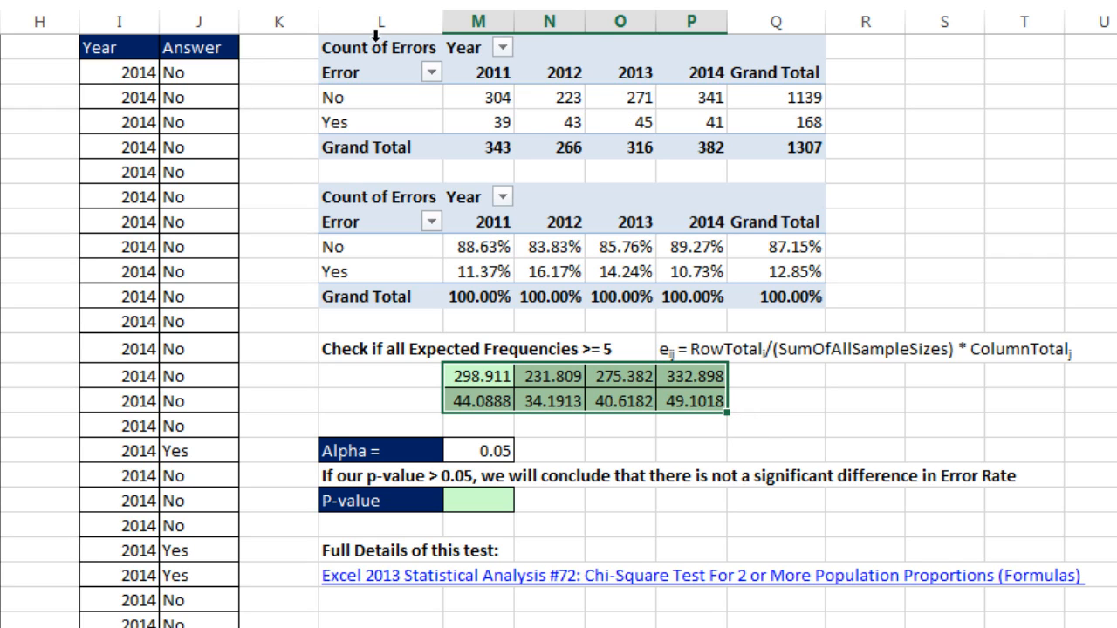
mouse_move(564, 121)
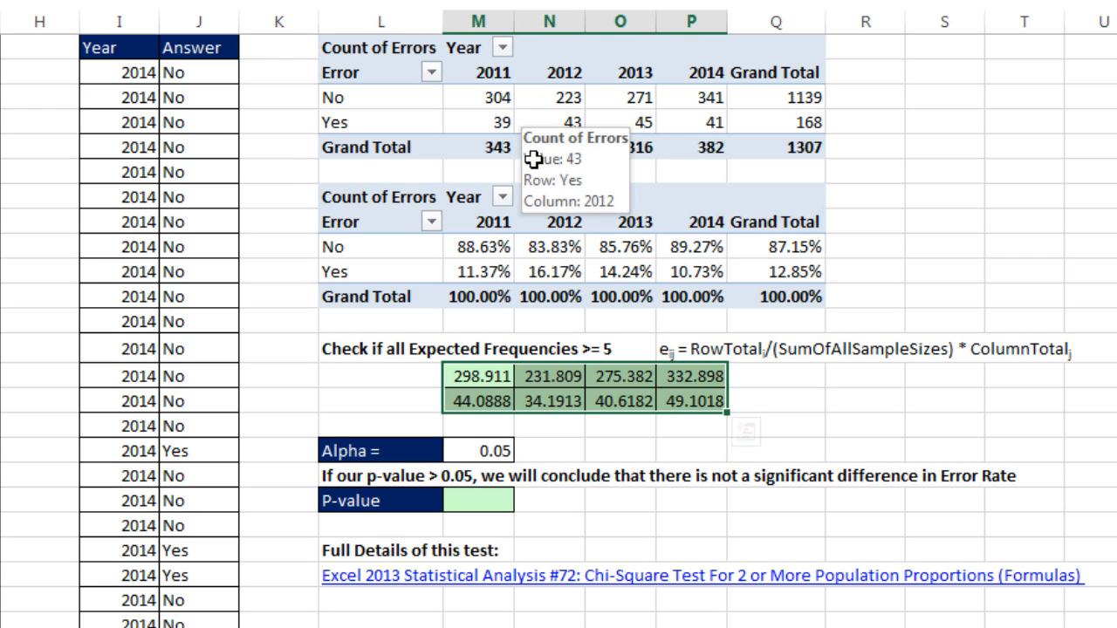
mouse_move(585, 428)
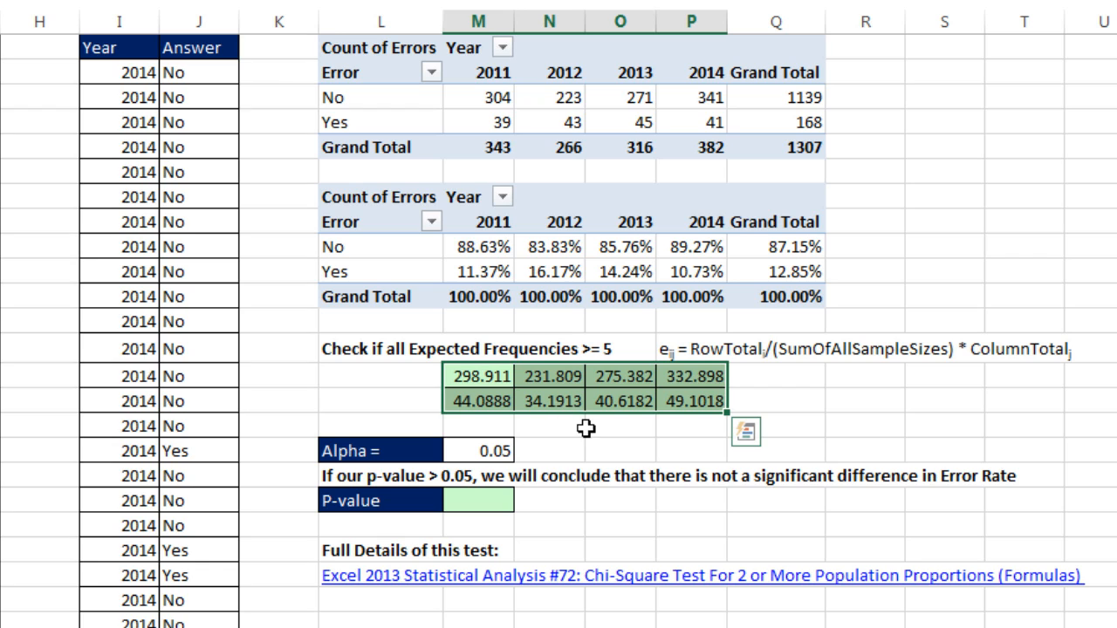
click(477, 499)
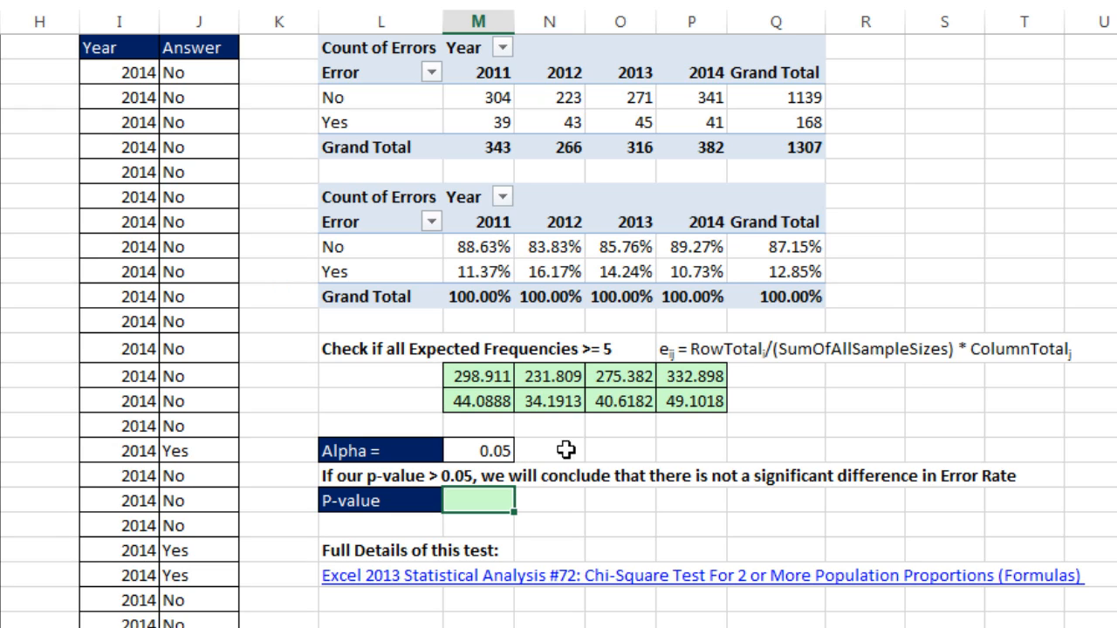
mouse_move(587, 443)
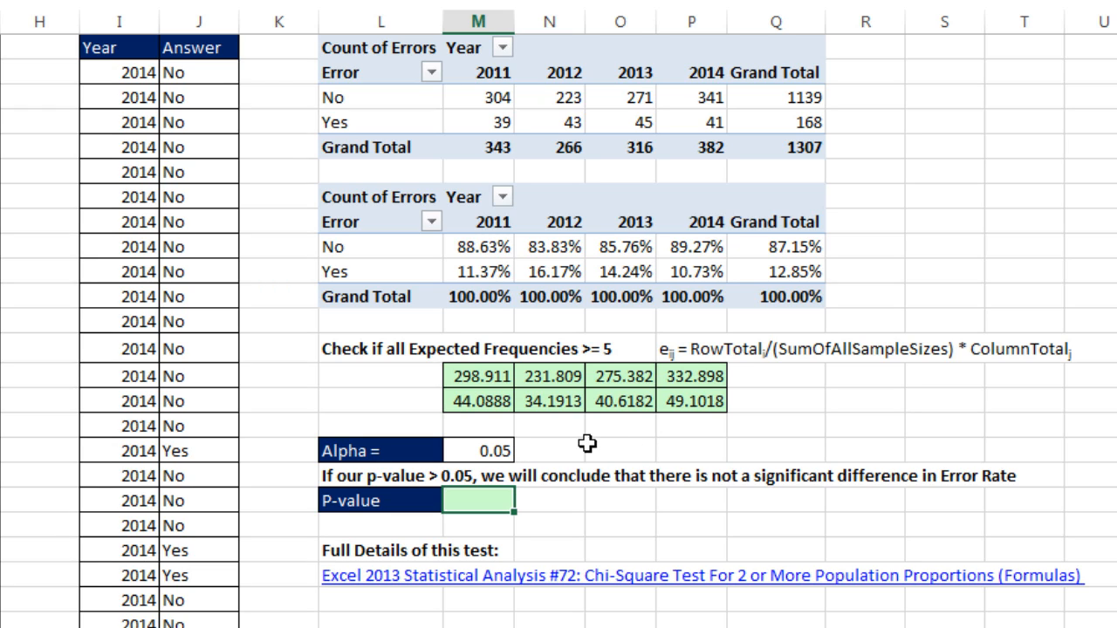
mouse_move(577, 446)
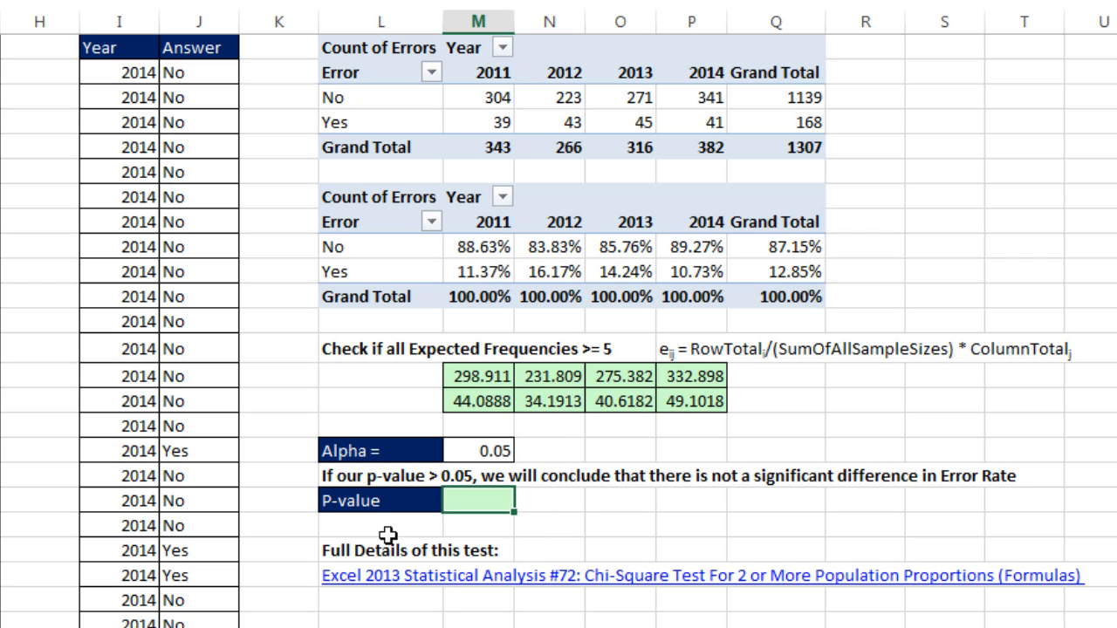
mouse_move(502, 465)
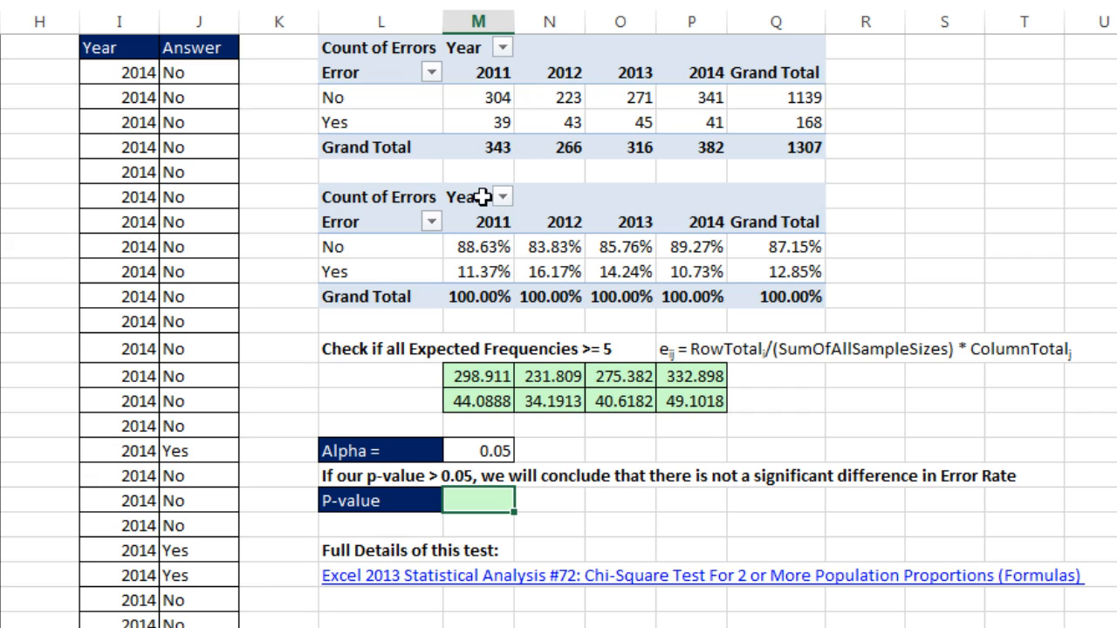
mouse_move(510, 307)
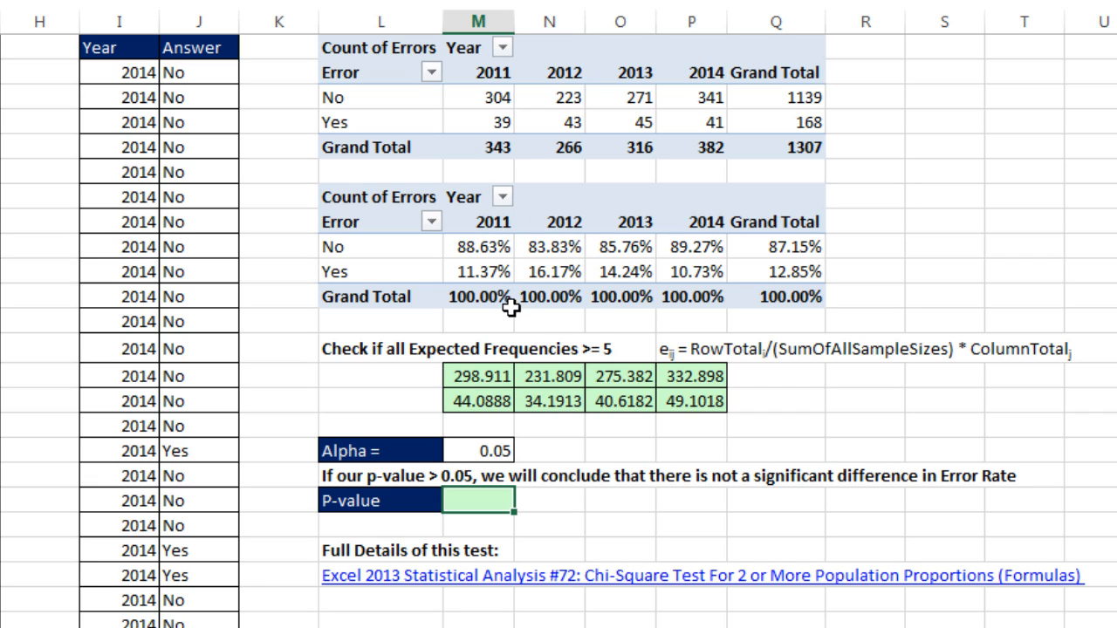
mouse_move(612, 278)
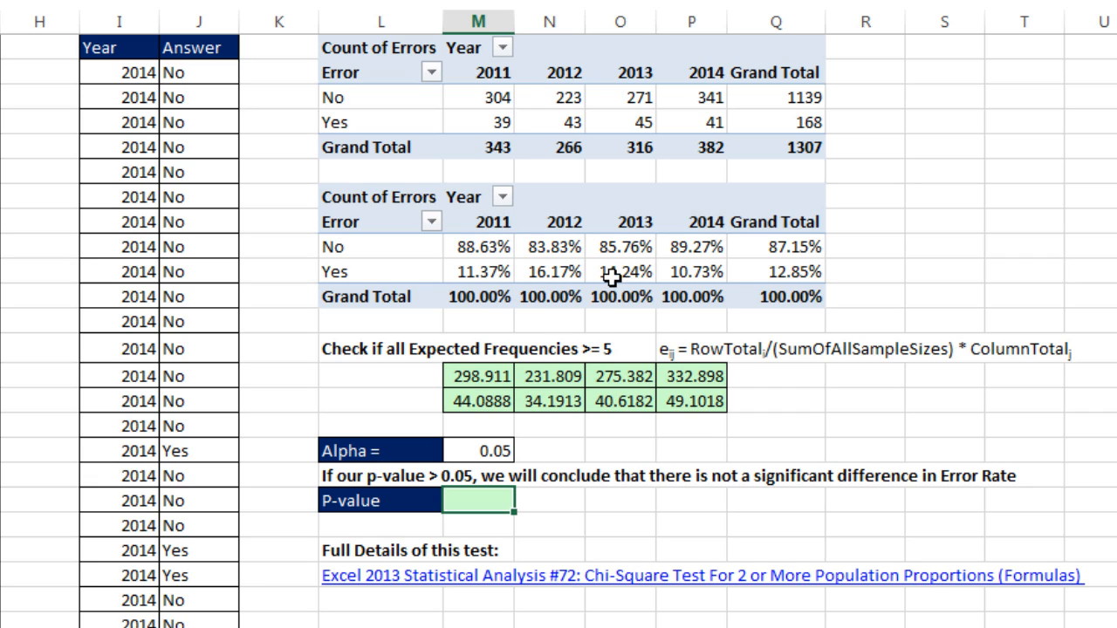
mouse_move(610, 277)
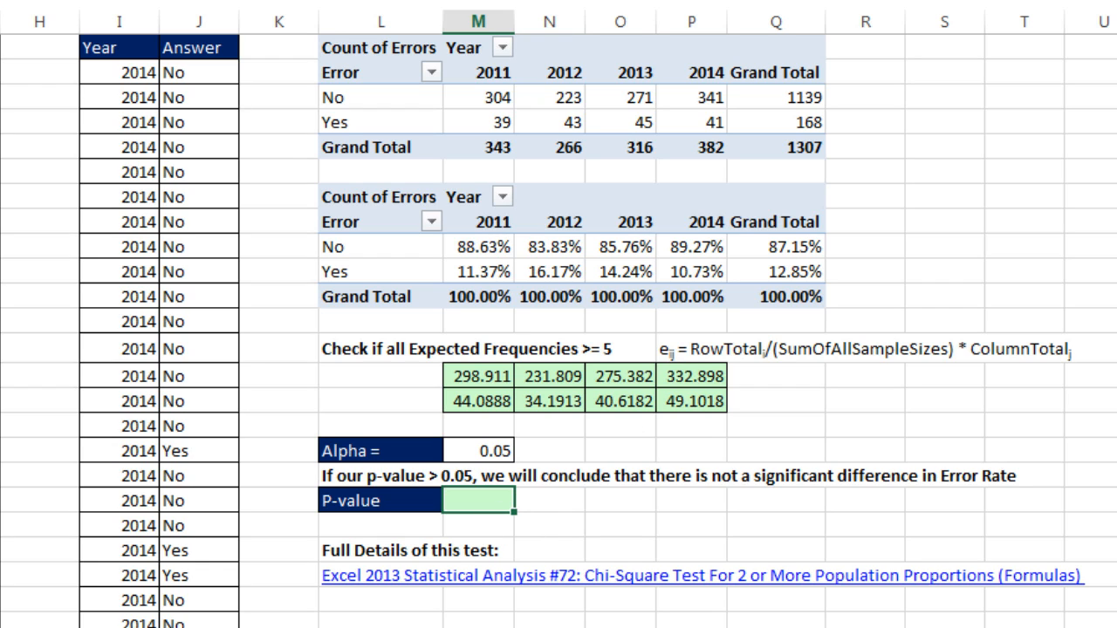
Step: Enter =CHISQ.TEST comparing observed counts M3:P4 with expected frequencies M14:P15
text(=chi)
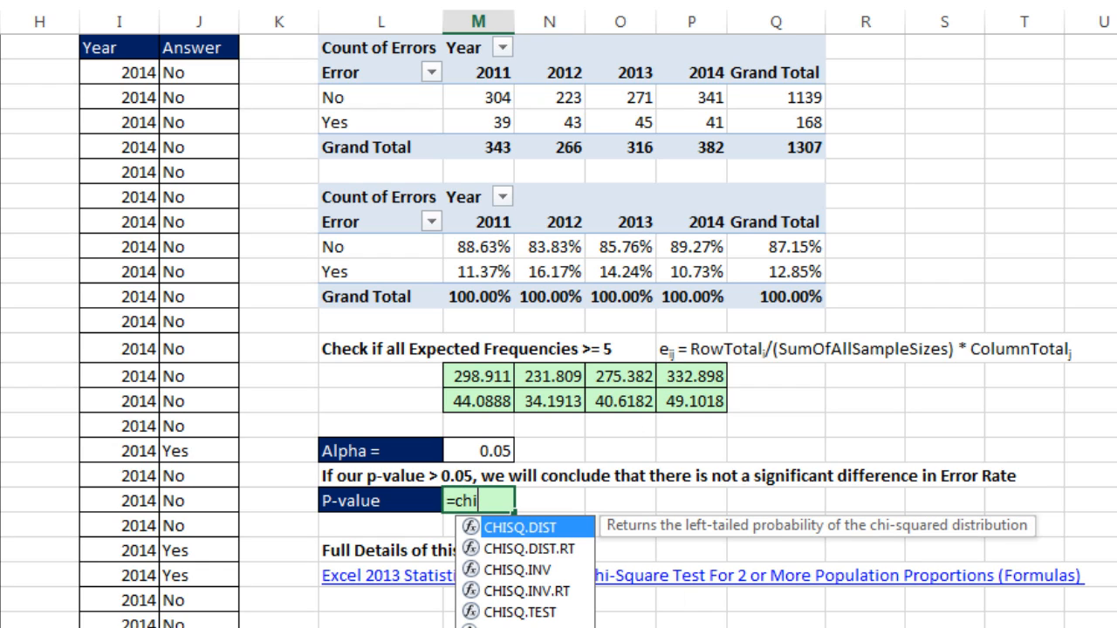
text(sq)
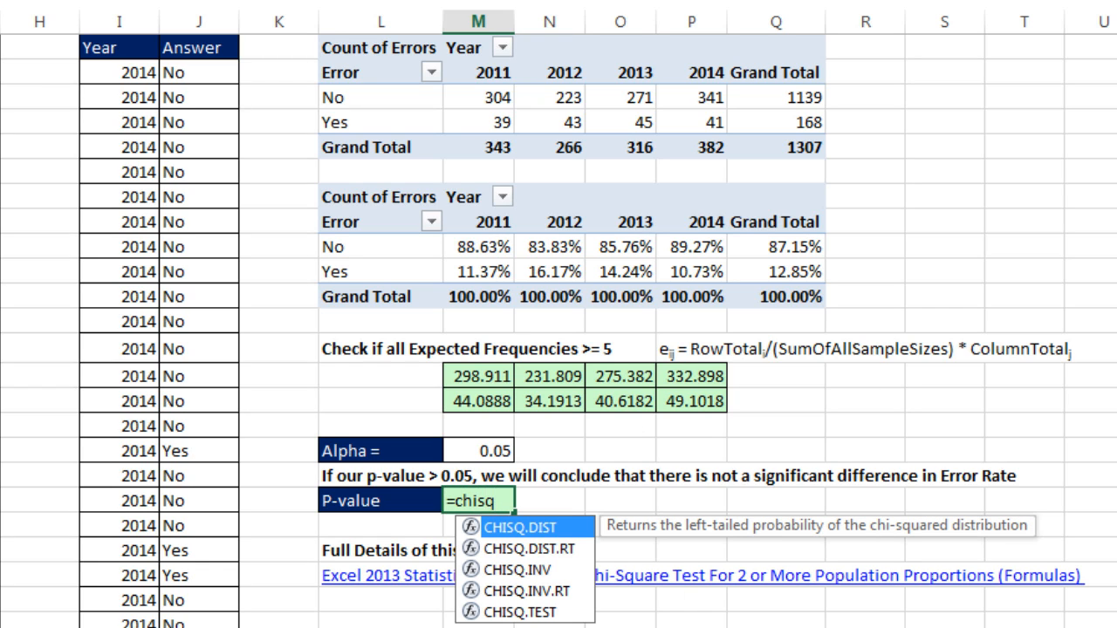
text(.TEST()
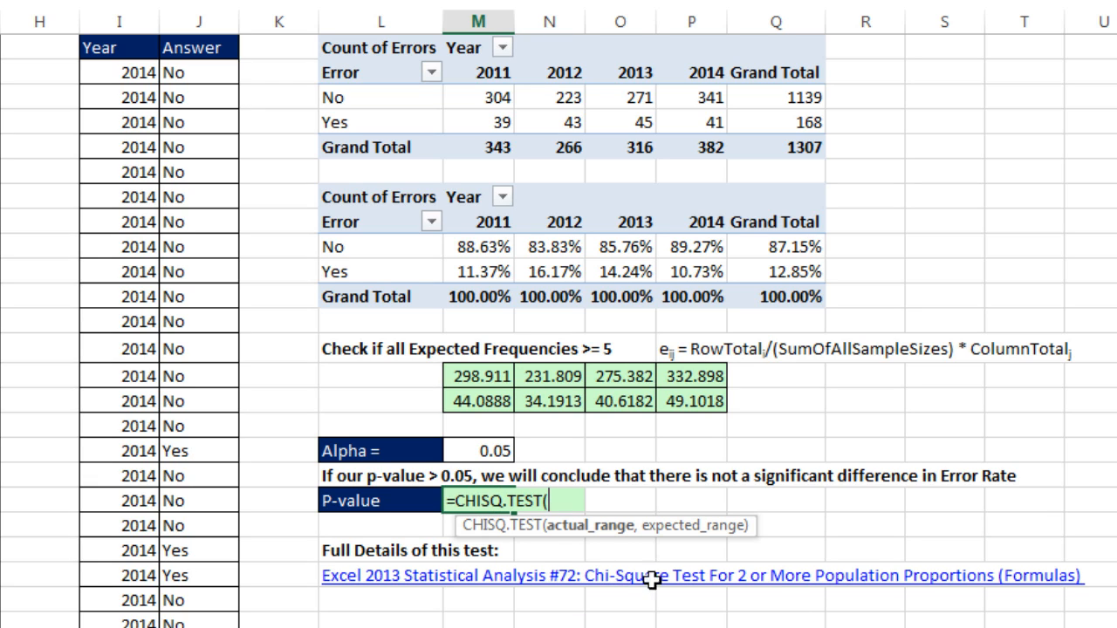
mouse_move(509, 159)
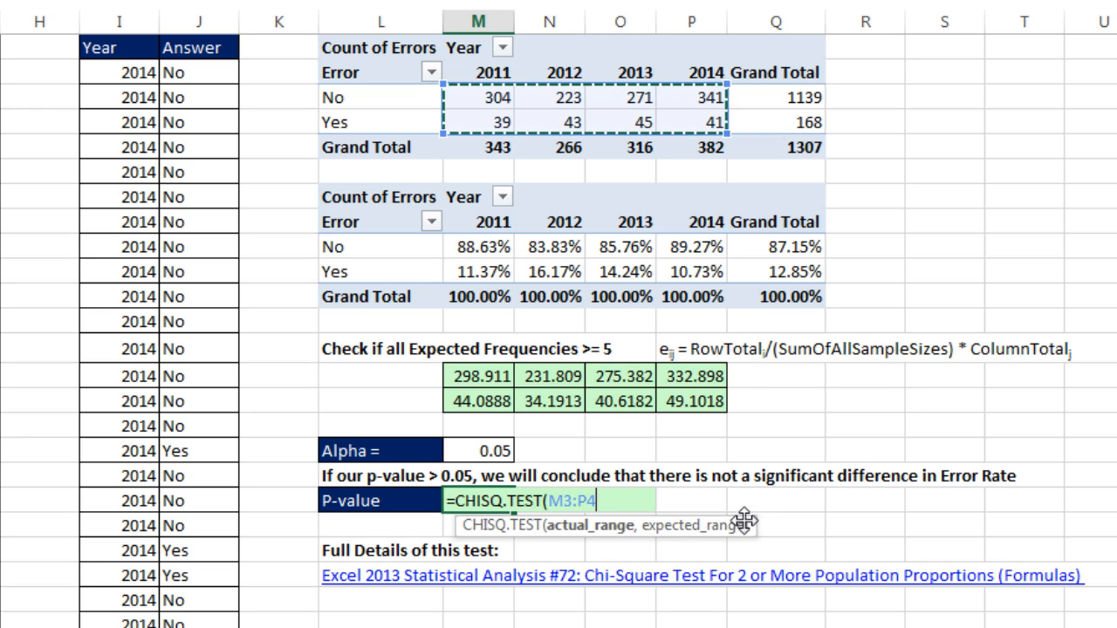
text(,M14:P15))
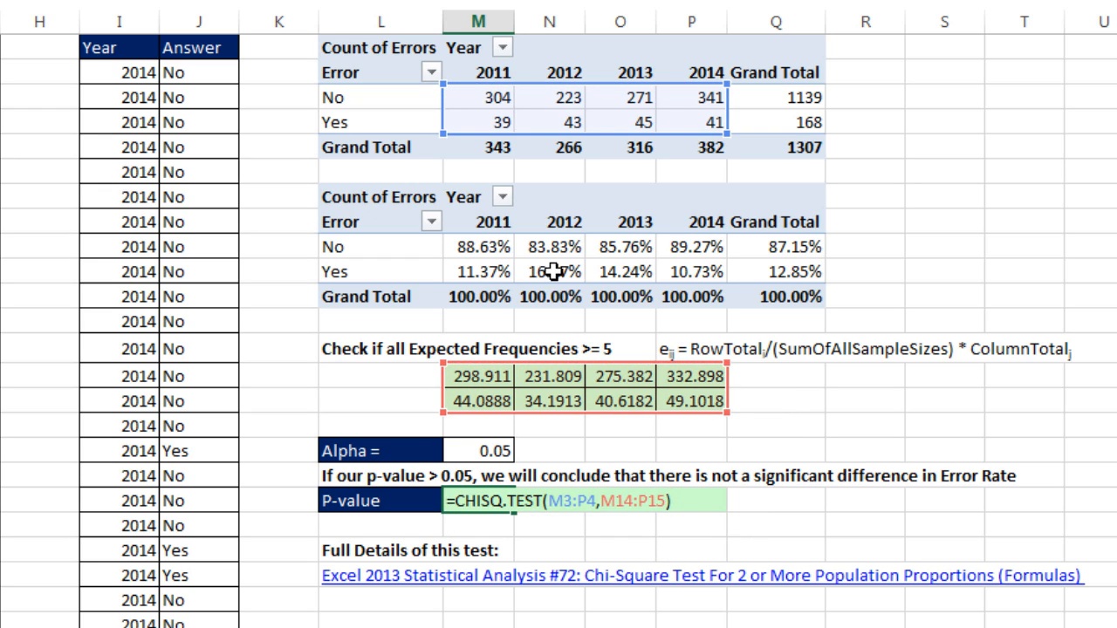
mouse_move(524, 371)
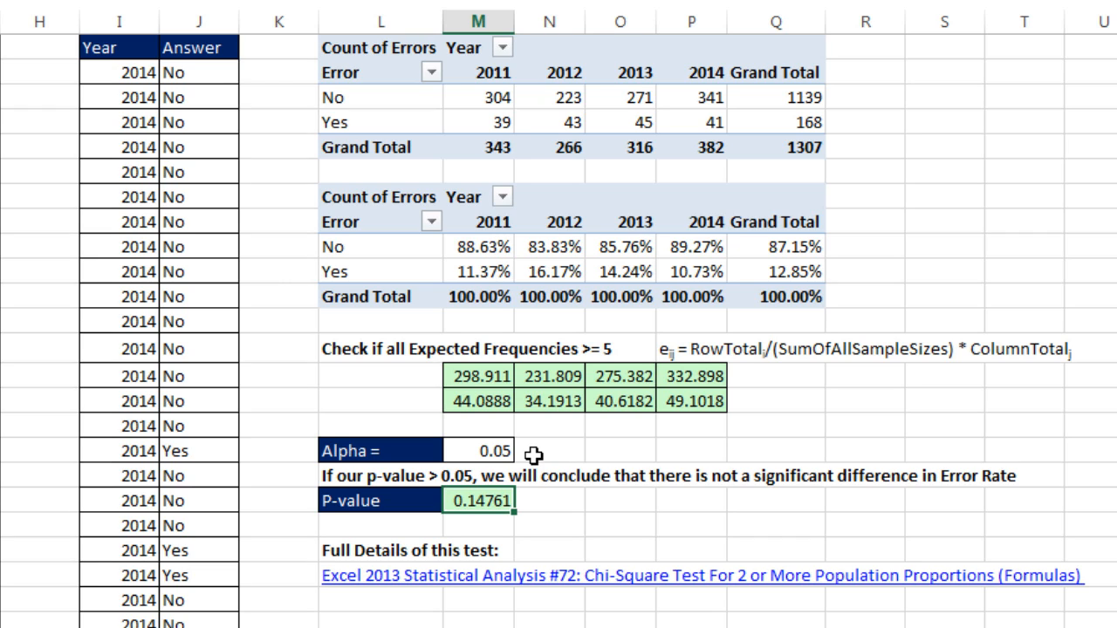
mouse_move(630, 533)
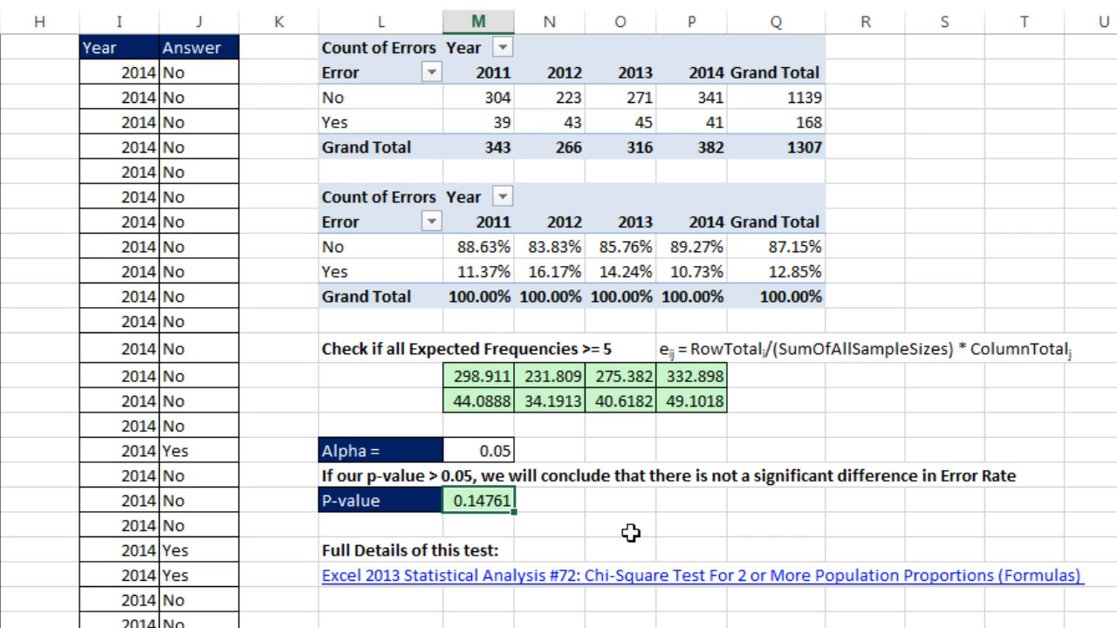
mouse_move(495, 270)
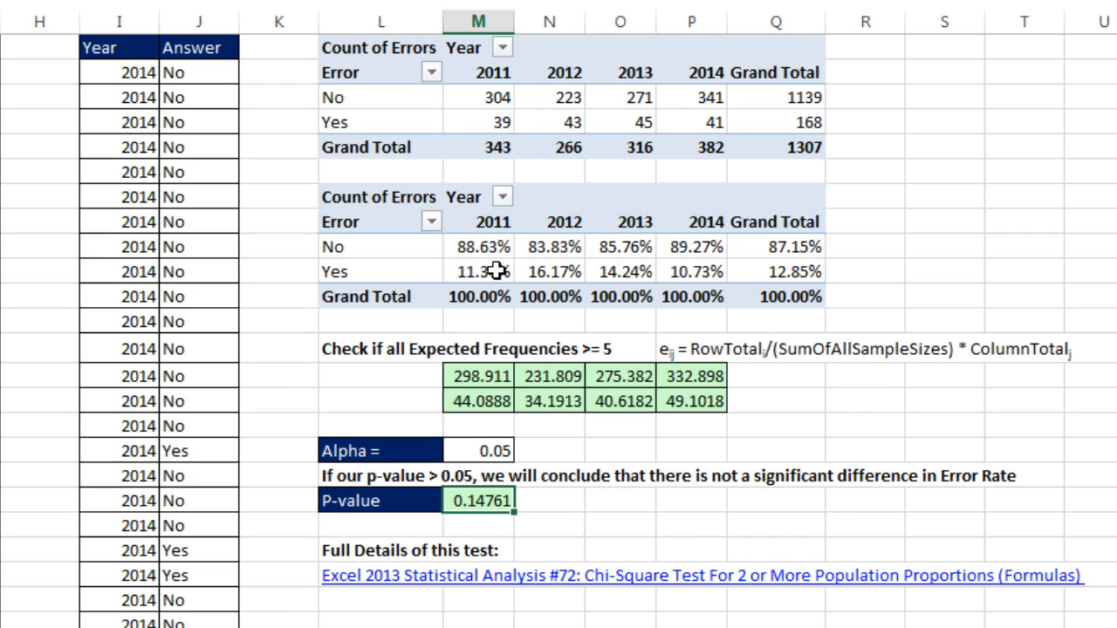
mouse_move(728, 279)
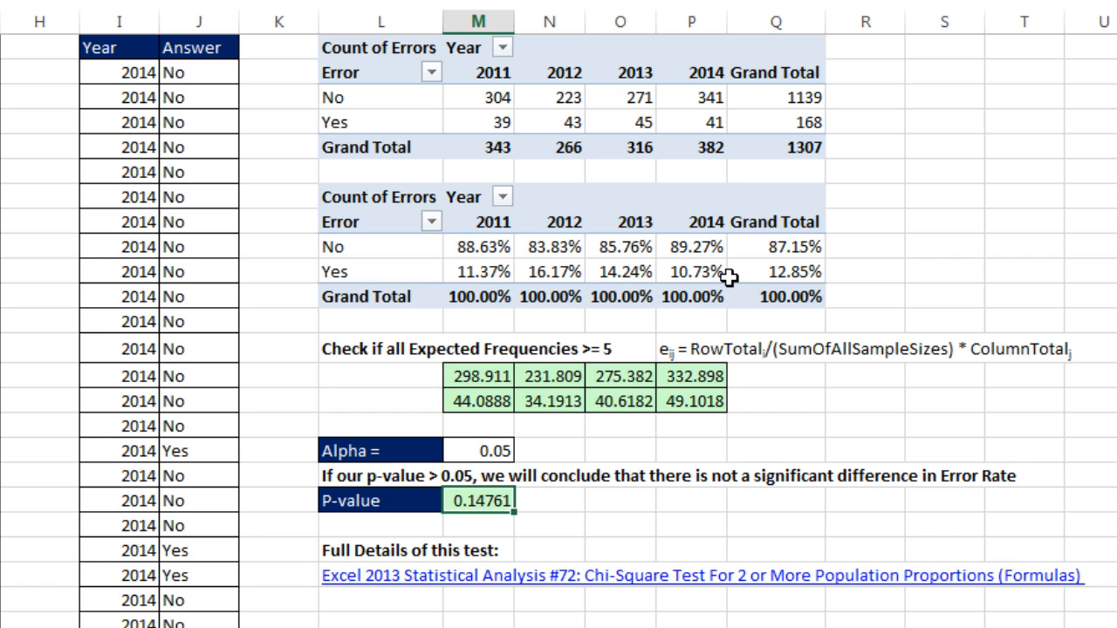
mouse_move(808, 585)
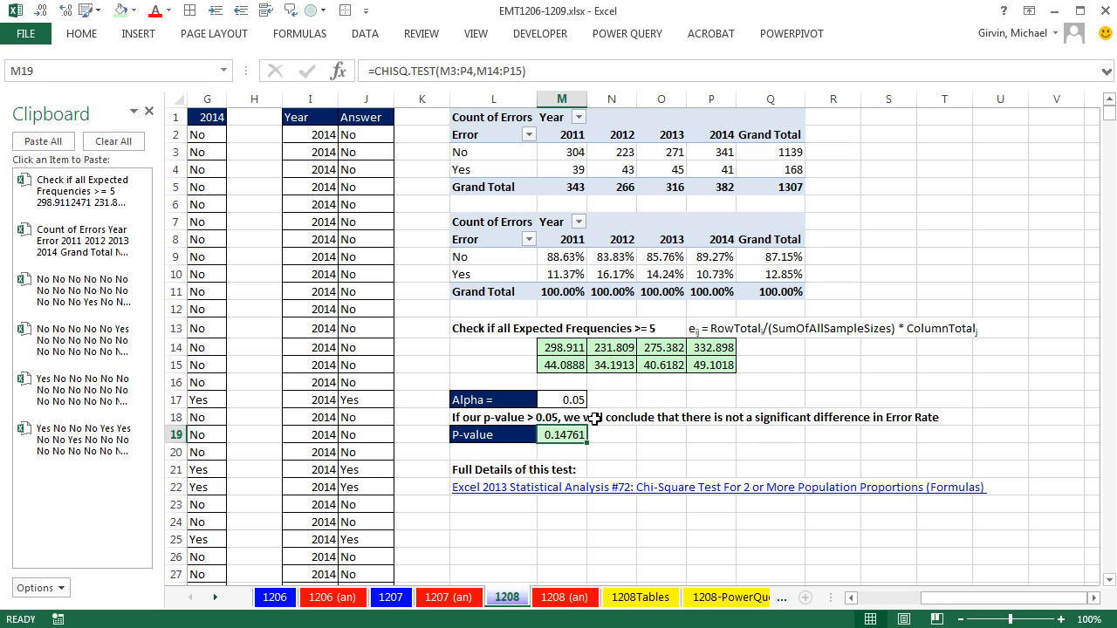
mouse_move(933, 602)
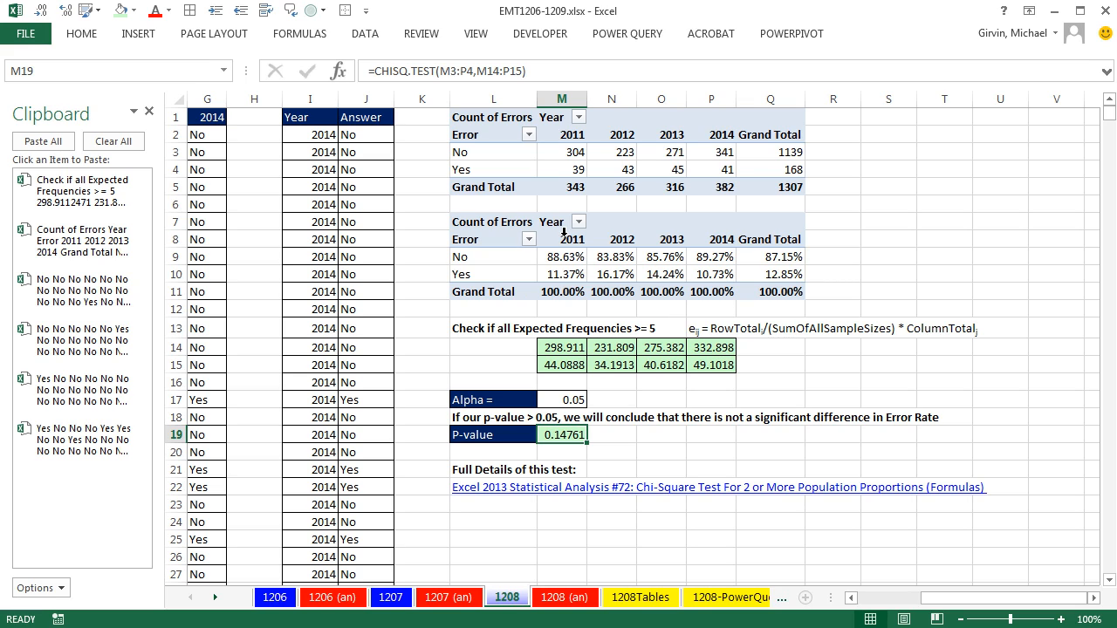
mouse_move(888, 473)
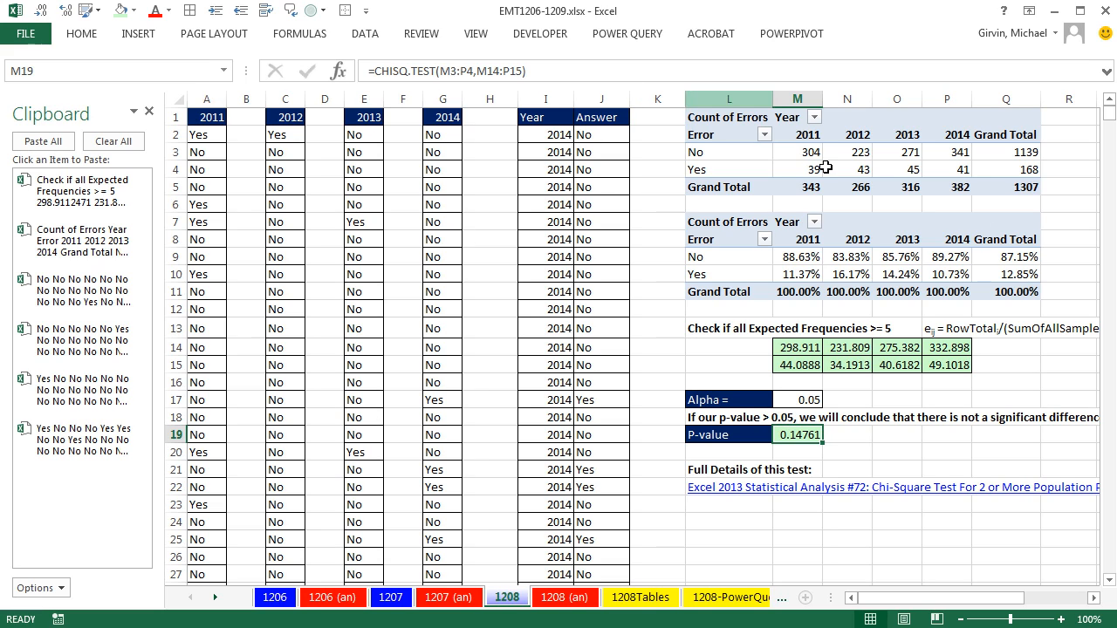
mouse_move(922, 459)
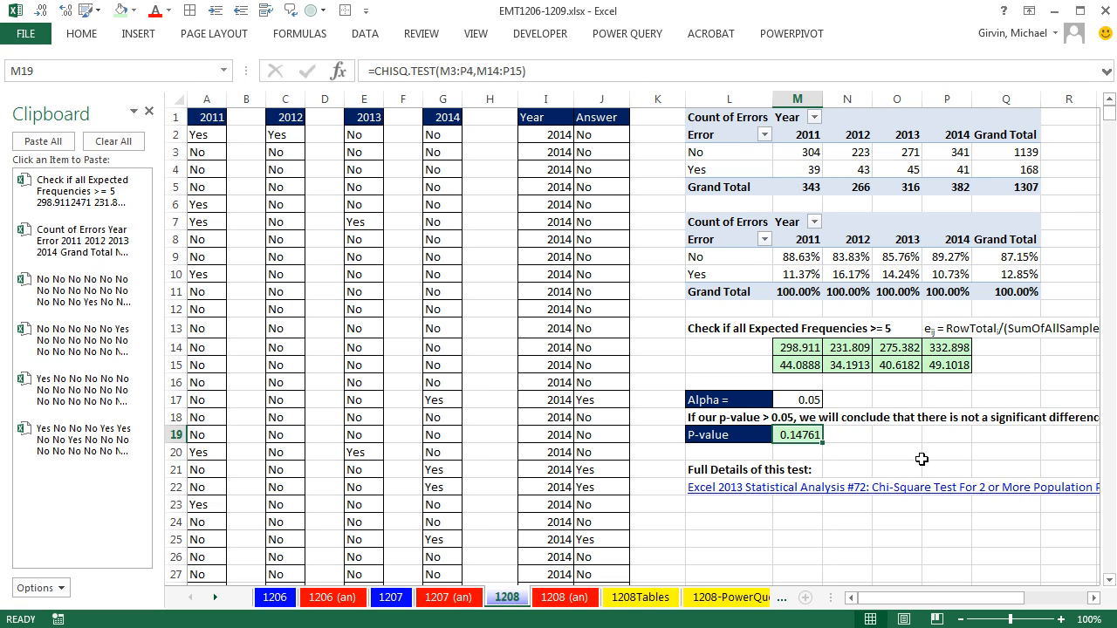